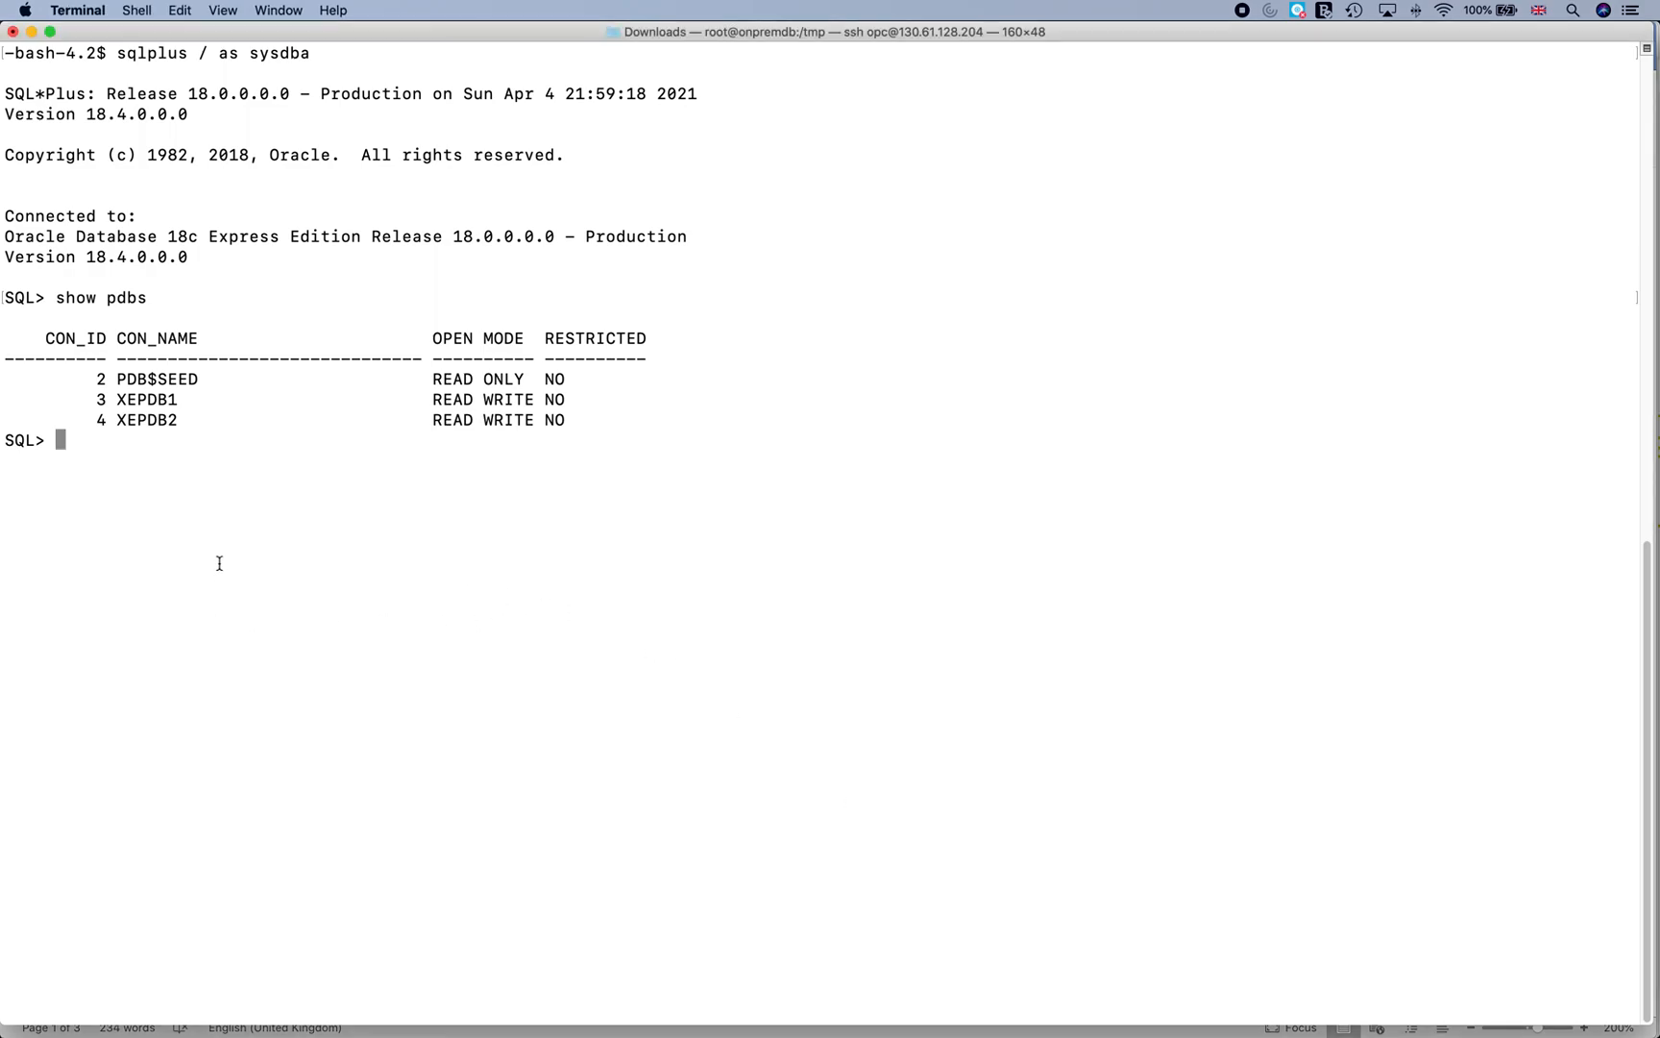
{"action": "mouse_move", "coordinate": [225, 552]}
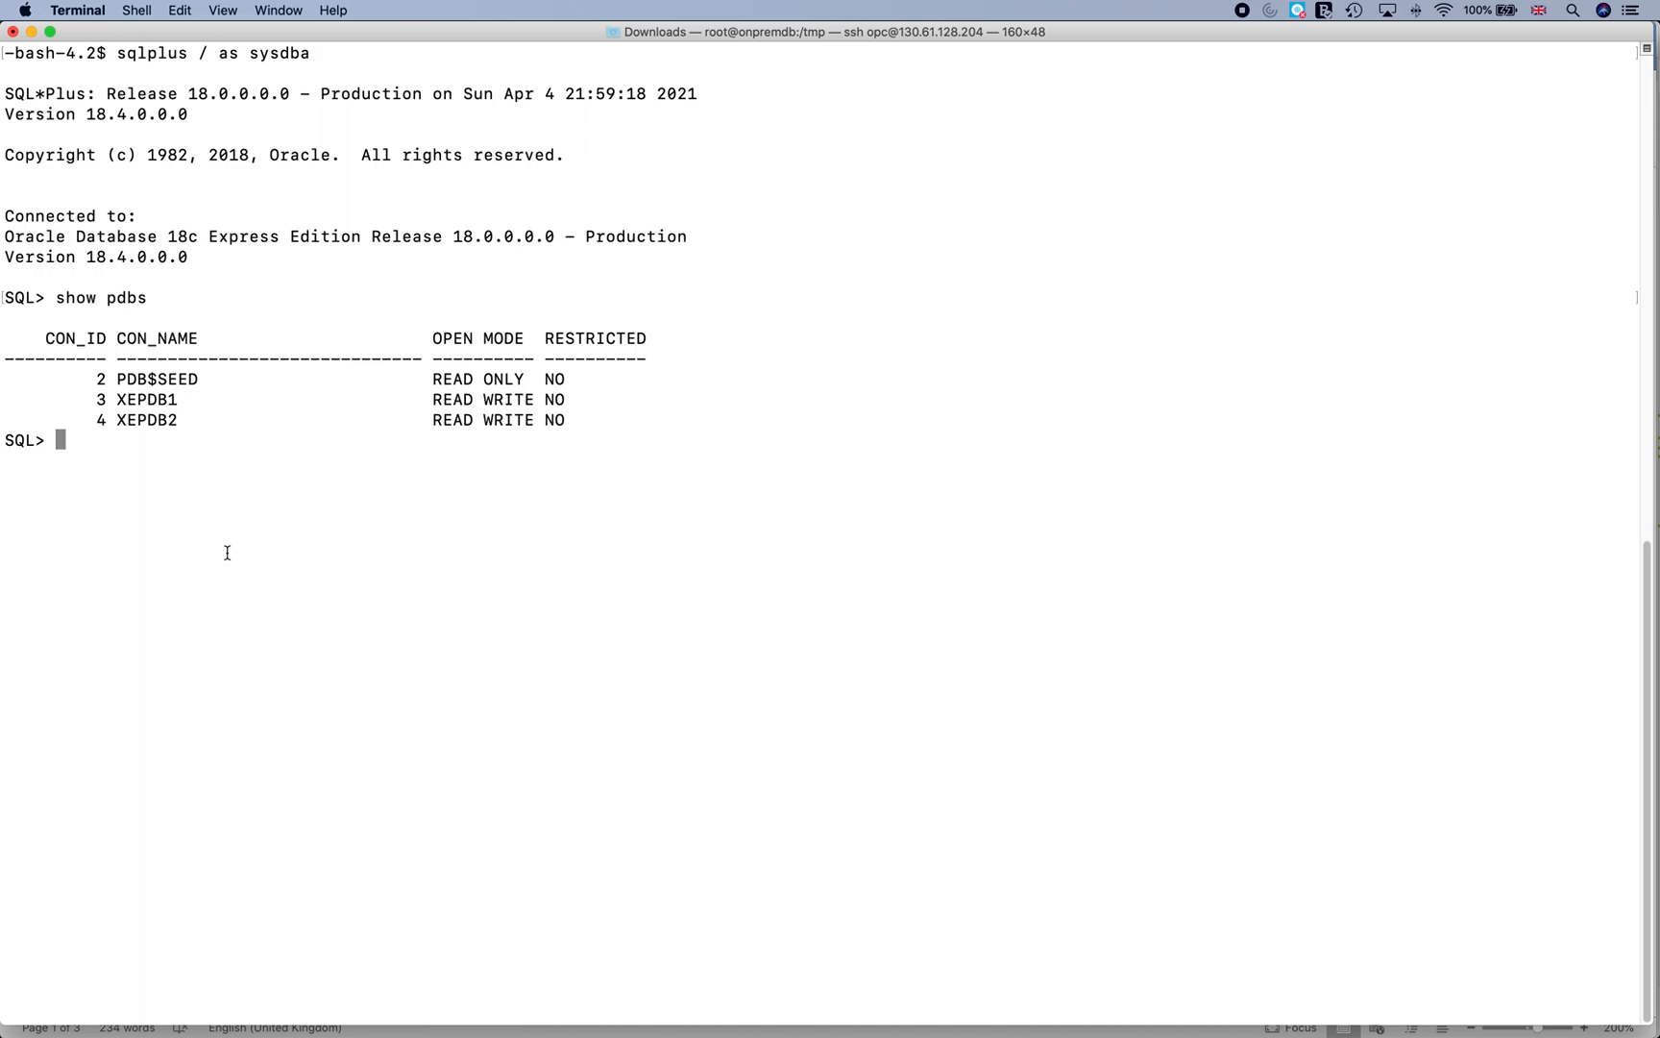
{"action": "mouse_move", "coordinate": [367, 513]}
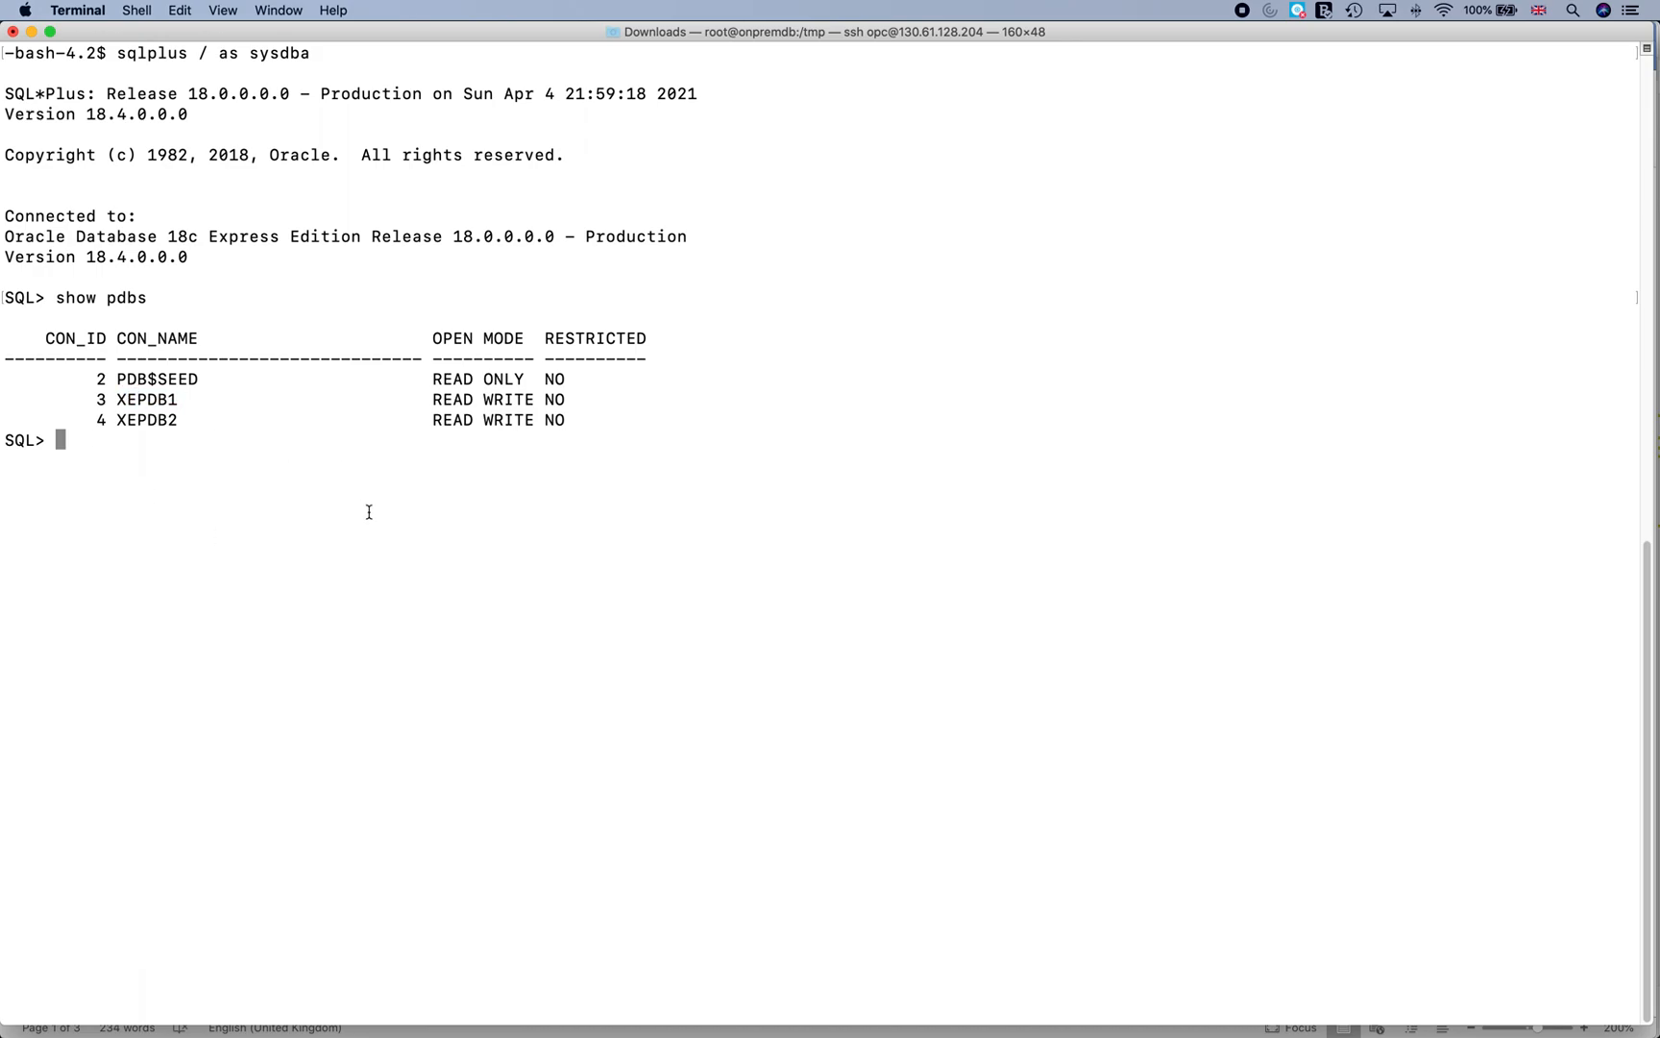
- Run alter session set container=xepdb1; to move the sysdba session into the pluggable database
{"action": "type", "text": "alter se"}
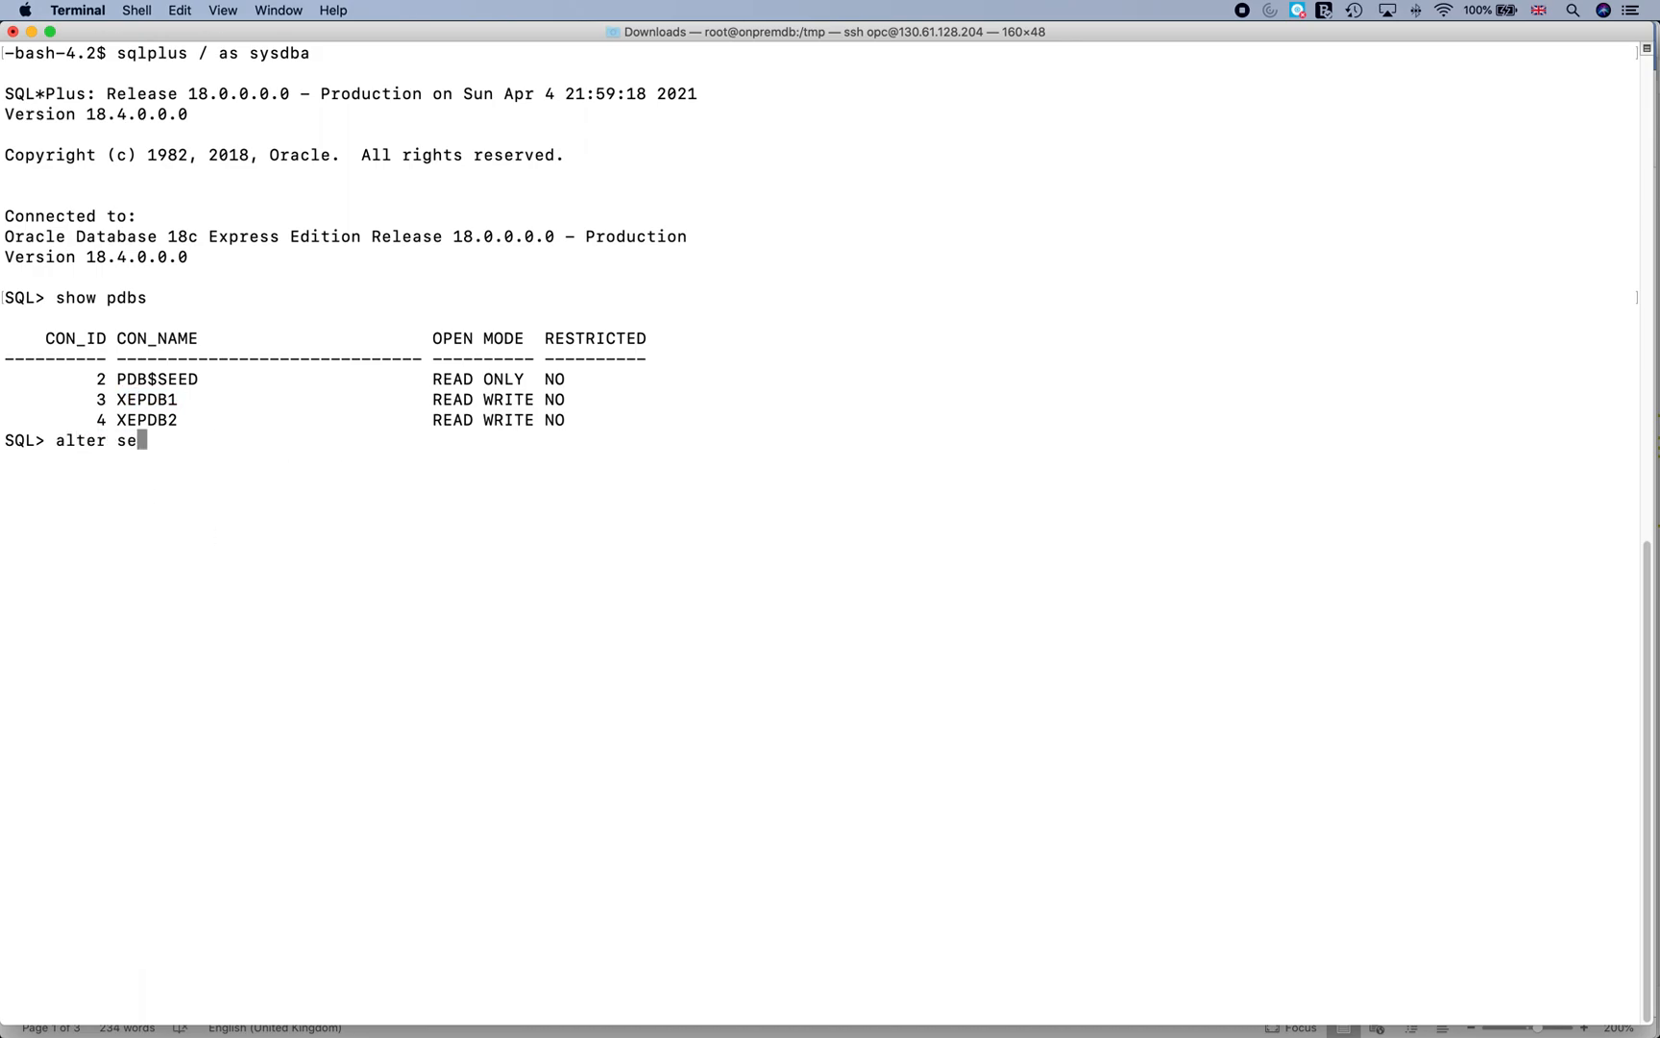
{"action": "type", "text": "ssion set"}
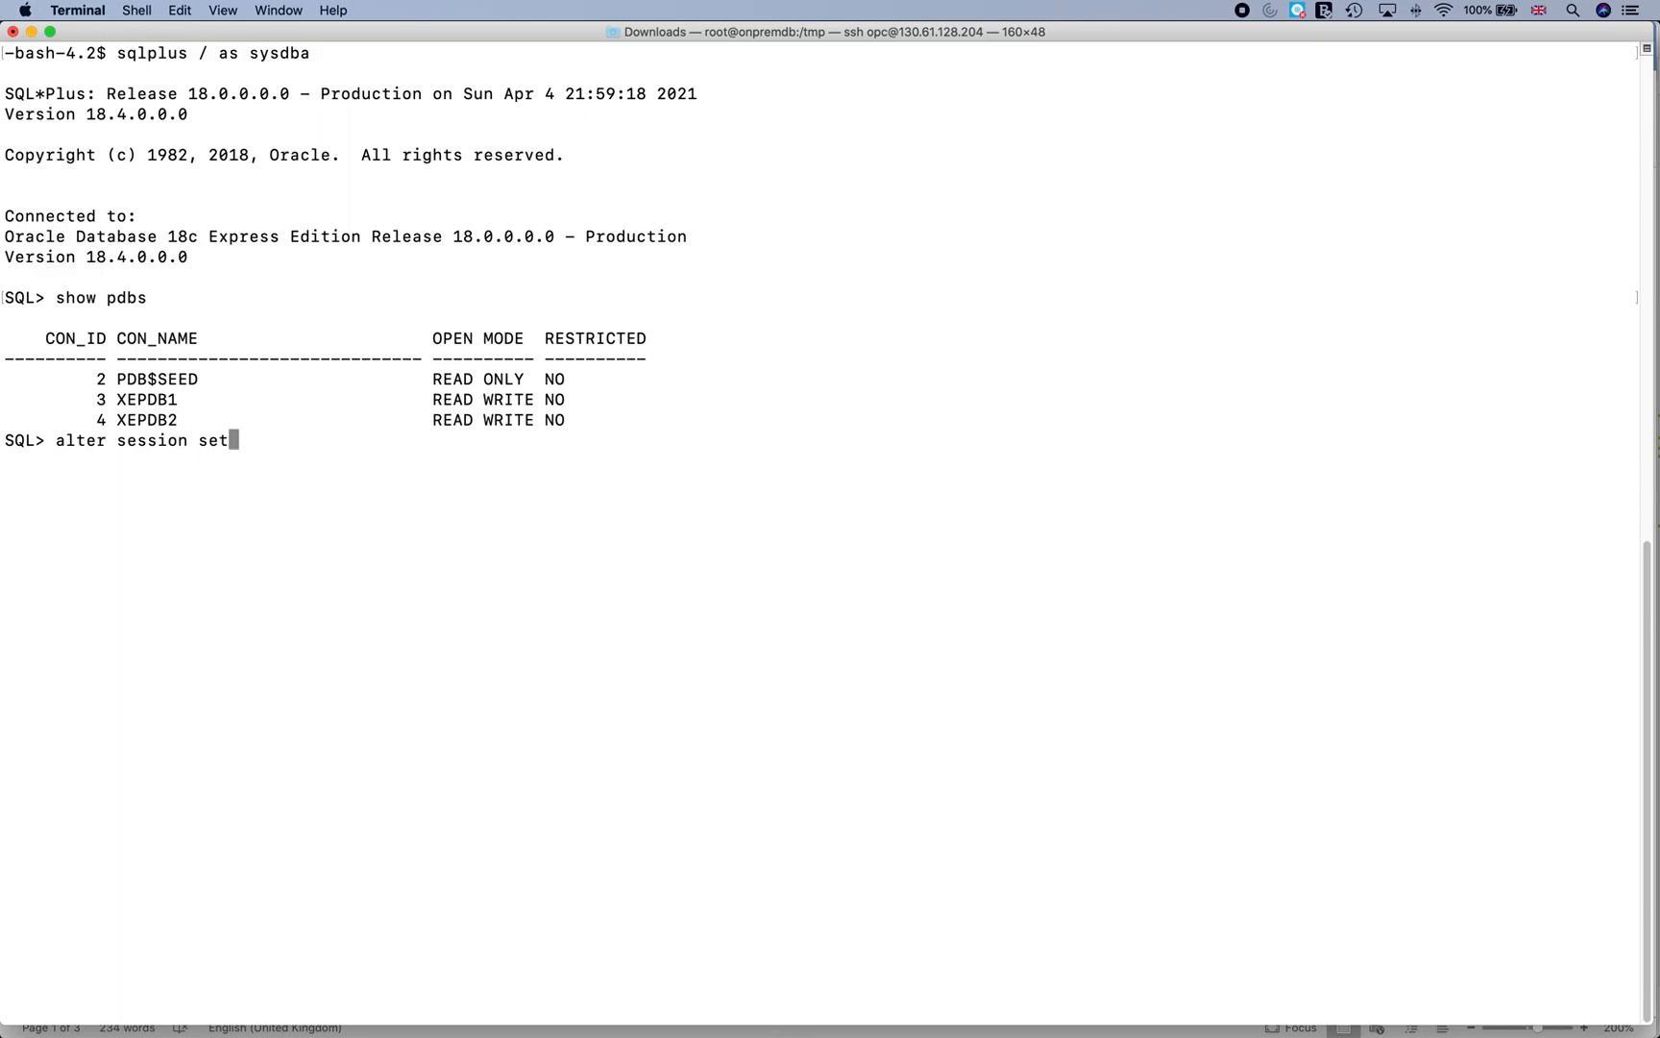
{"action": "type", "text": "contan"}
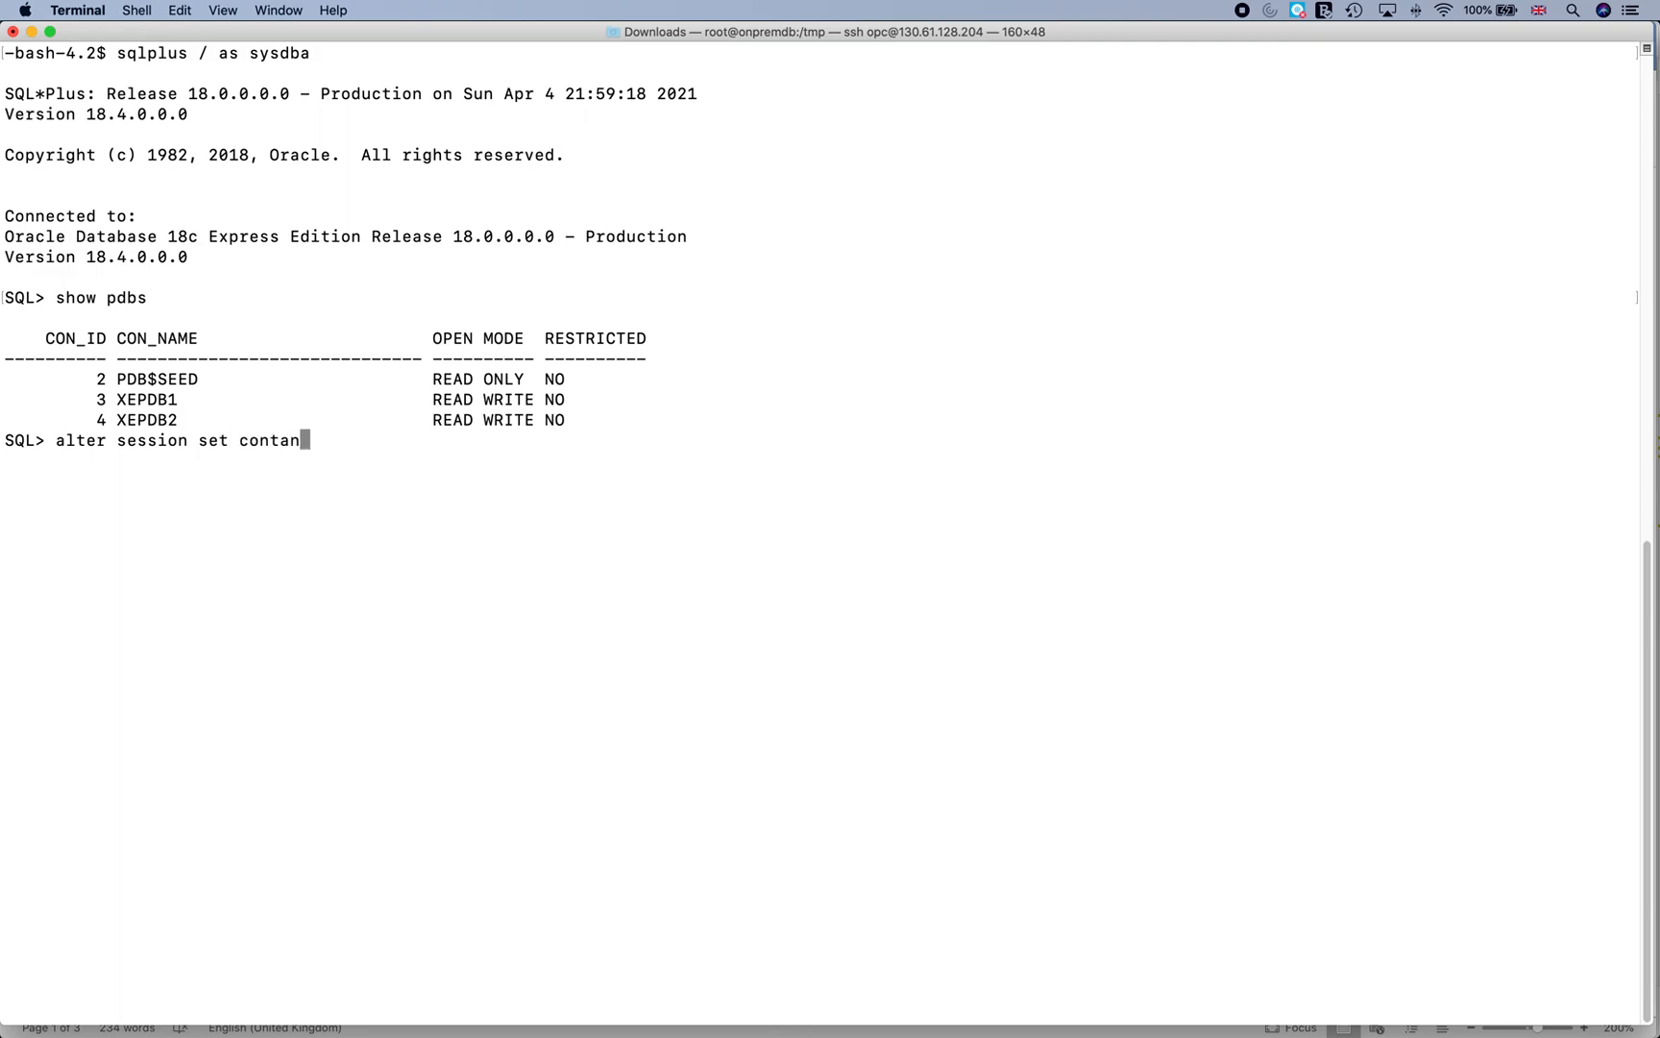
{"action": "type", "text": "iner="}
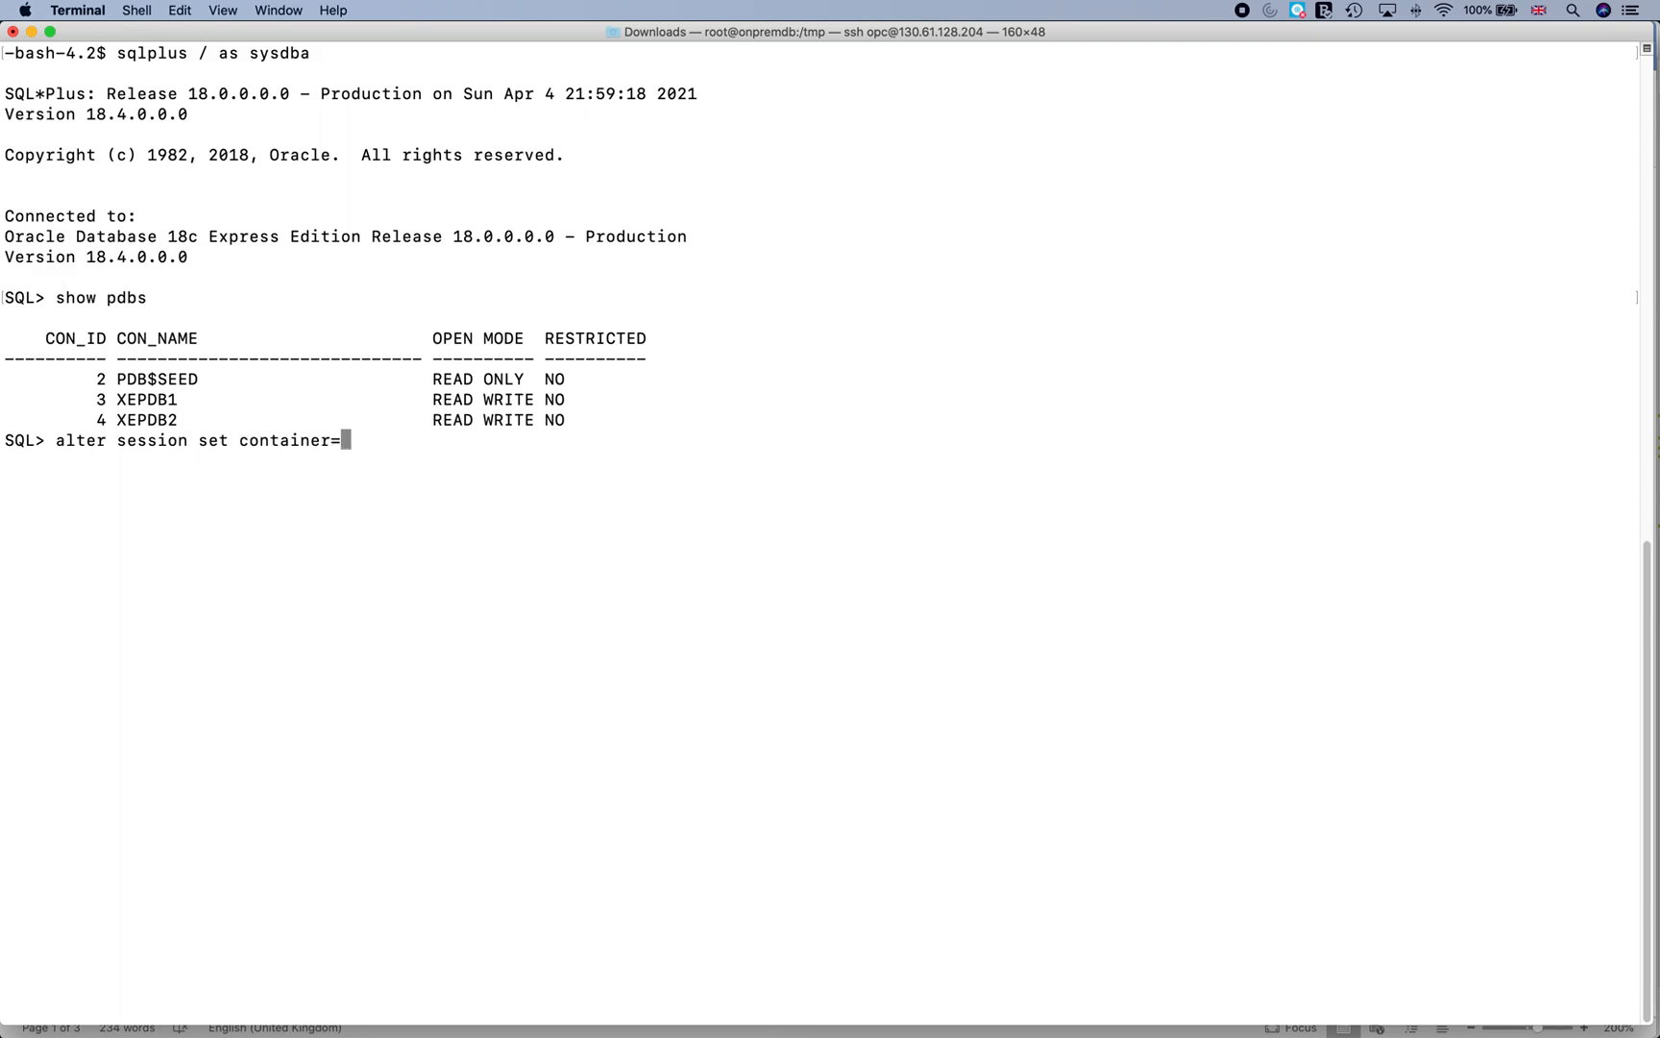
{"action": "type", "text": "xe"}
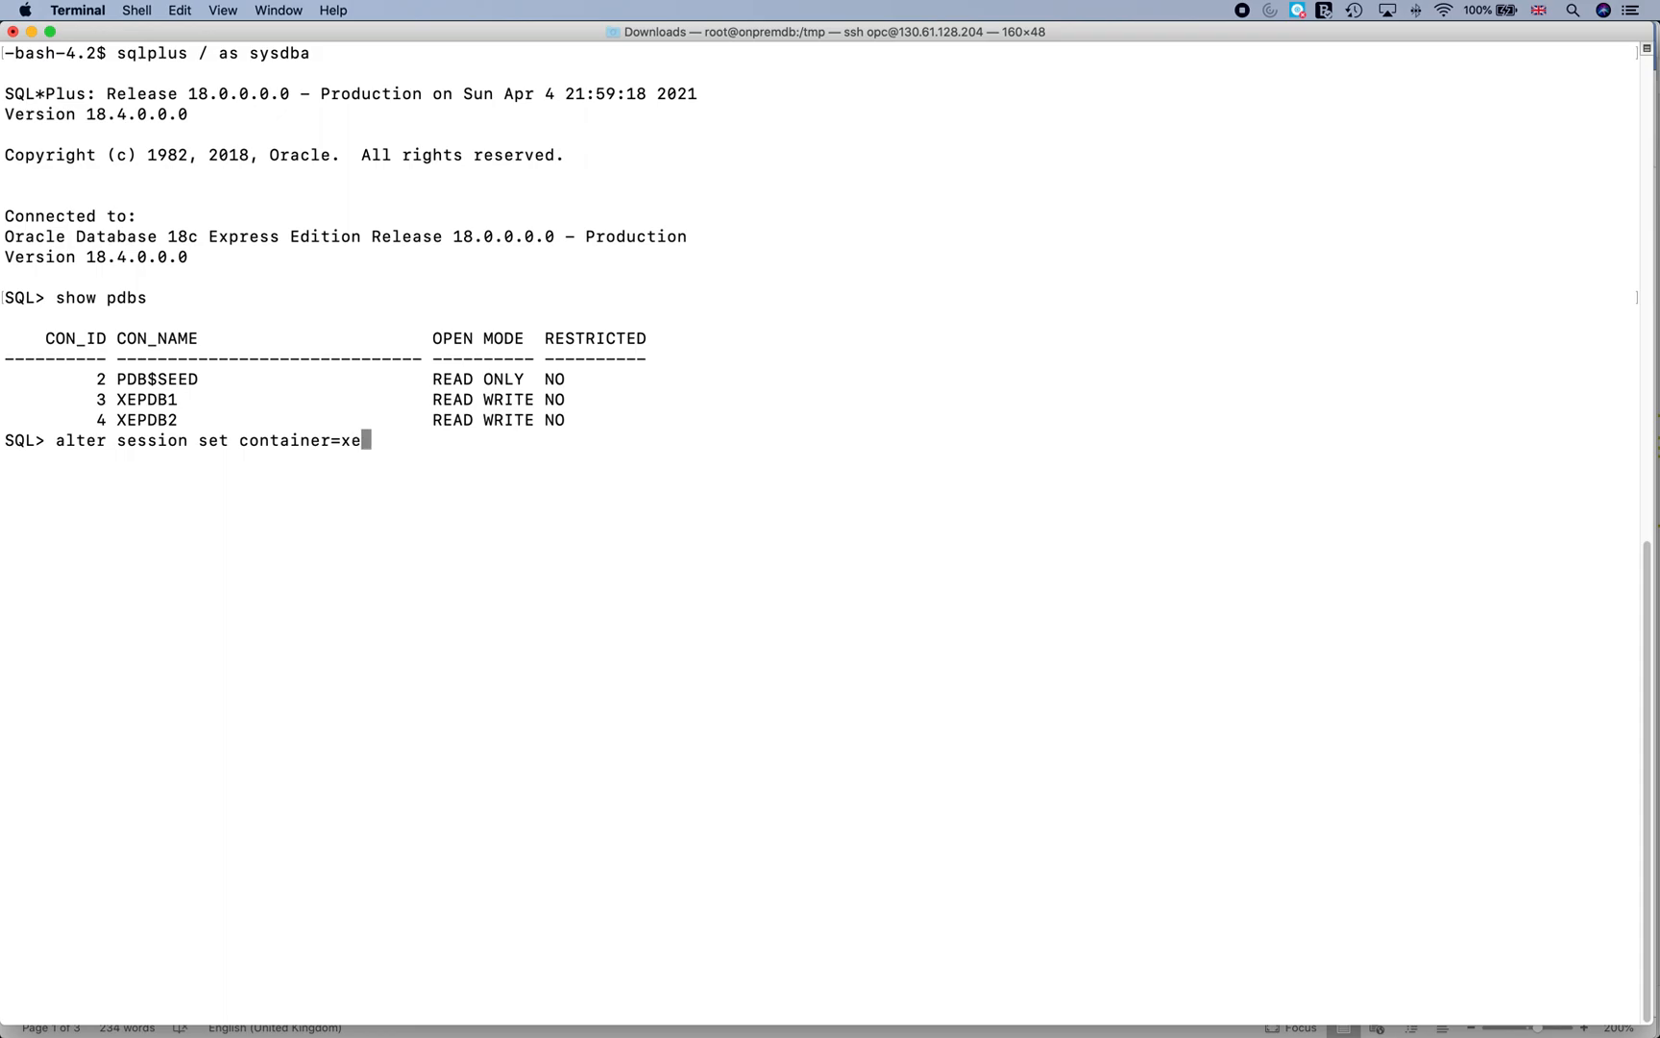
{"action": "type", "text": "d"}
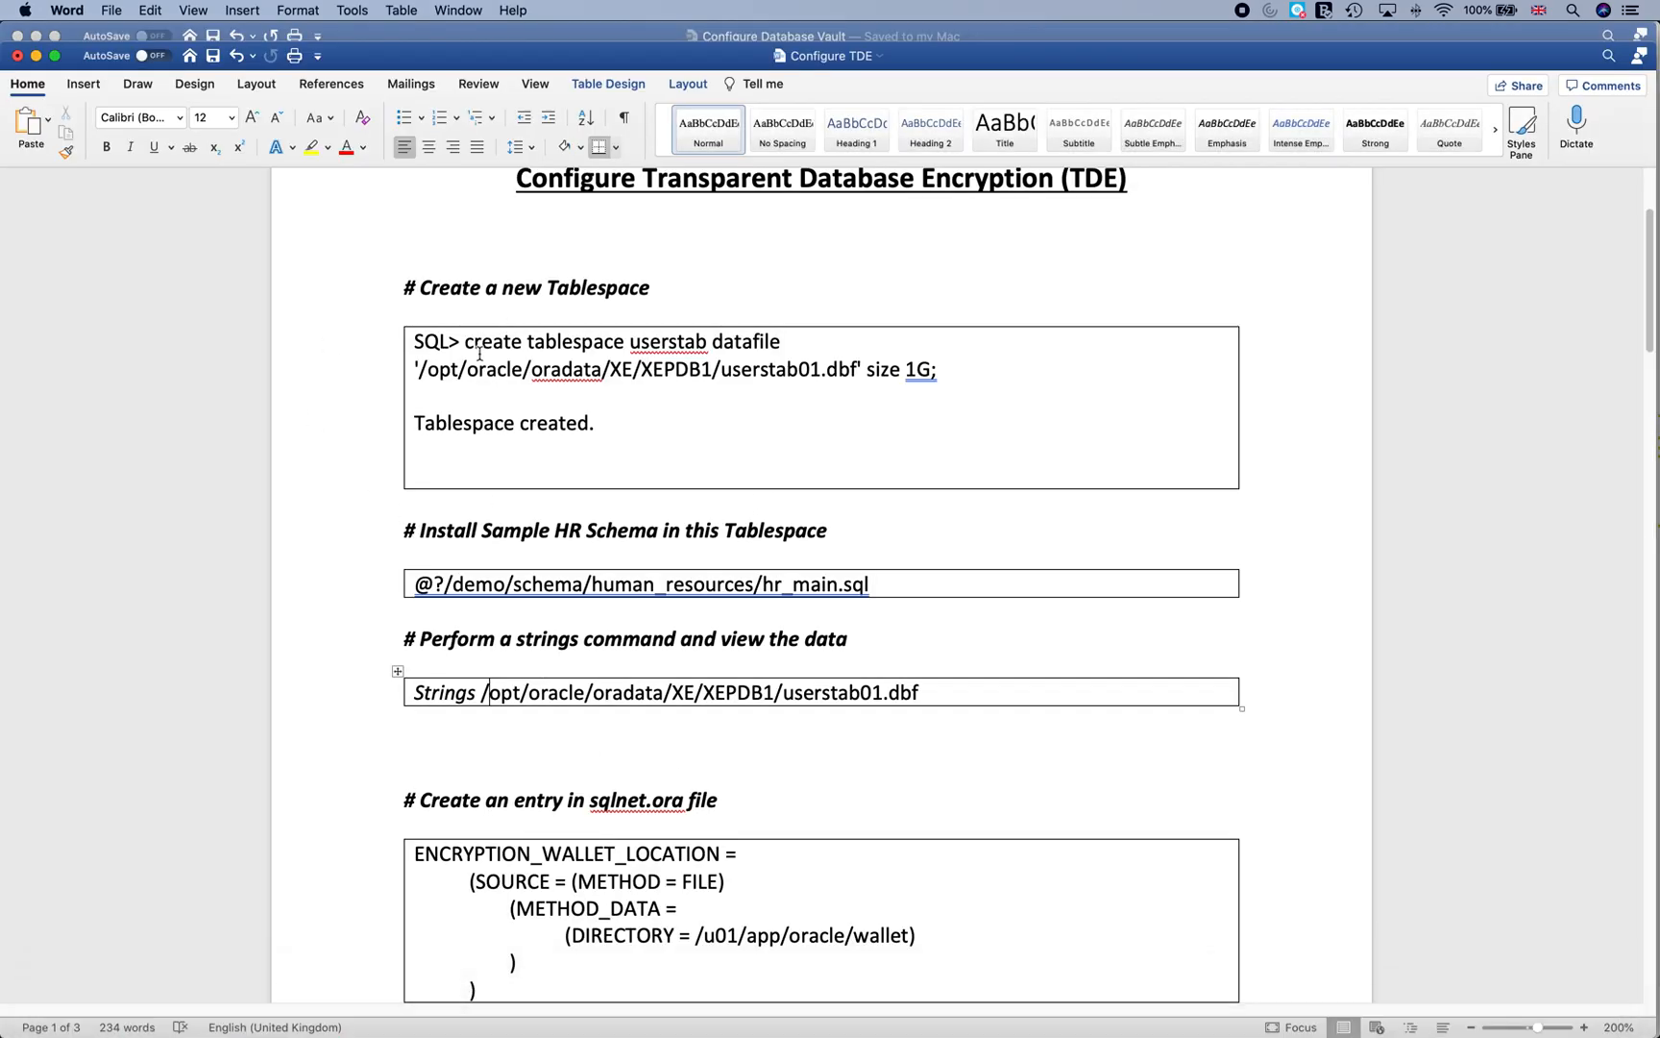
- Copy the create tablespace userstab command with datafile userstab01.dbf from the notes into the SQL prompt
{"action": "left_click_drag", "start_coordinate": [467, 340], "coordinate": [940, 369]}
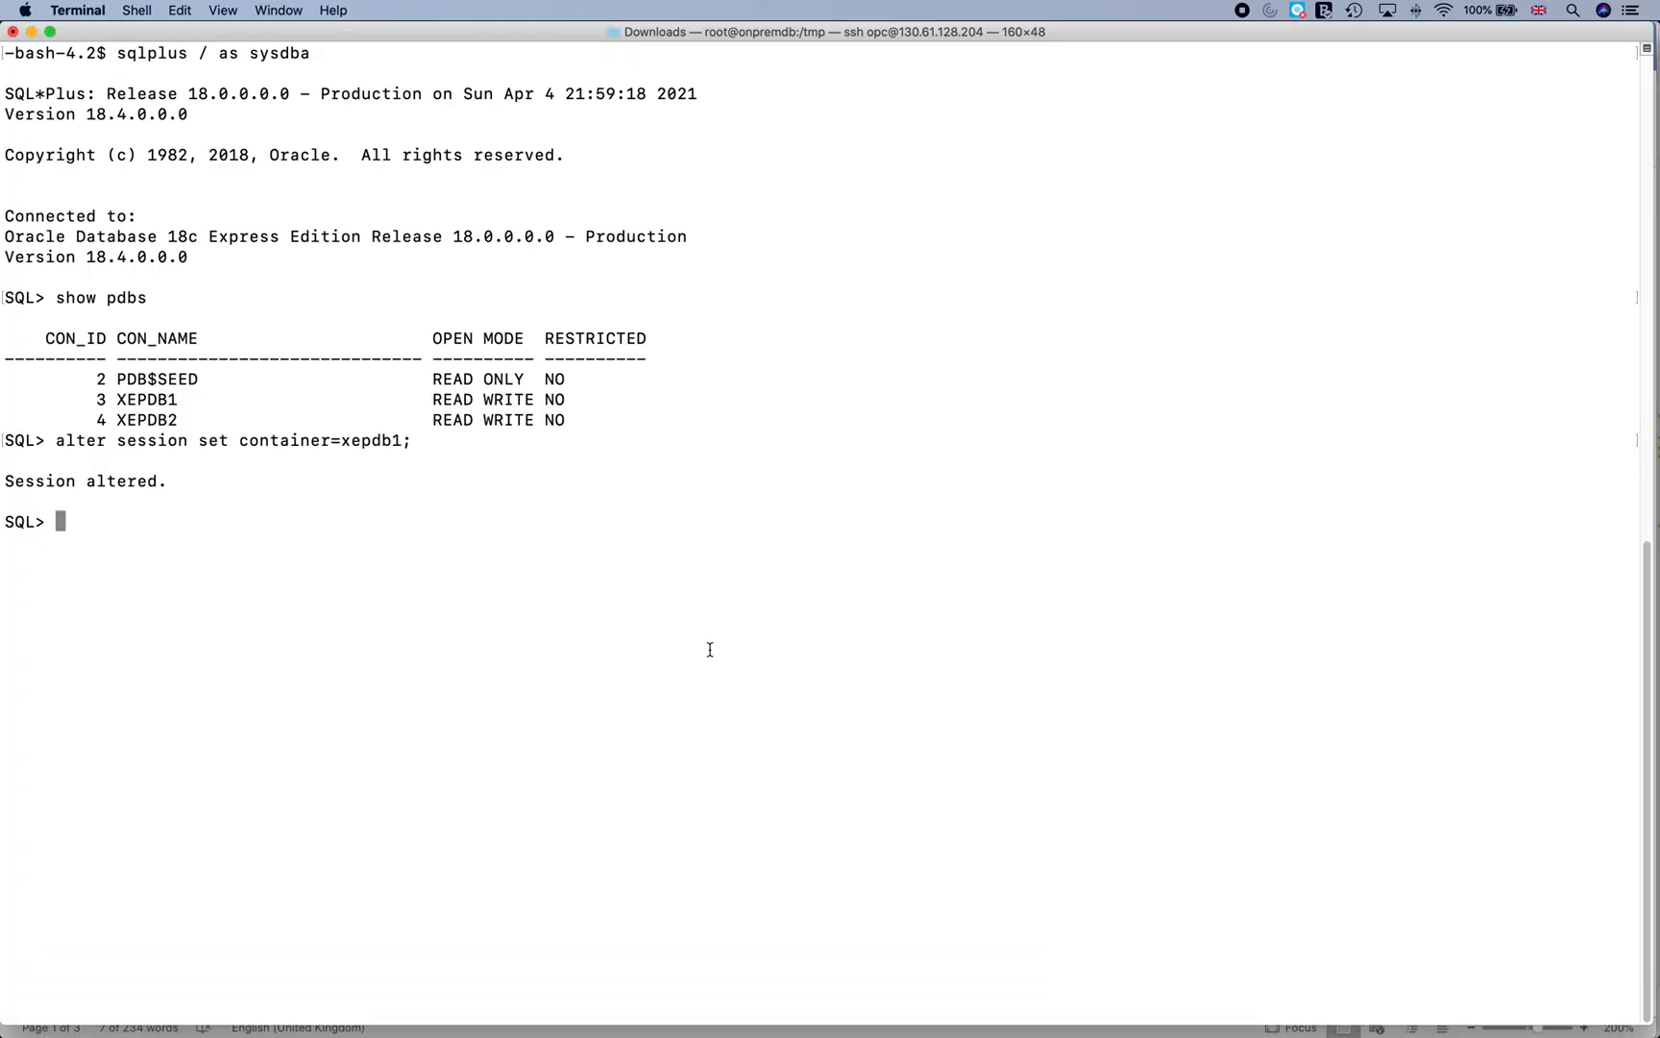
{"action": "type", "text": "create tablespace userstab datafile '/opt/oracle/oradata/XE/XEPDB1/userstab01.dbf' size 1G;"}
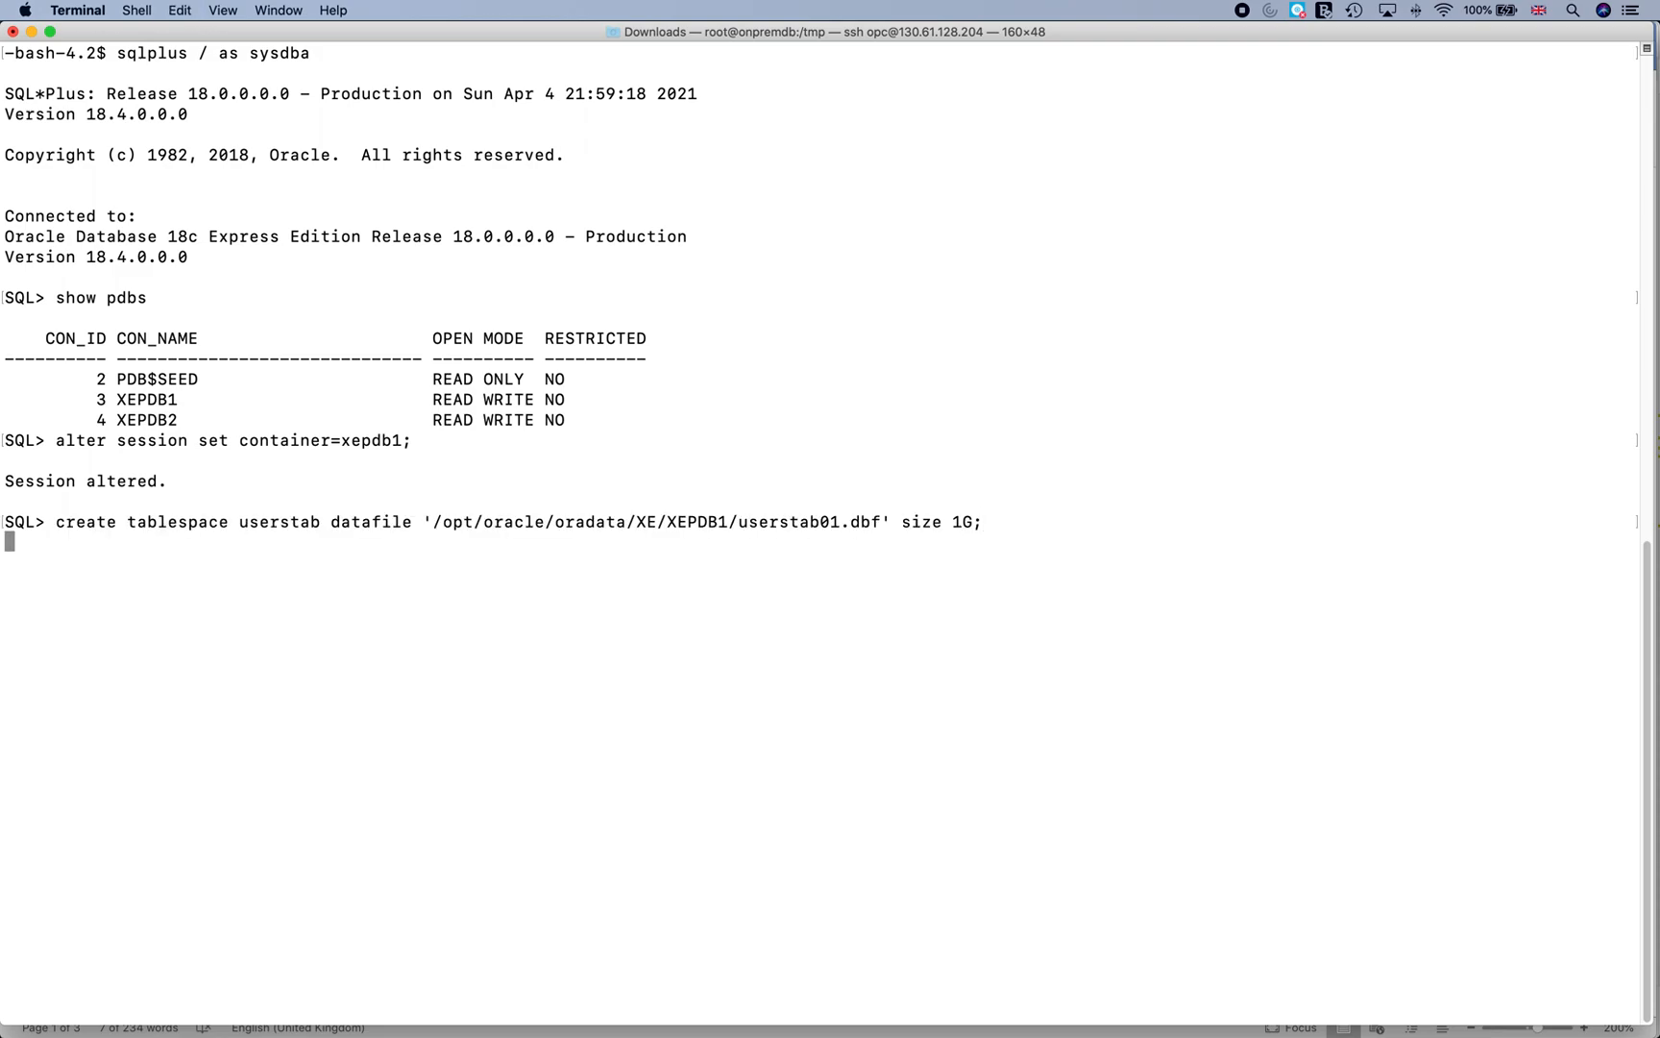
{"action": "mouse_move", "coordinate": [1320, 1003]}
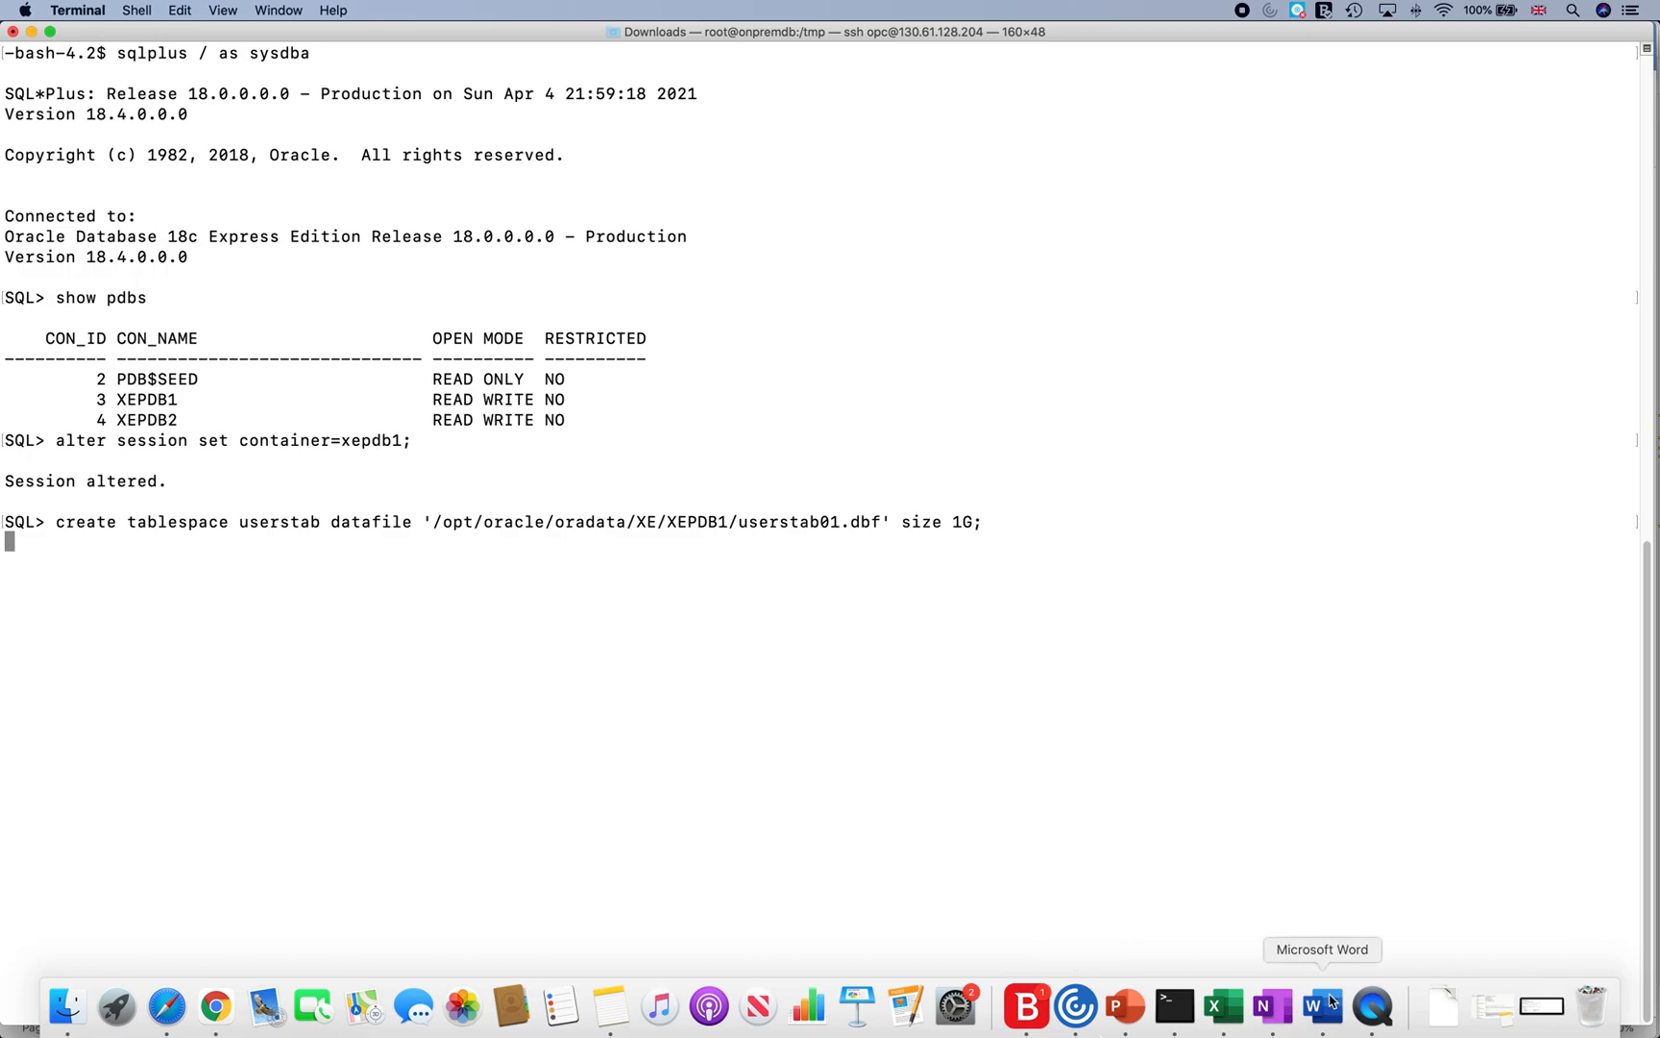
- Locate the @?/demo/schema/human_resources/hr_main.sql line in the TDE notes and return to SQL*Plus
{"action": "left_click", "coordinate": [1318, 1001]}
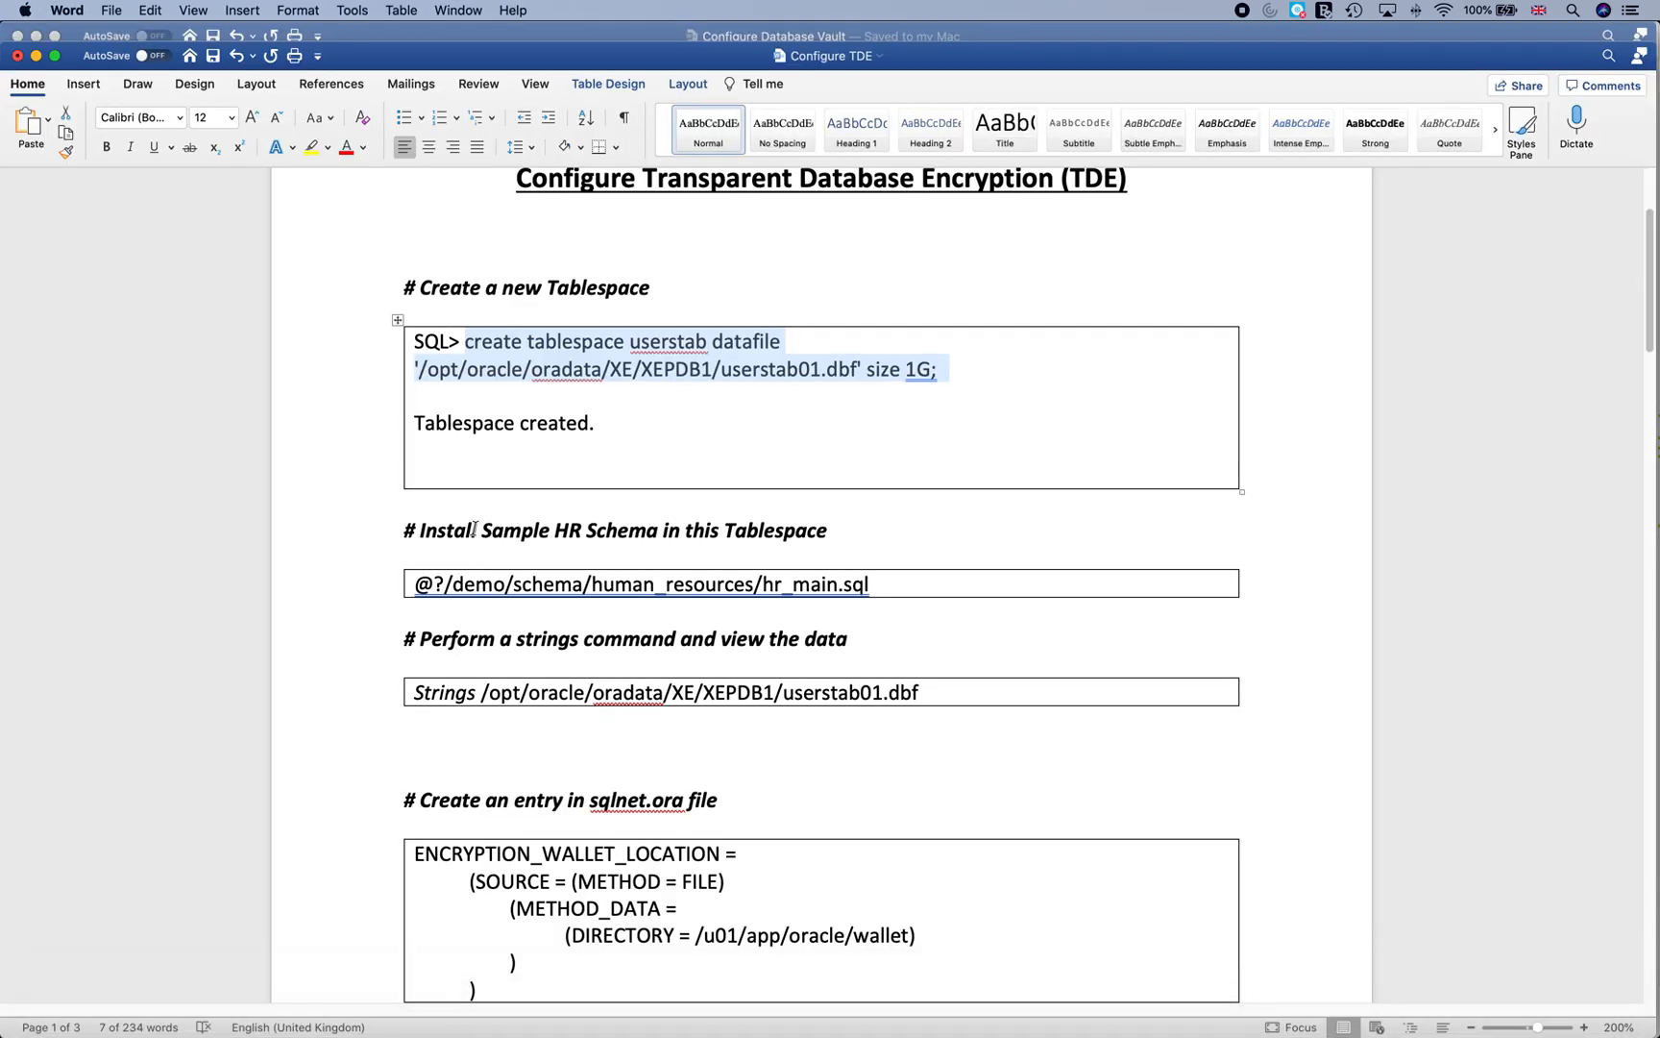
{"action": "scroll", "scroll_direction": "down", "scroll_amount": 3}
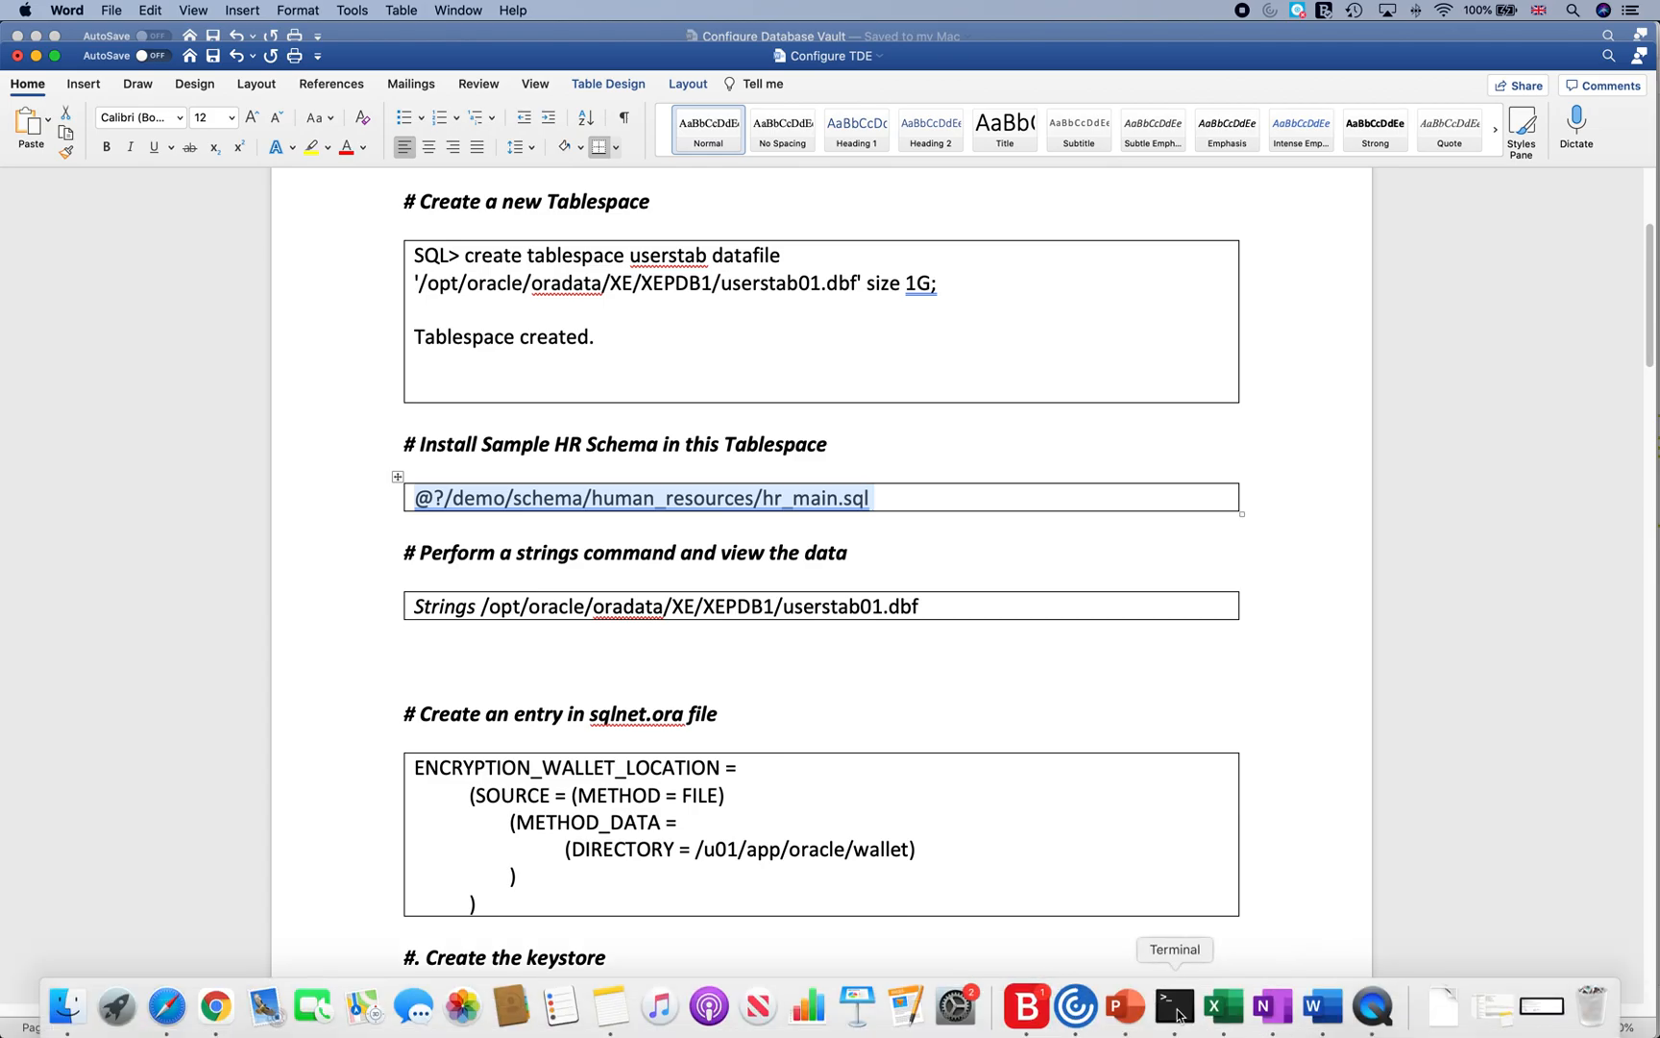
{"action": "left_click", "coordinate": [1176, 1003]}
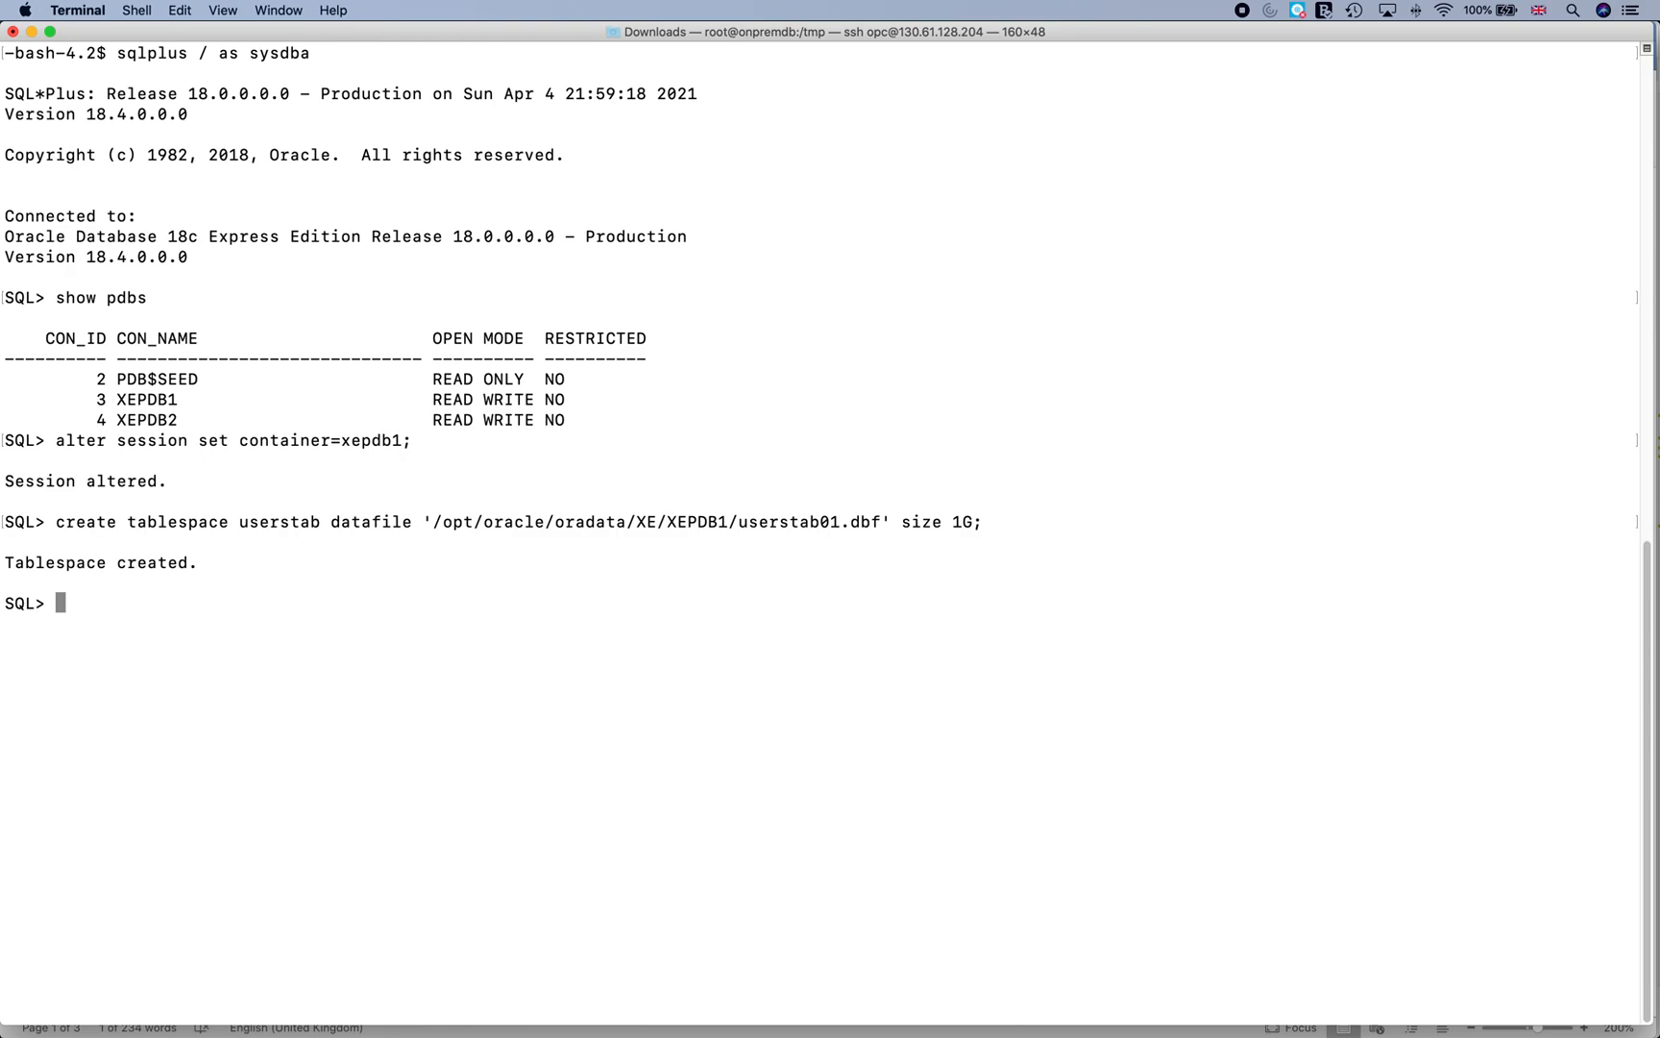
- Query select name from v$datafile; to show userstab01.dbf among the datafiles
{"action": "type", "text": "select nam e"}
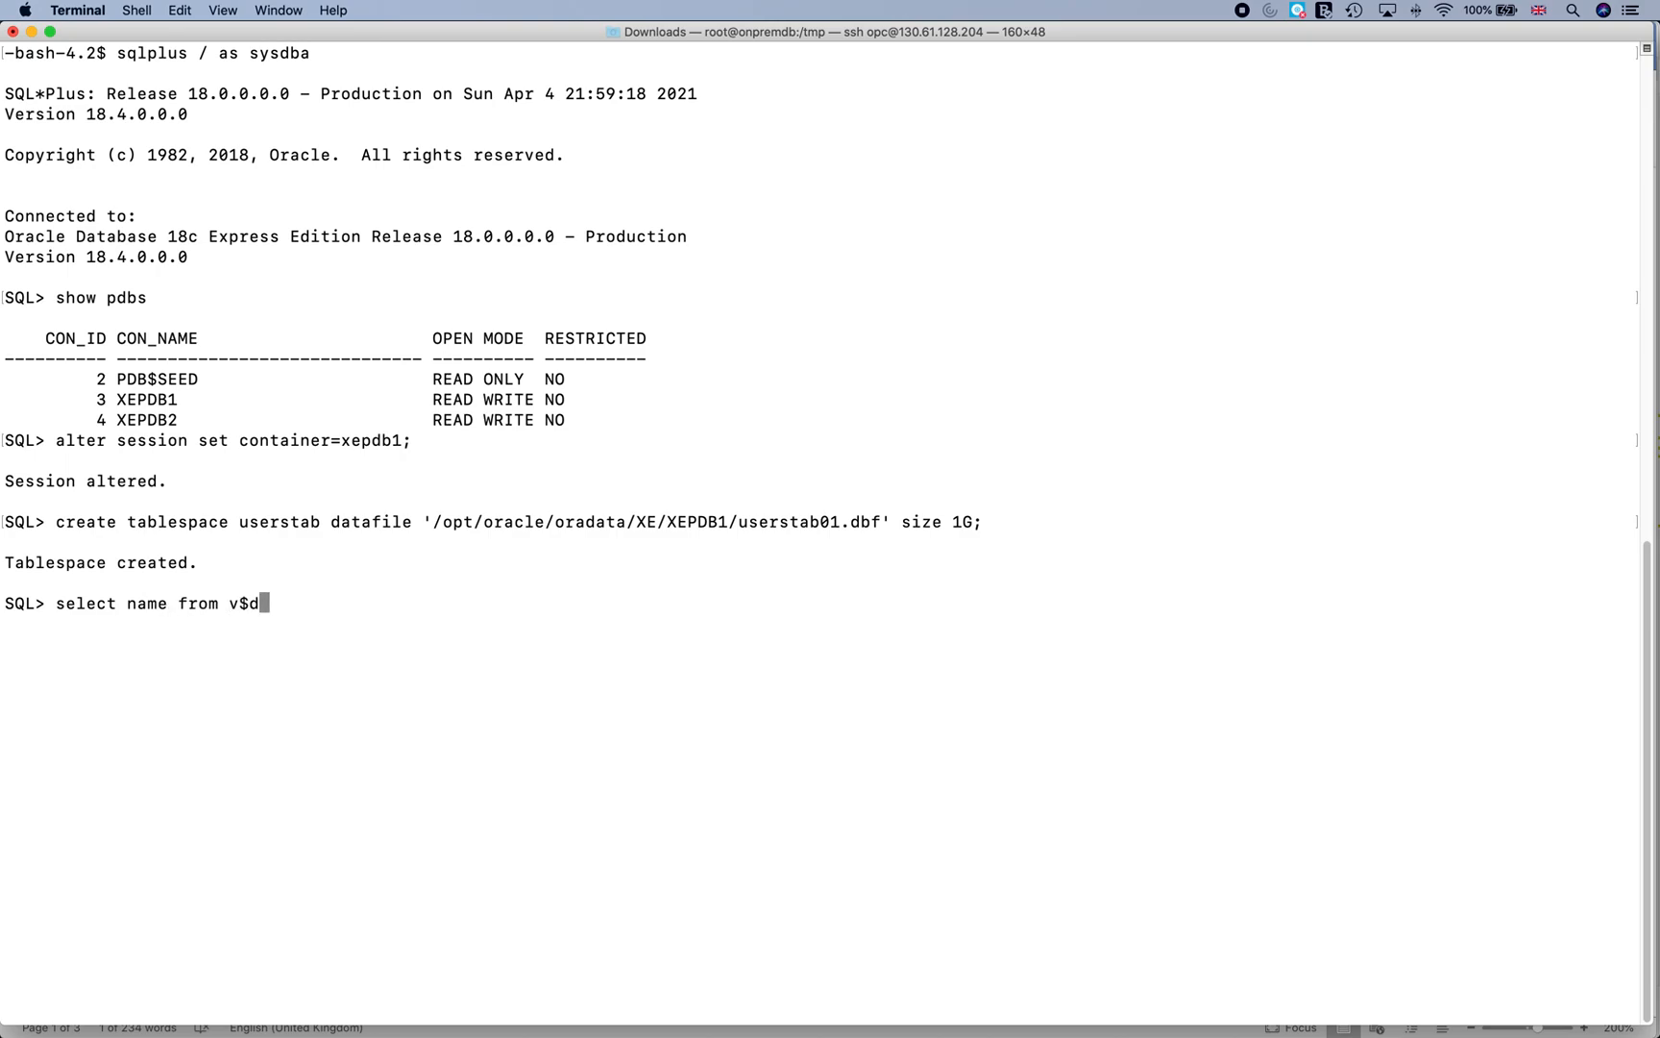
{"action": "type", "text": "t"}
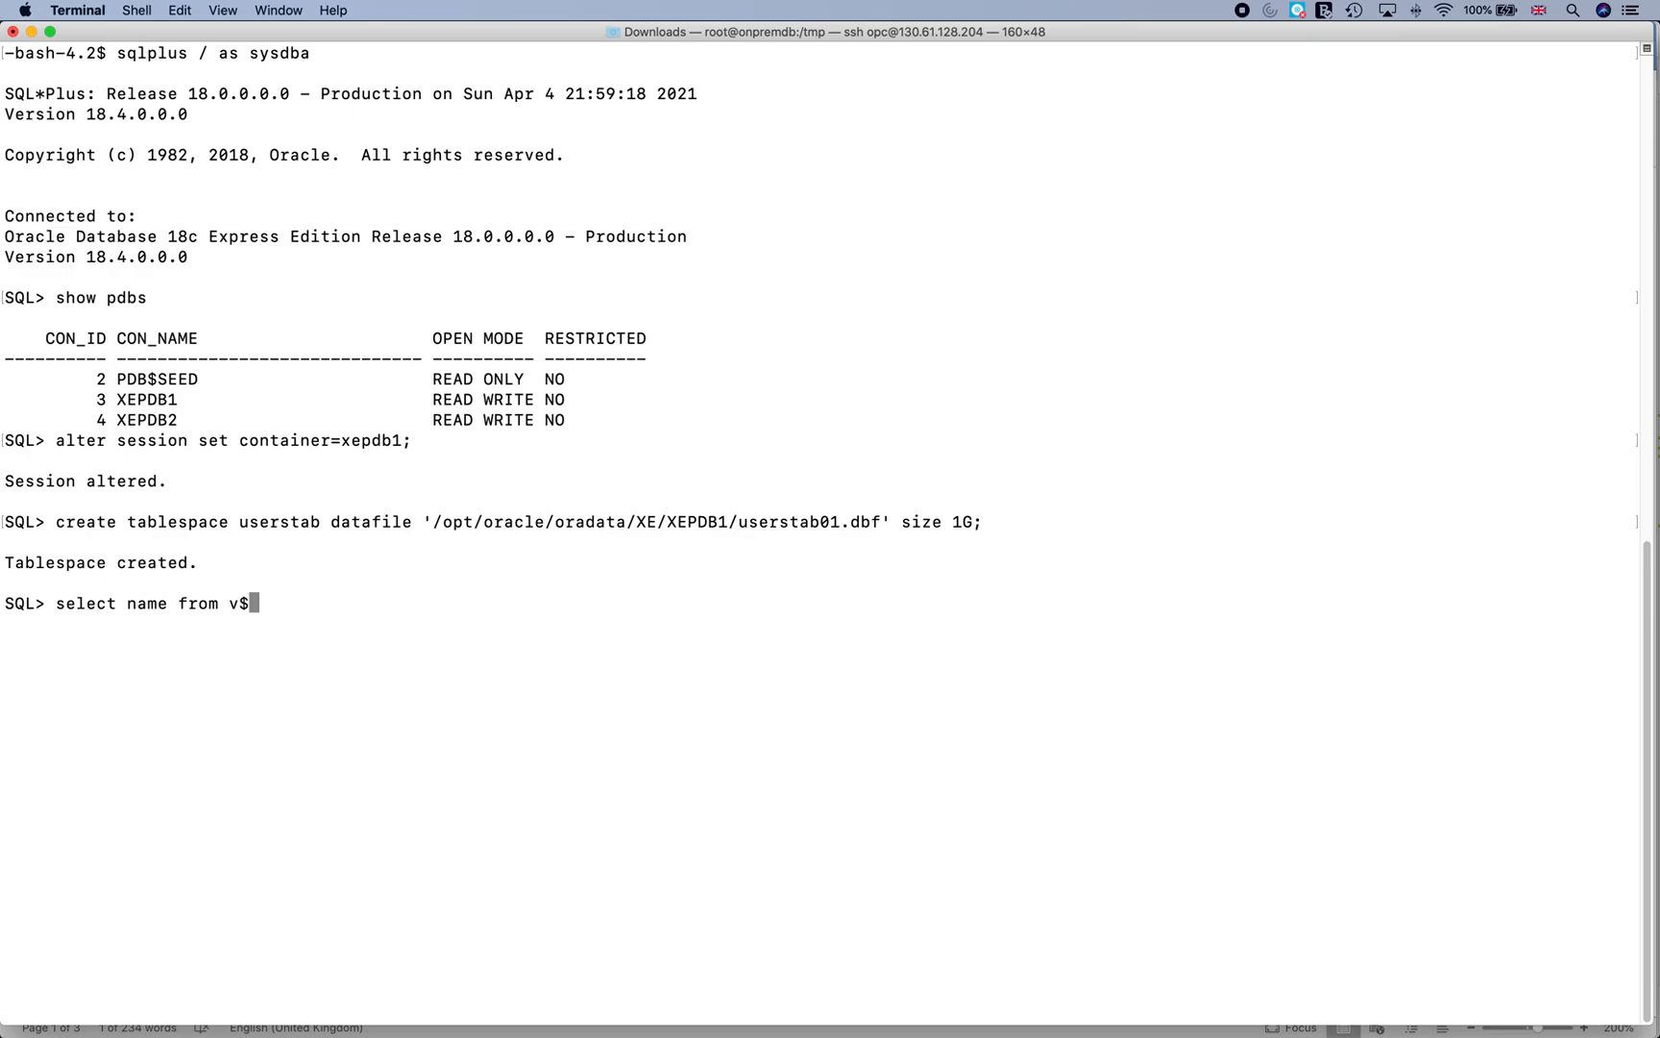
{"action": "type", "text": "datafile;"}
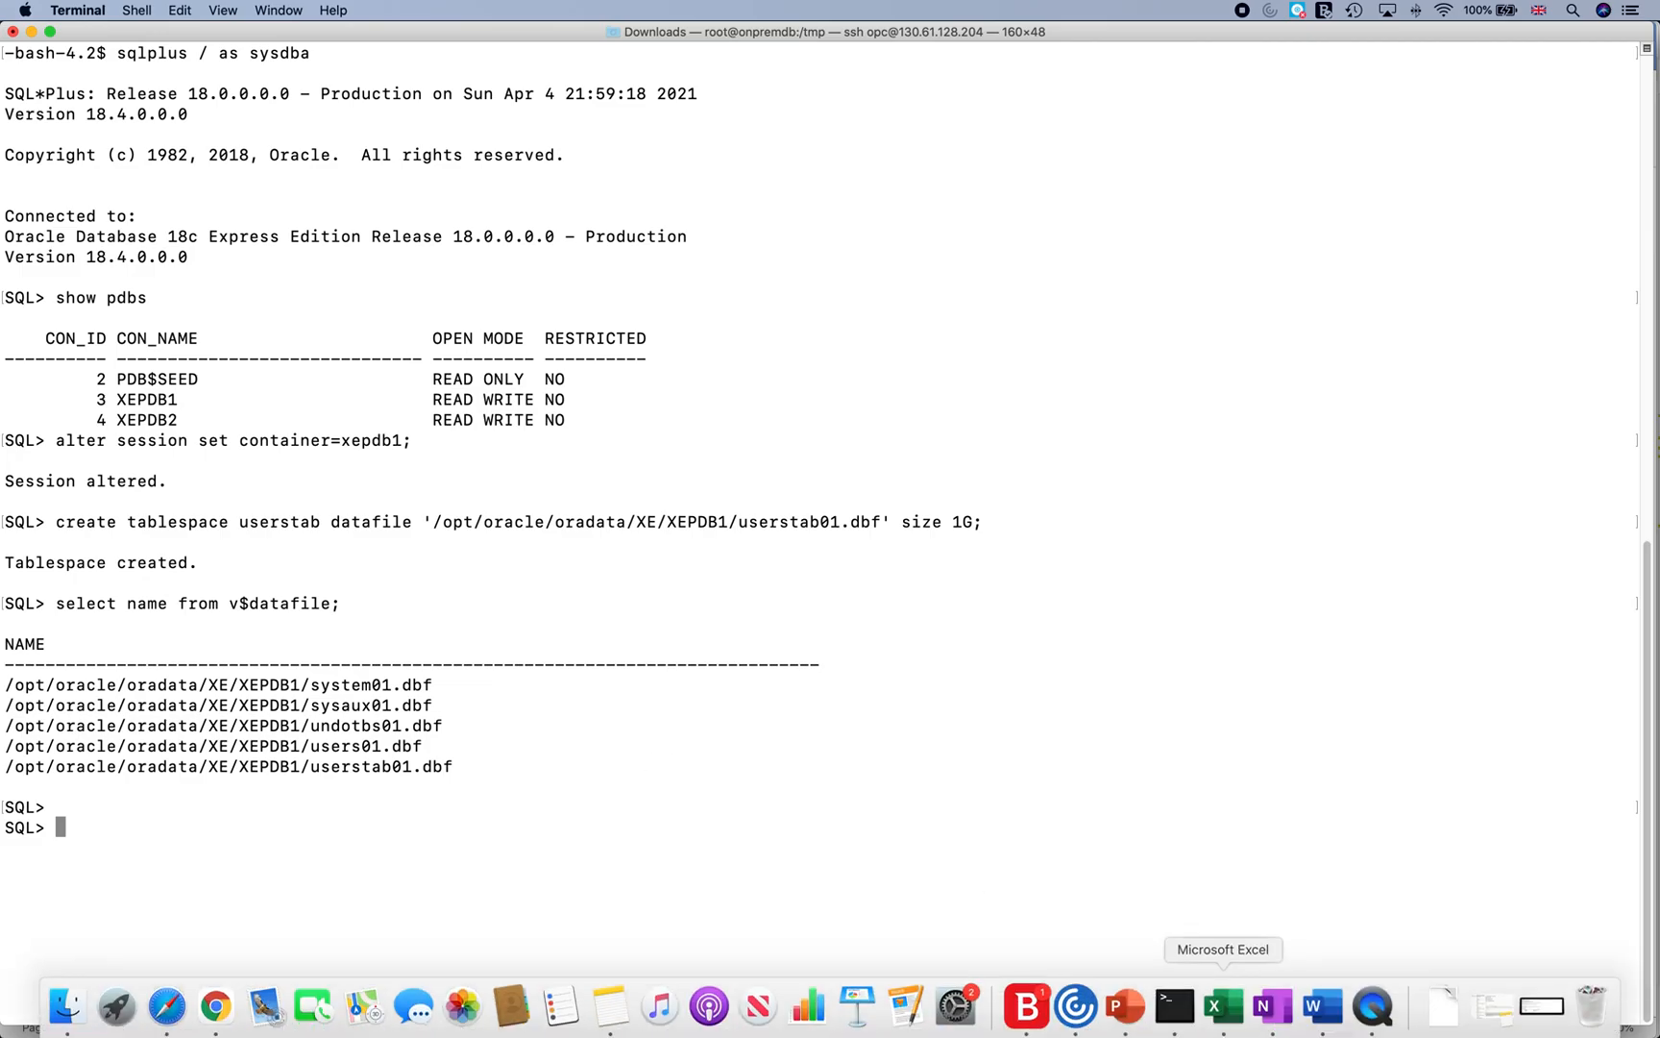
{"action": "mouse_move", "coordinate": [1322, 1005]}
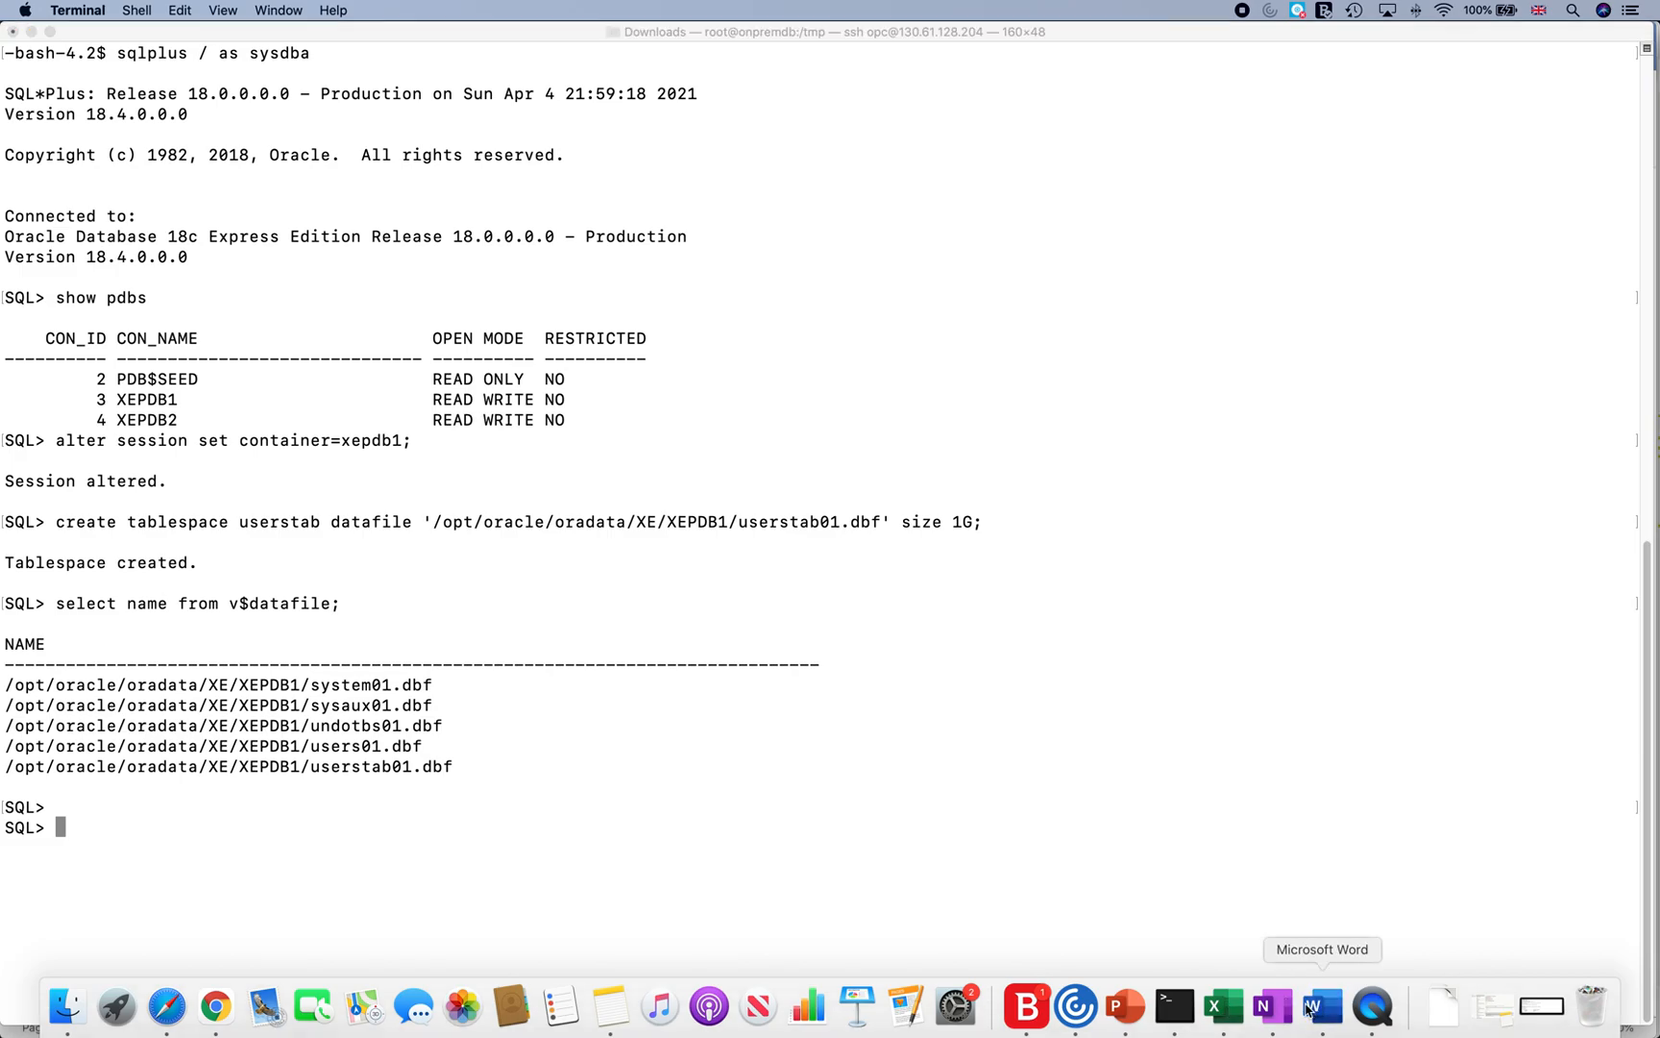
{"action": "left_click", "coordinate": [1316, 1003]}
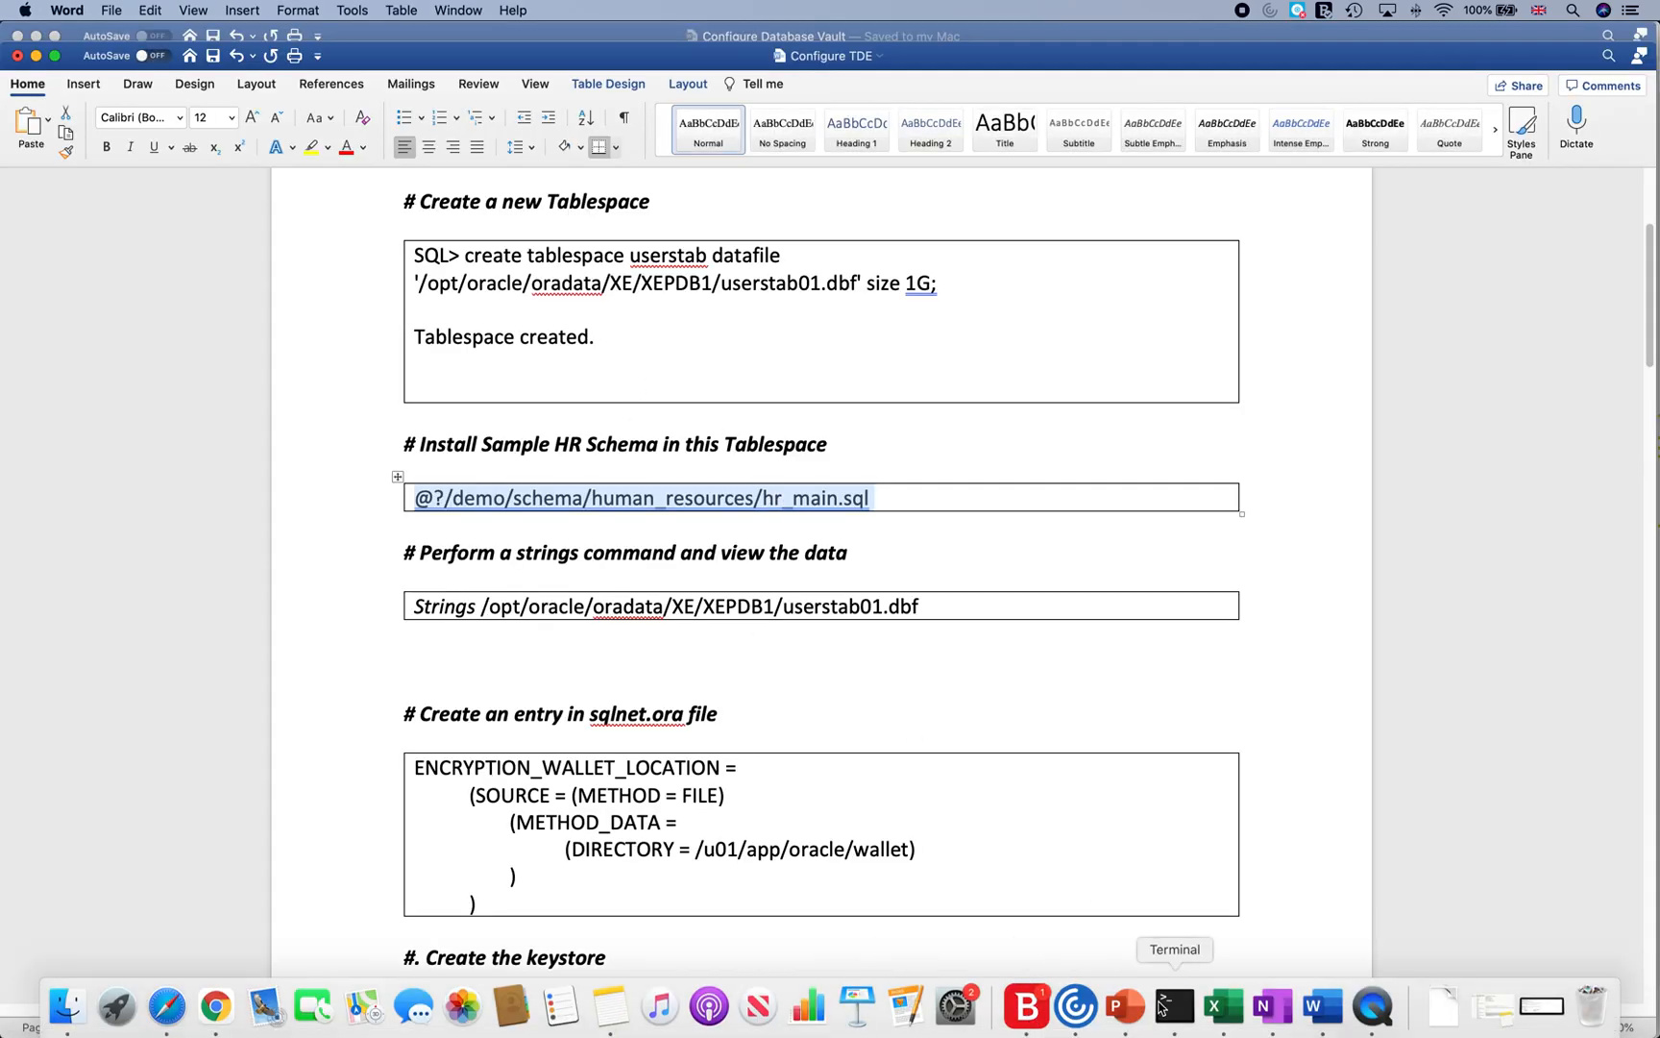
{"action": "left_click", "coordinate": [1159, 1005]}
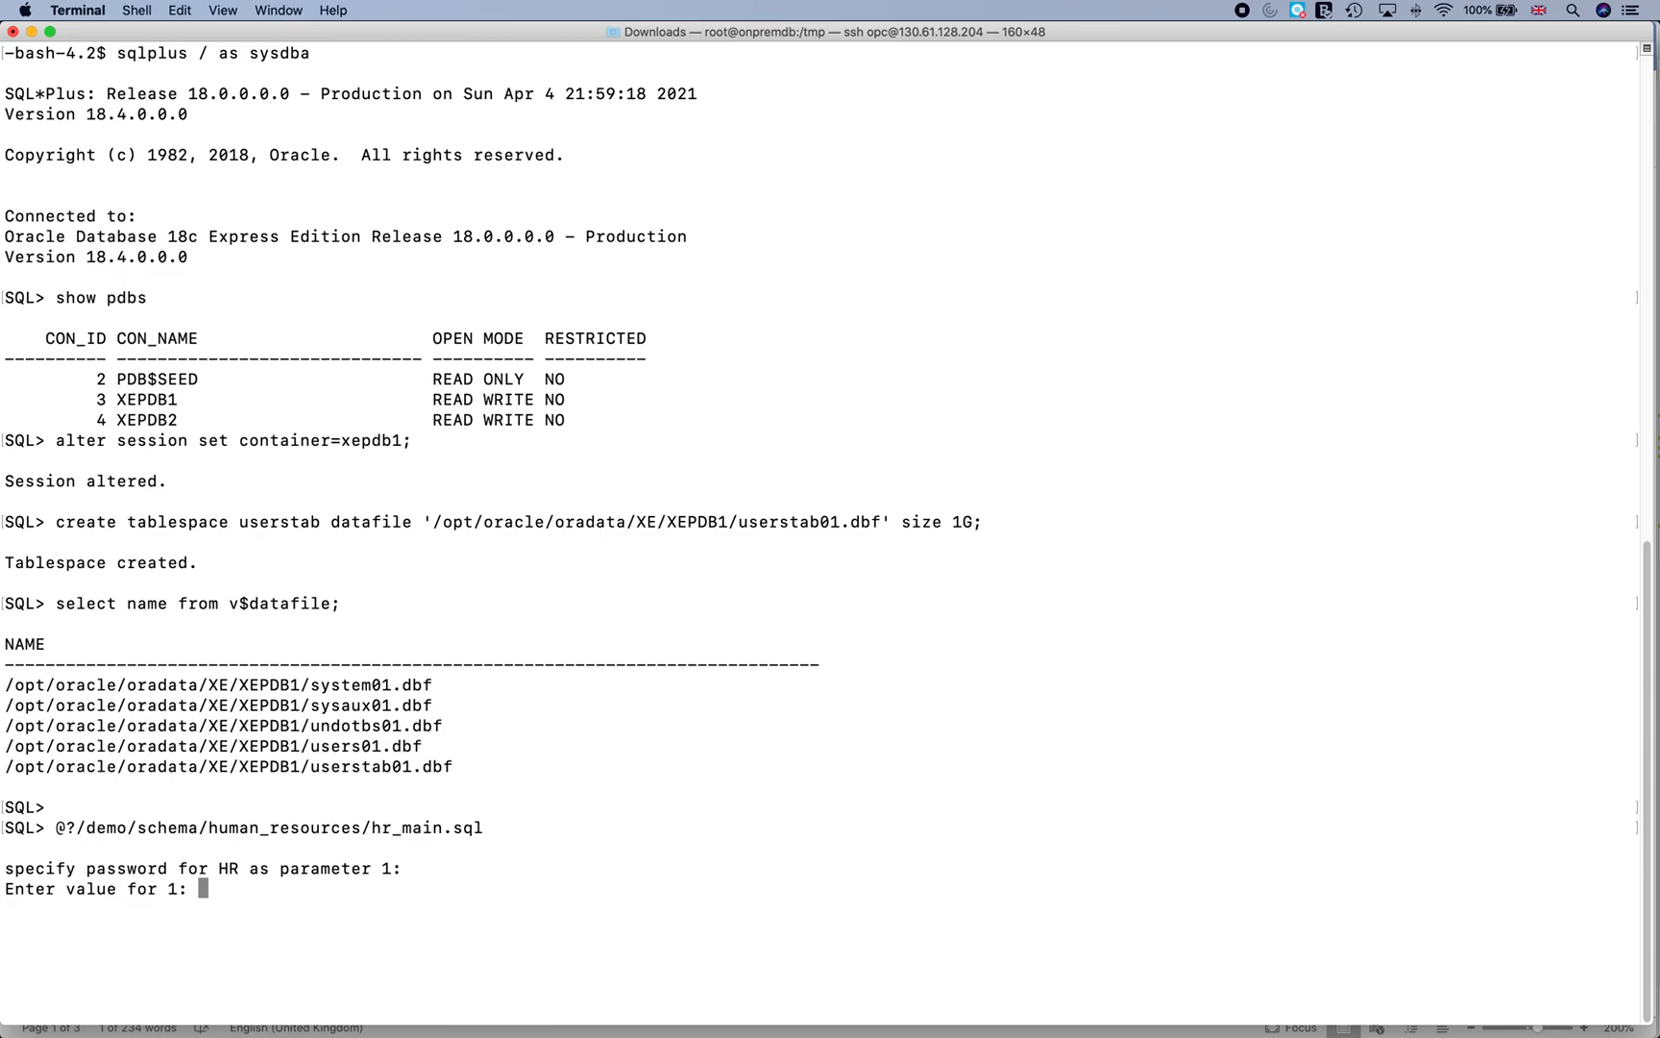
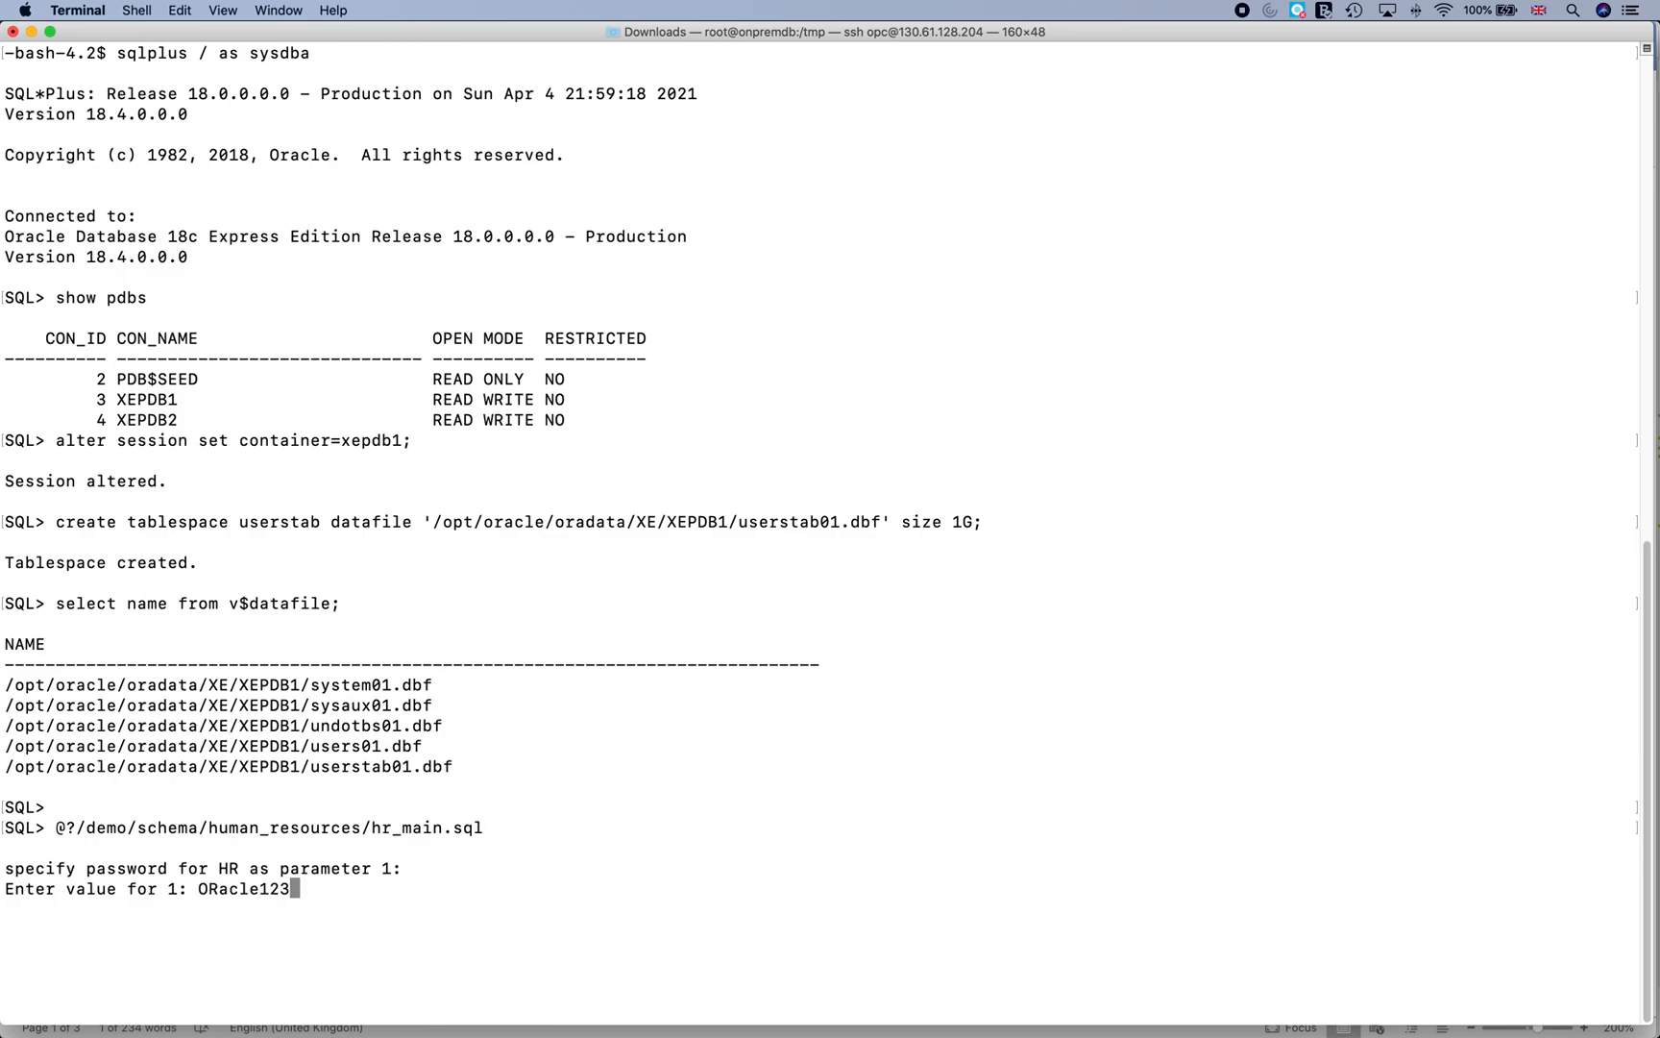
{"action": "key", "text": "enter"}
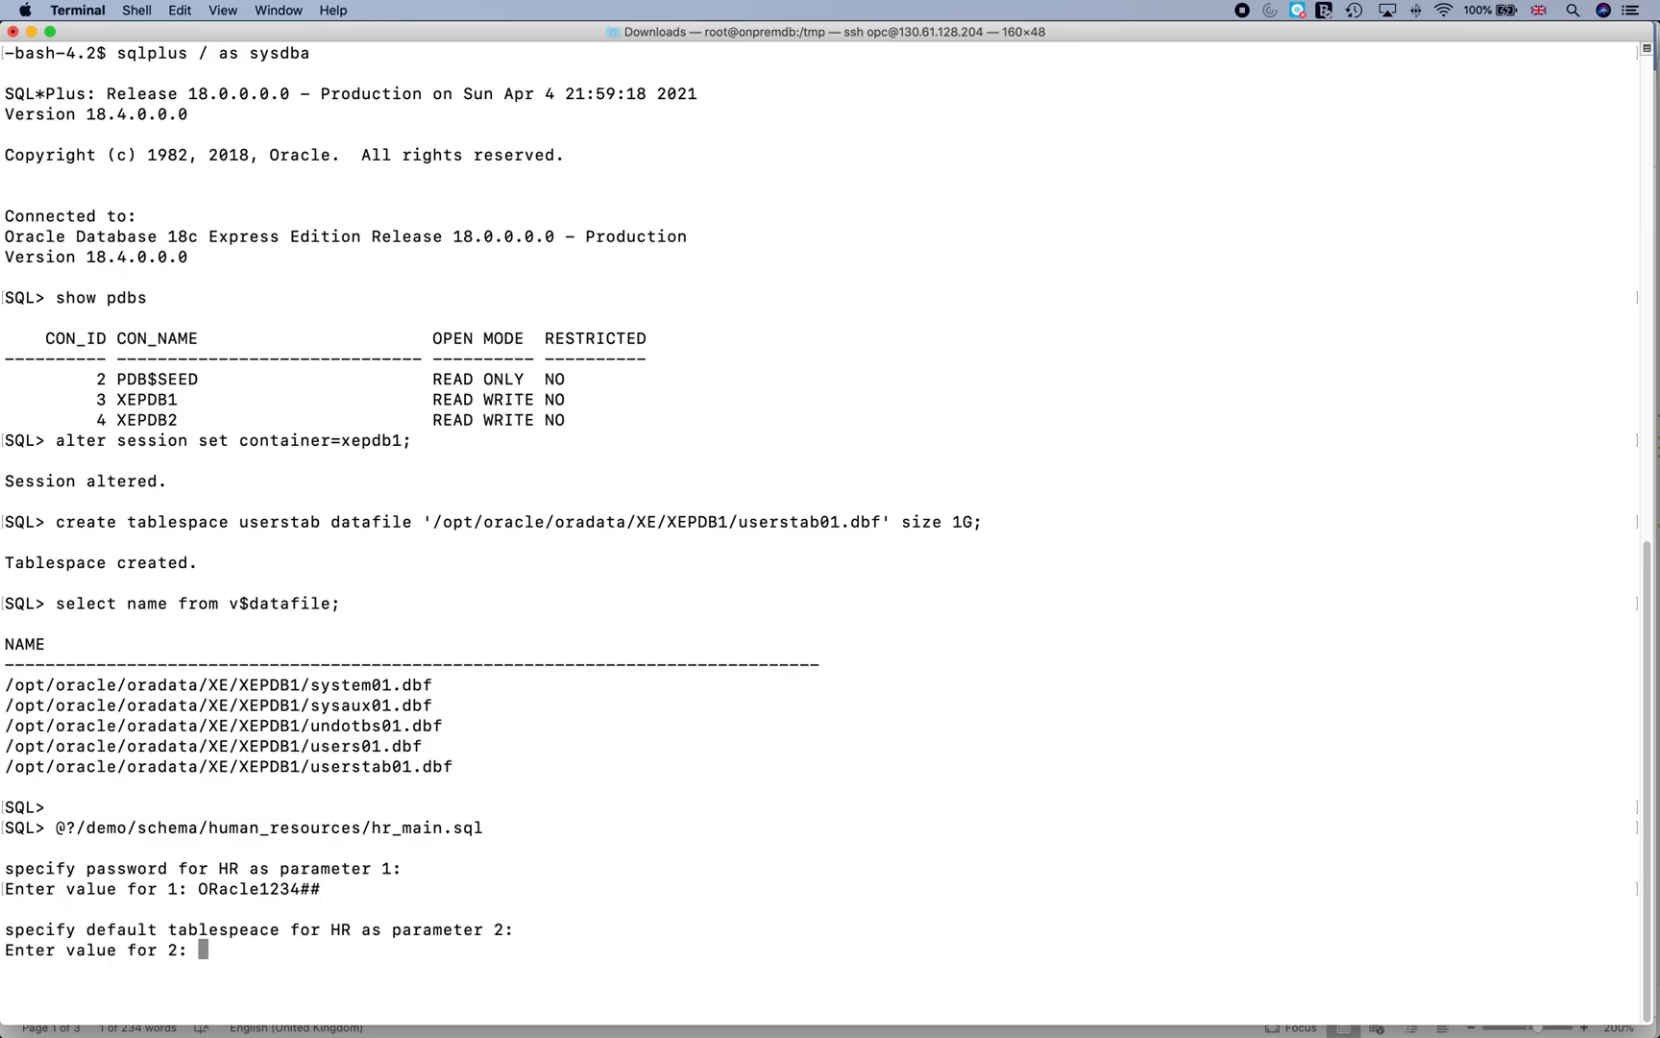
- Answer USERSTAB and TEMP tablespaces with log path /tmp so the schema script runs to completion
{"action": "type", "text": "U"}
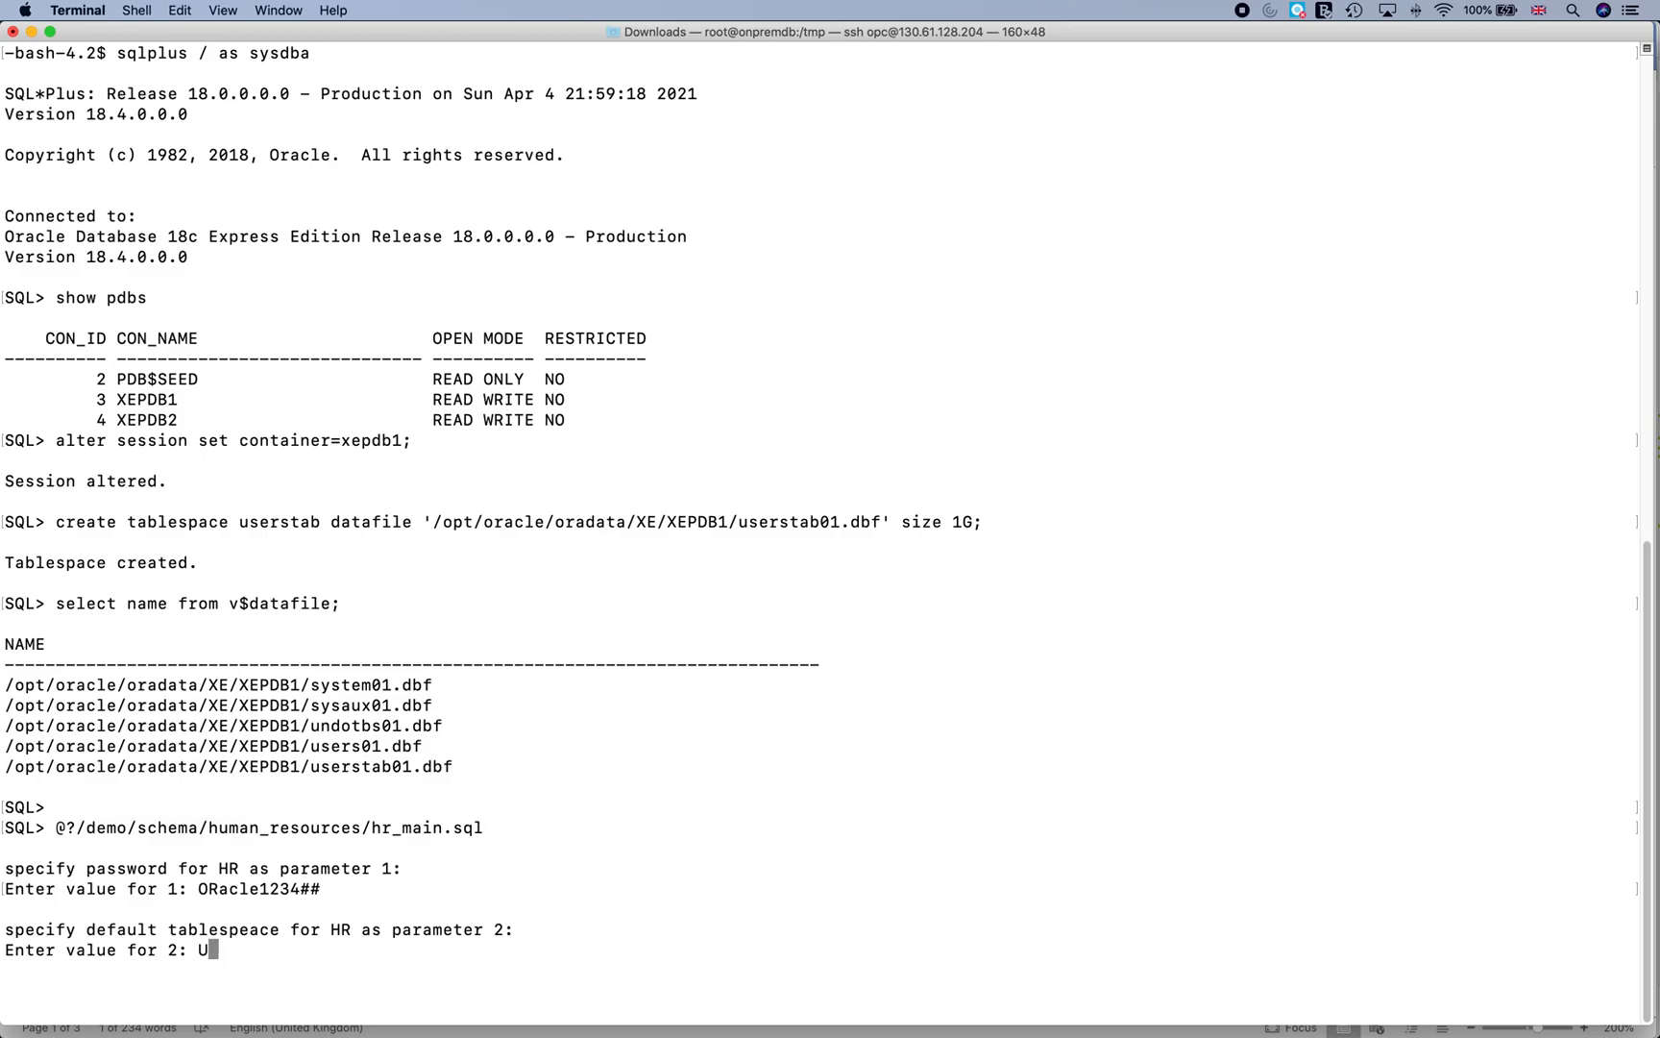
{"action": "type", "text": "SERSTAB"}
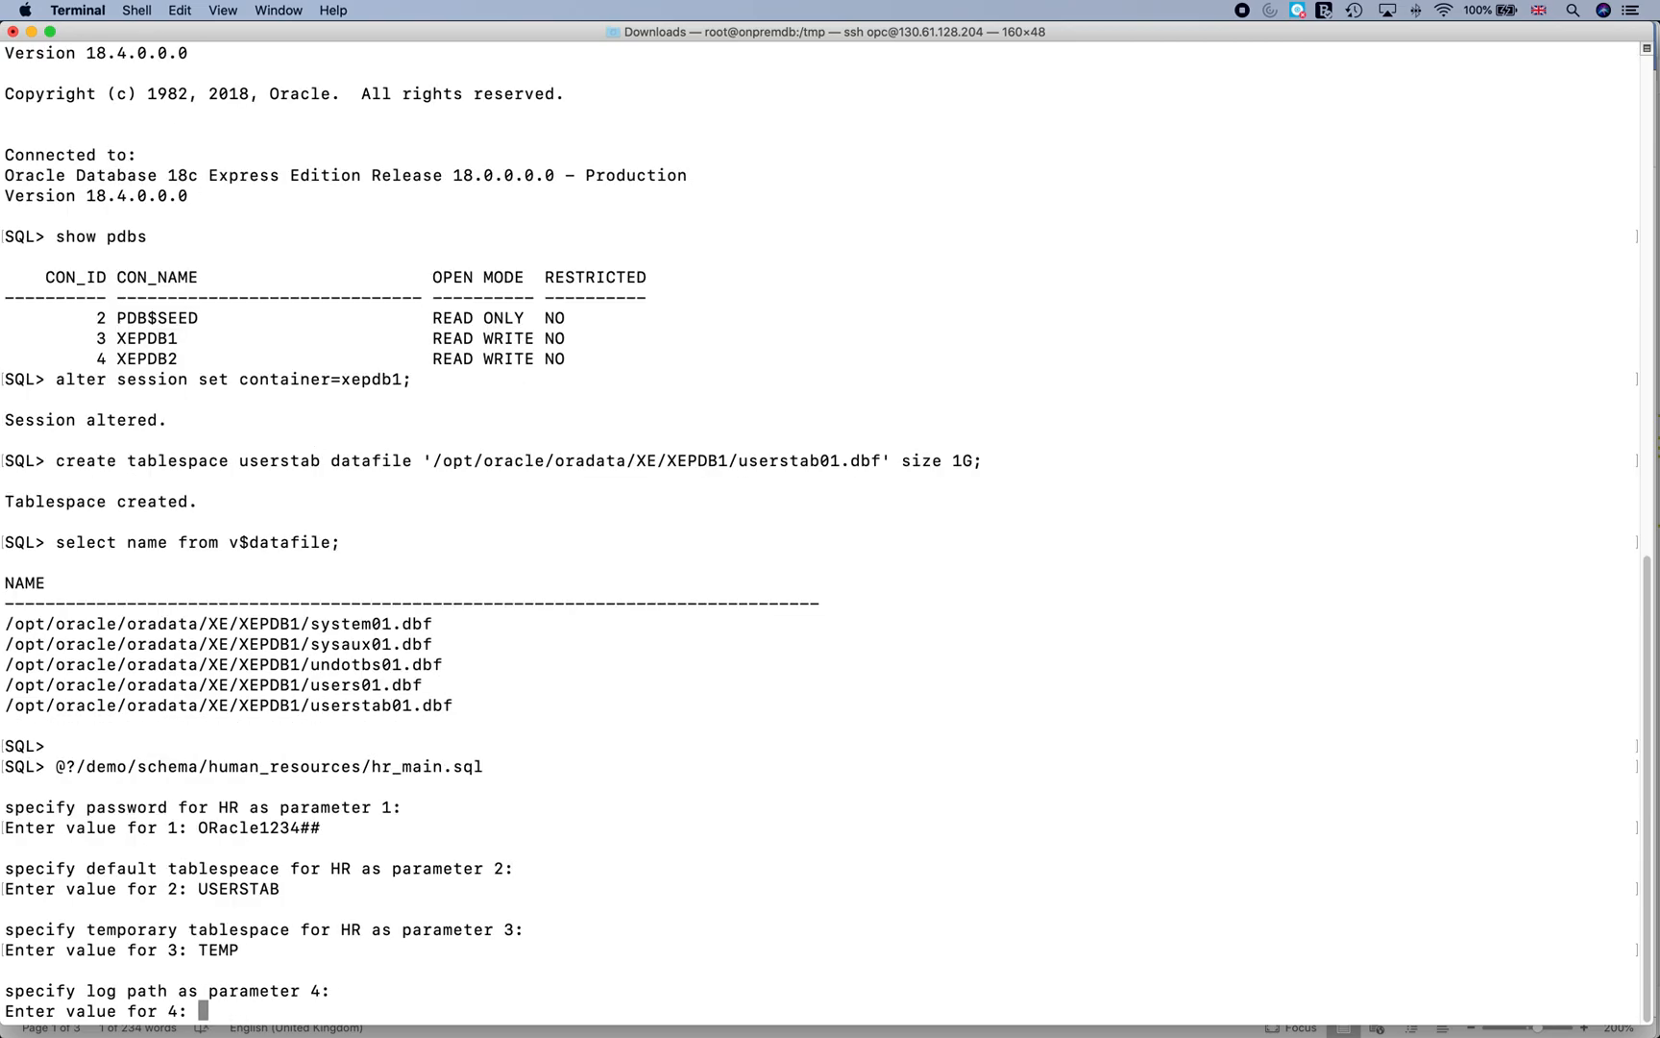
{"action": "type", "text": "/tp"}
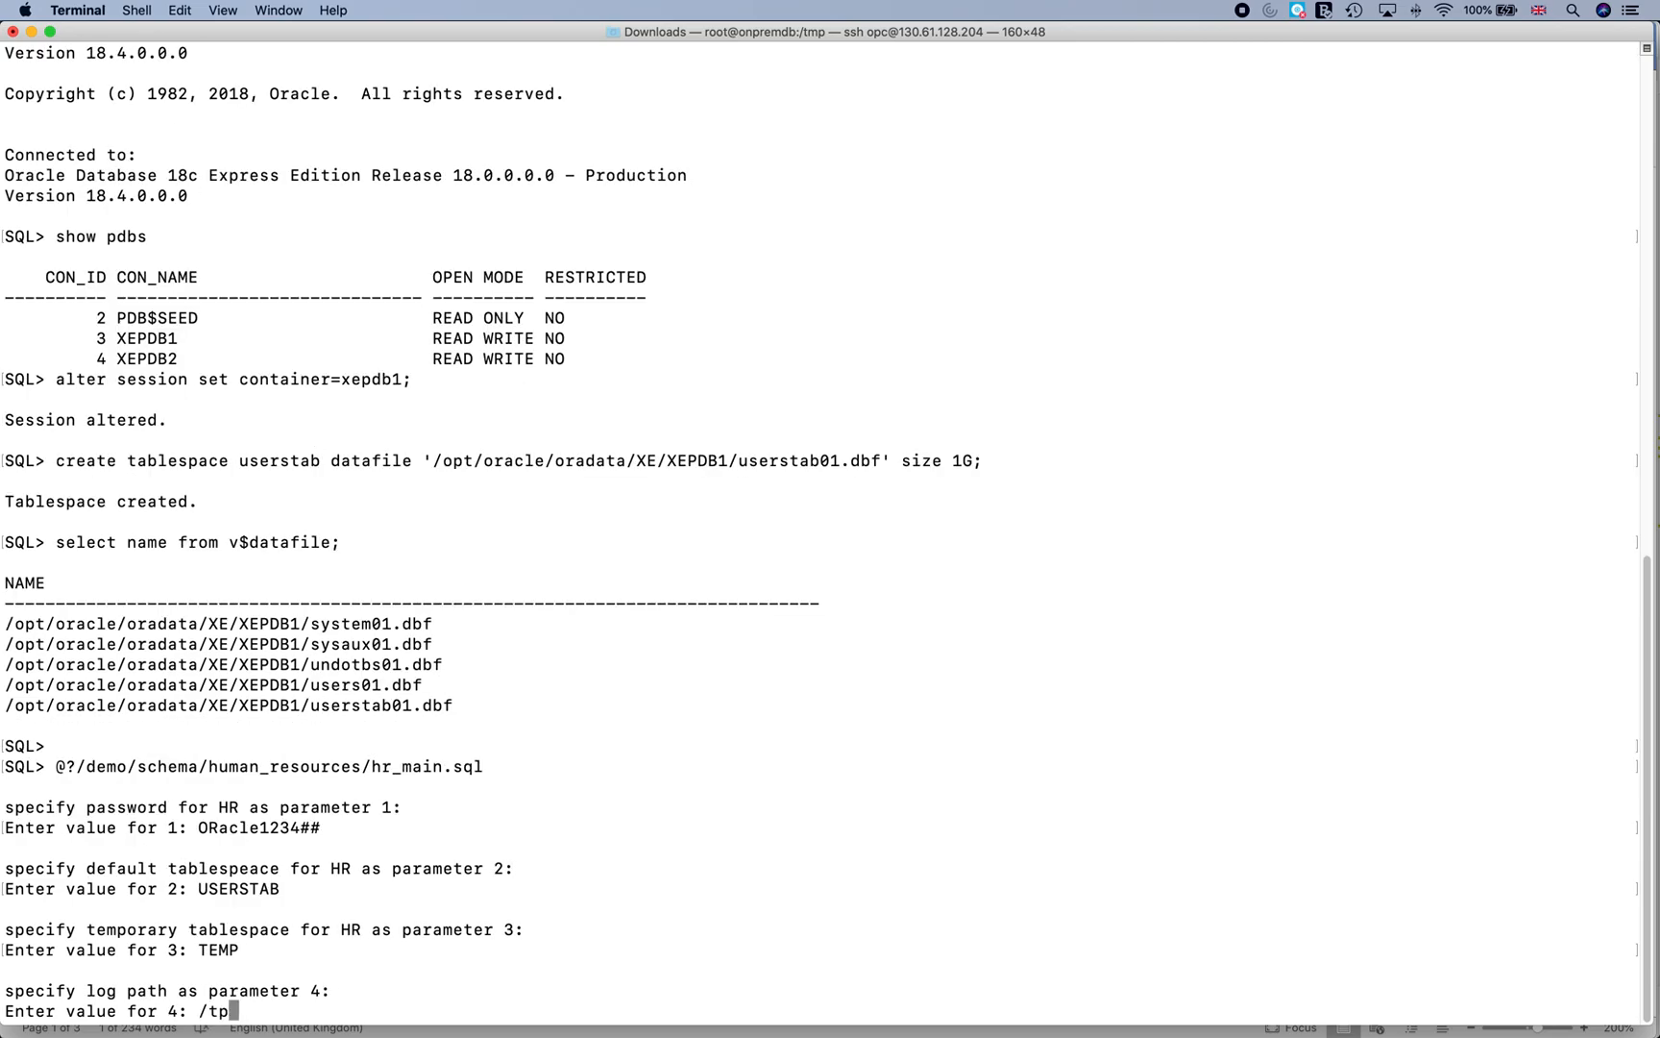
{"action": "key", "text": "enter"}
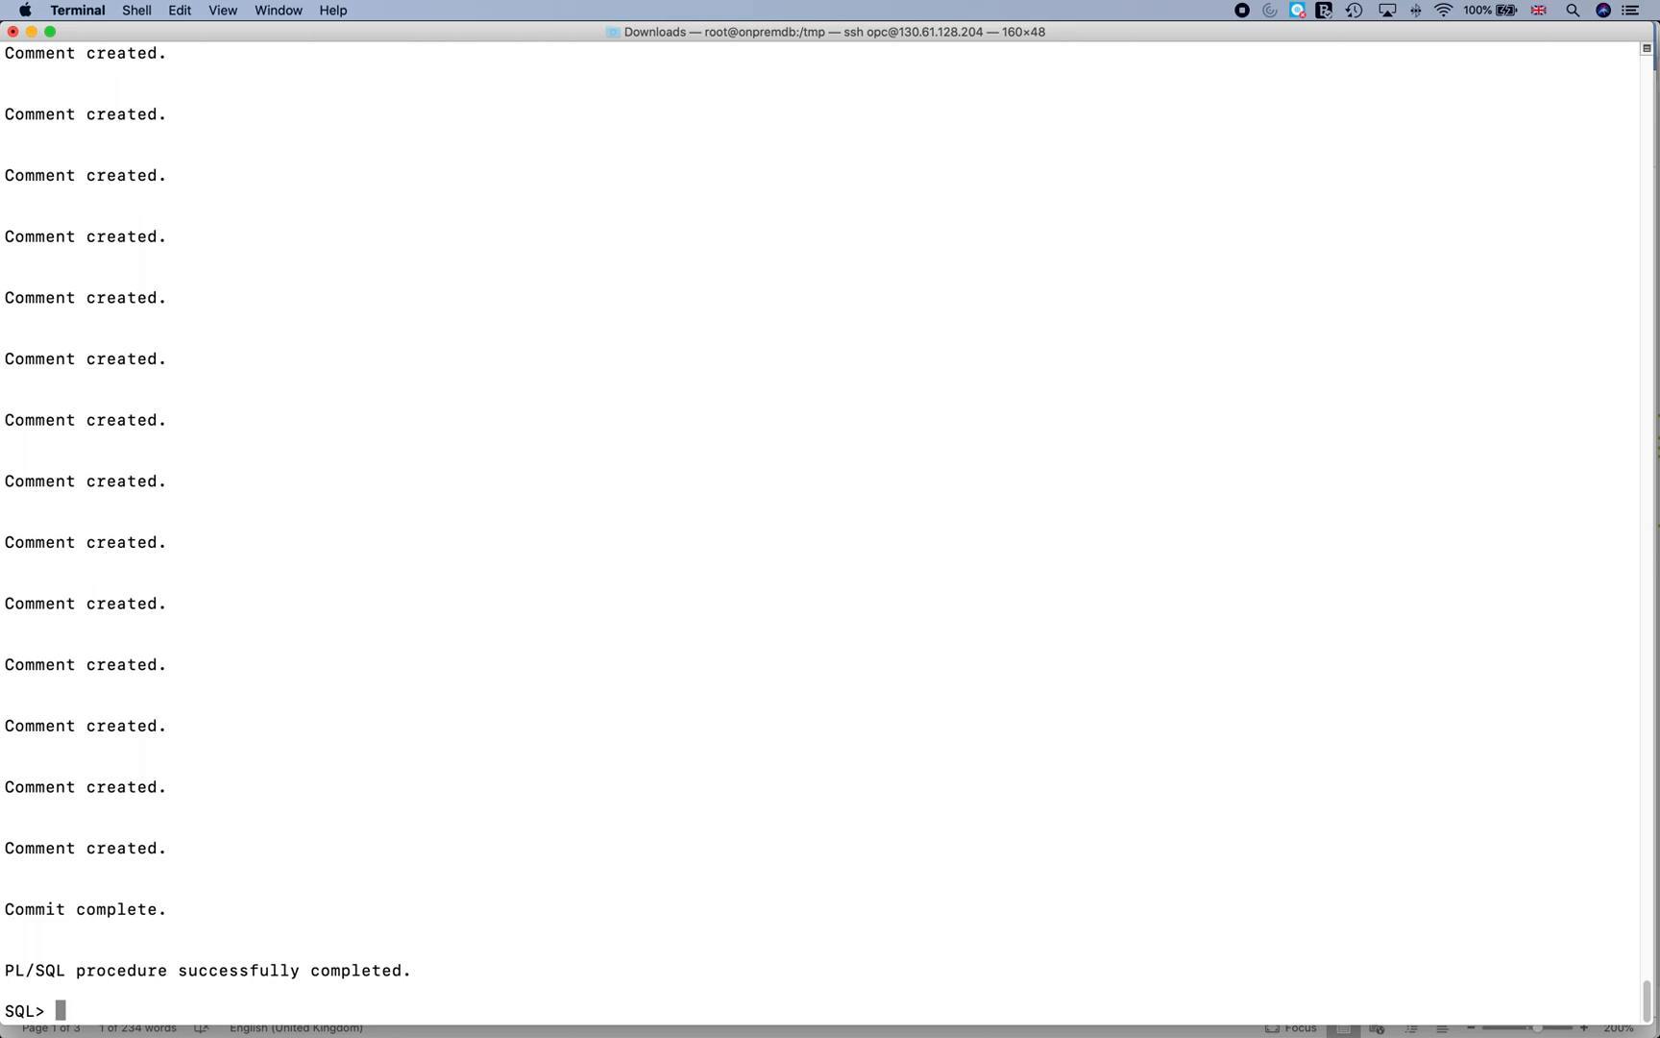
- Reconnect as sysdba, run alter system switch logfile; repeatedly, then alter system checkpoint;
{"action": "type", "text": "conn / as sysdb"}
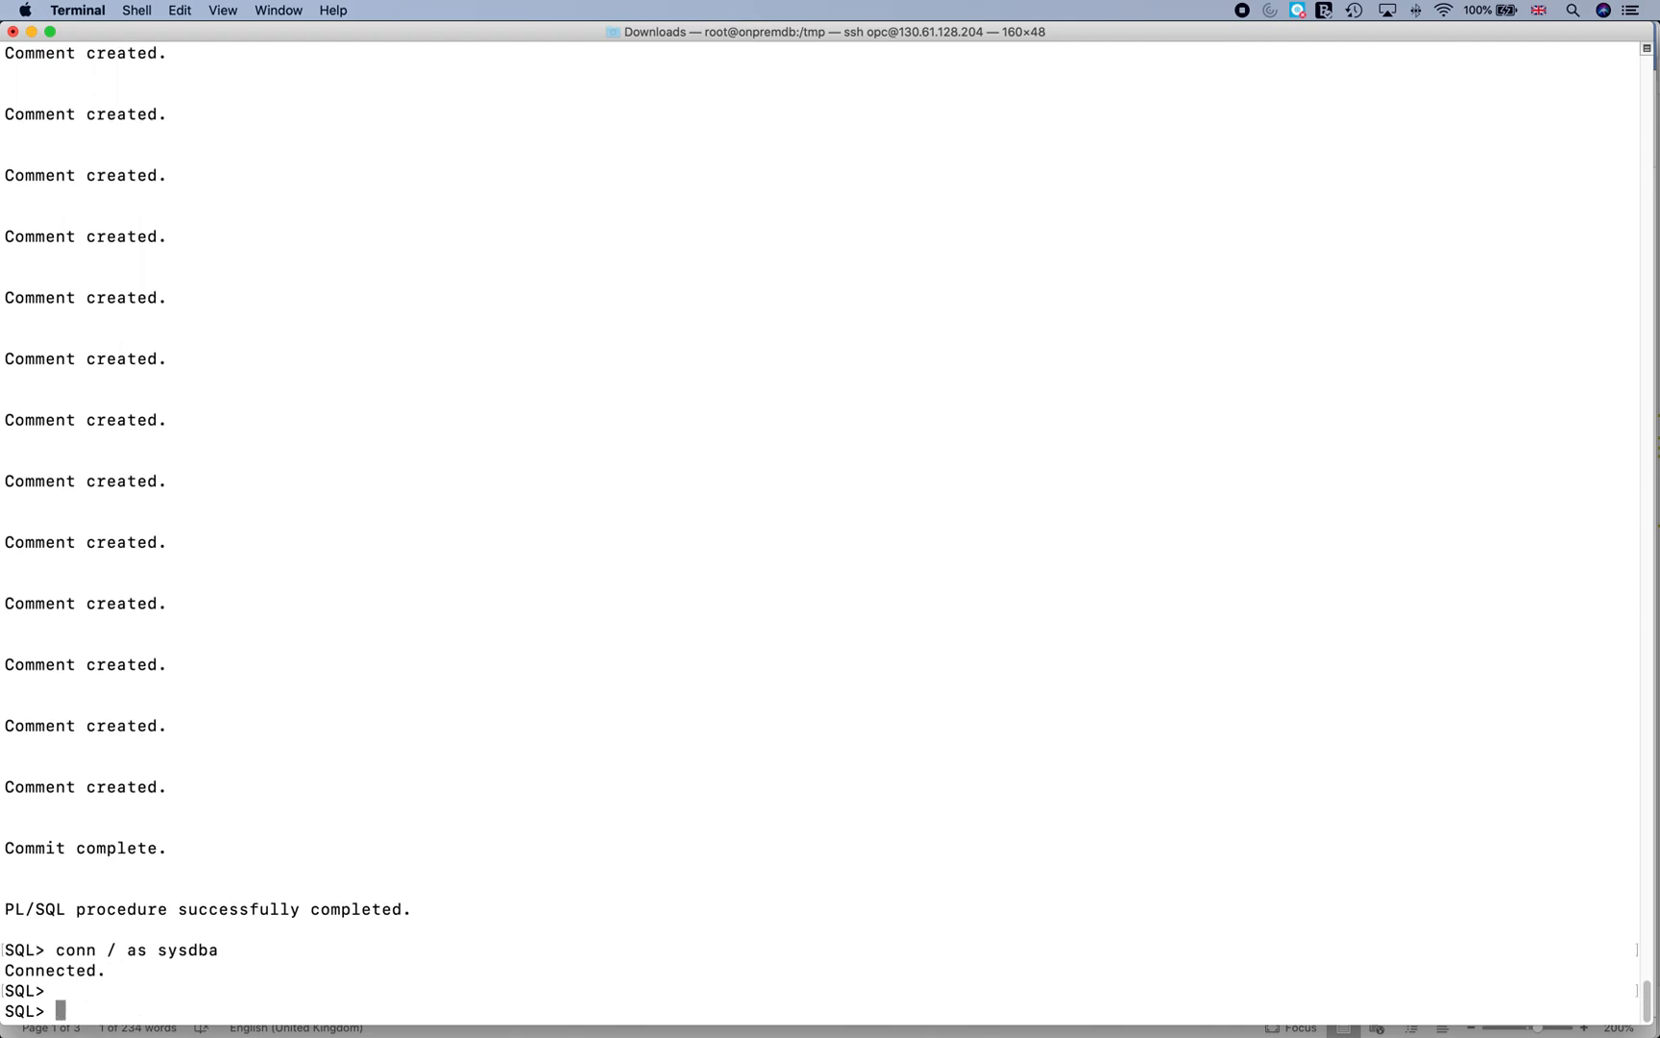
{"action": "type", "text": "alter system"}
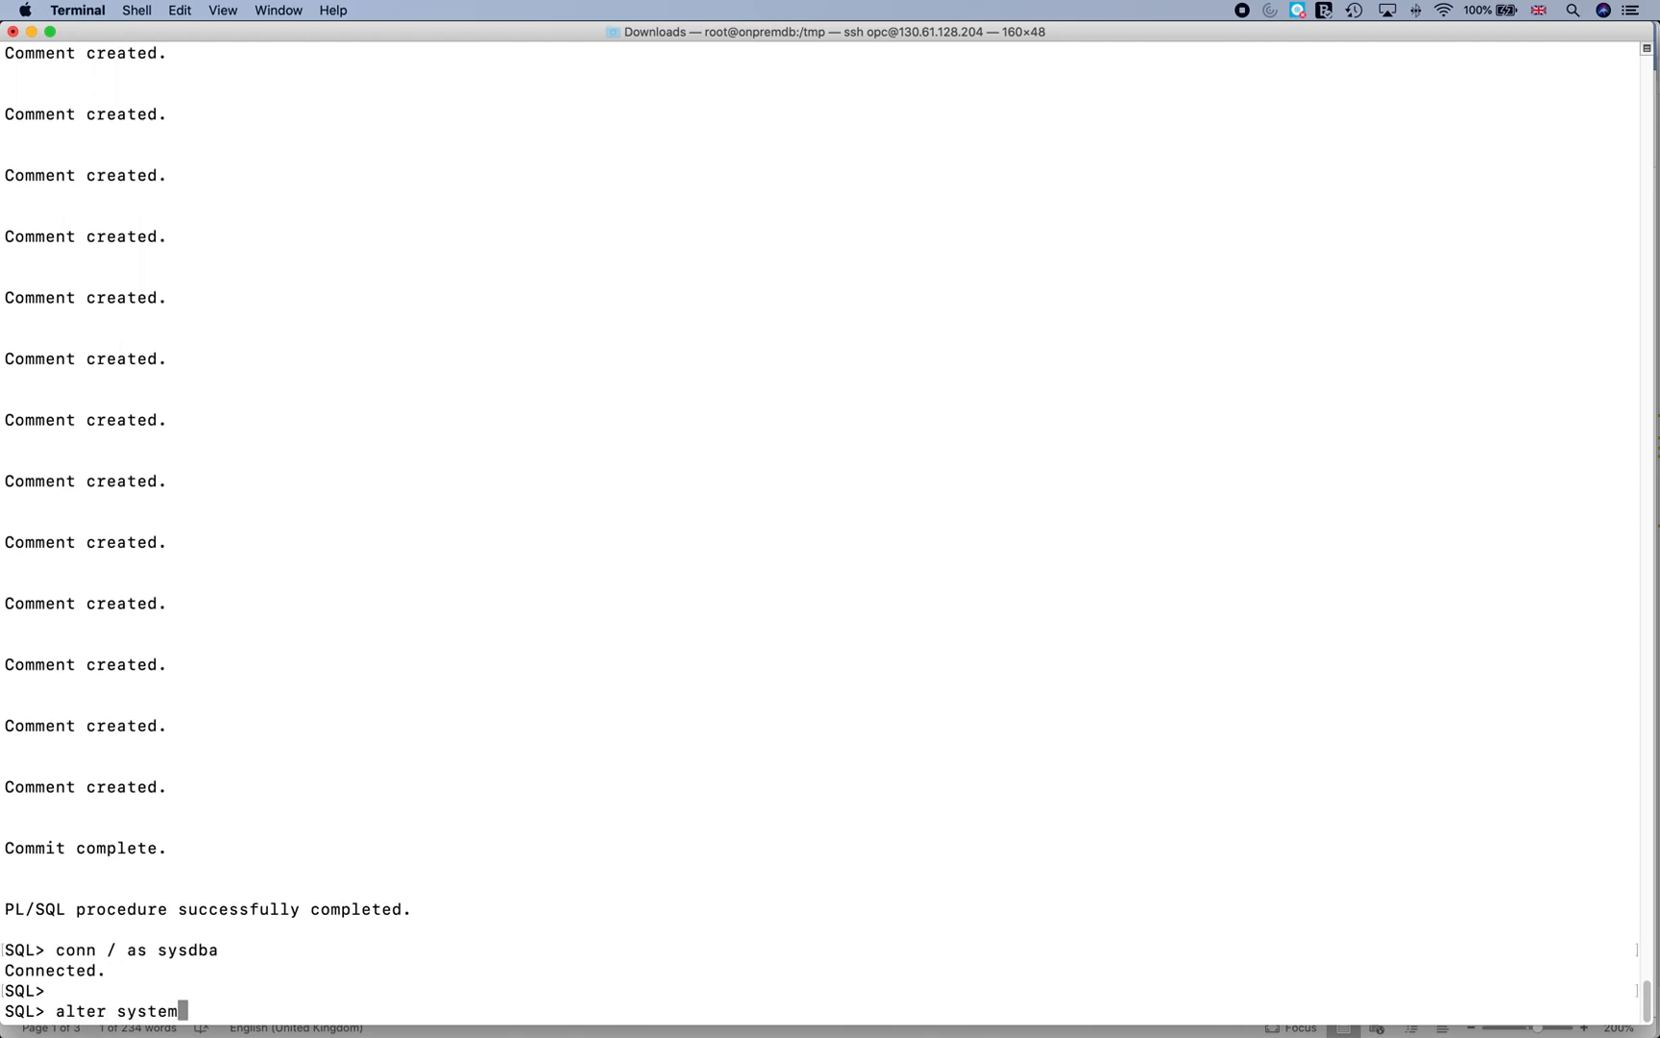
{"action": "type", "text": "switch"}
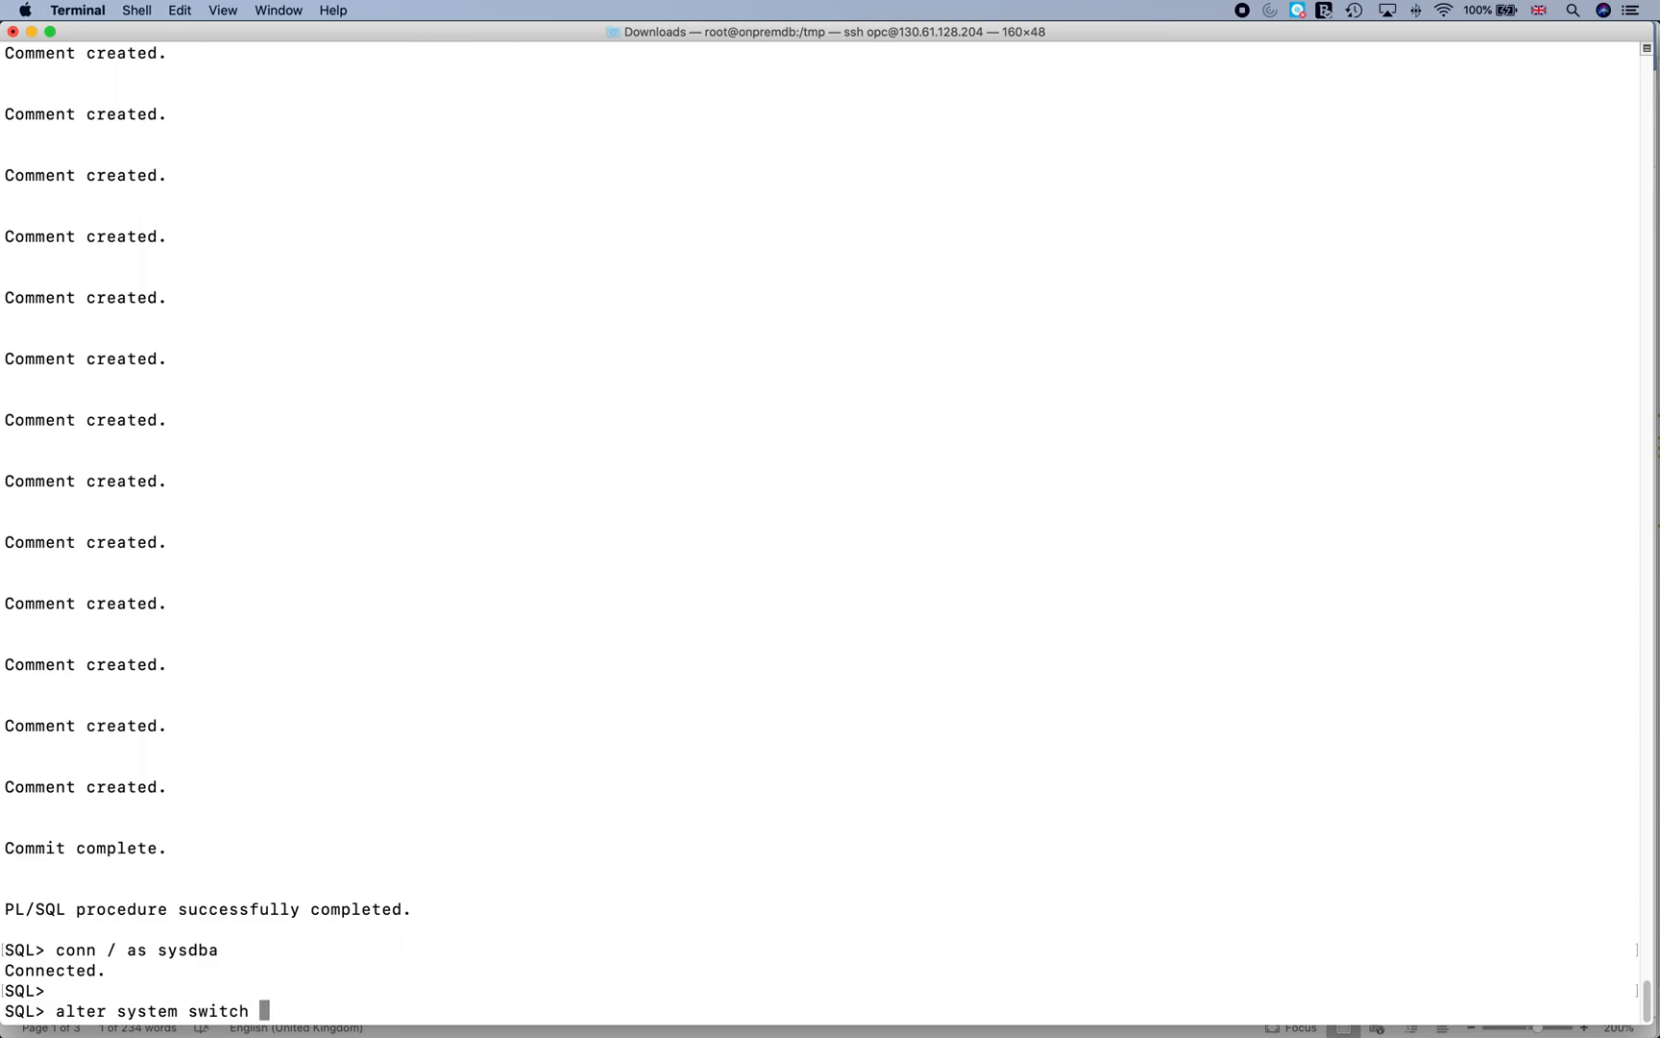
{"action": "type", "text": "logfile;"}
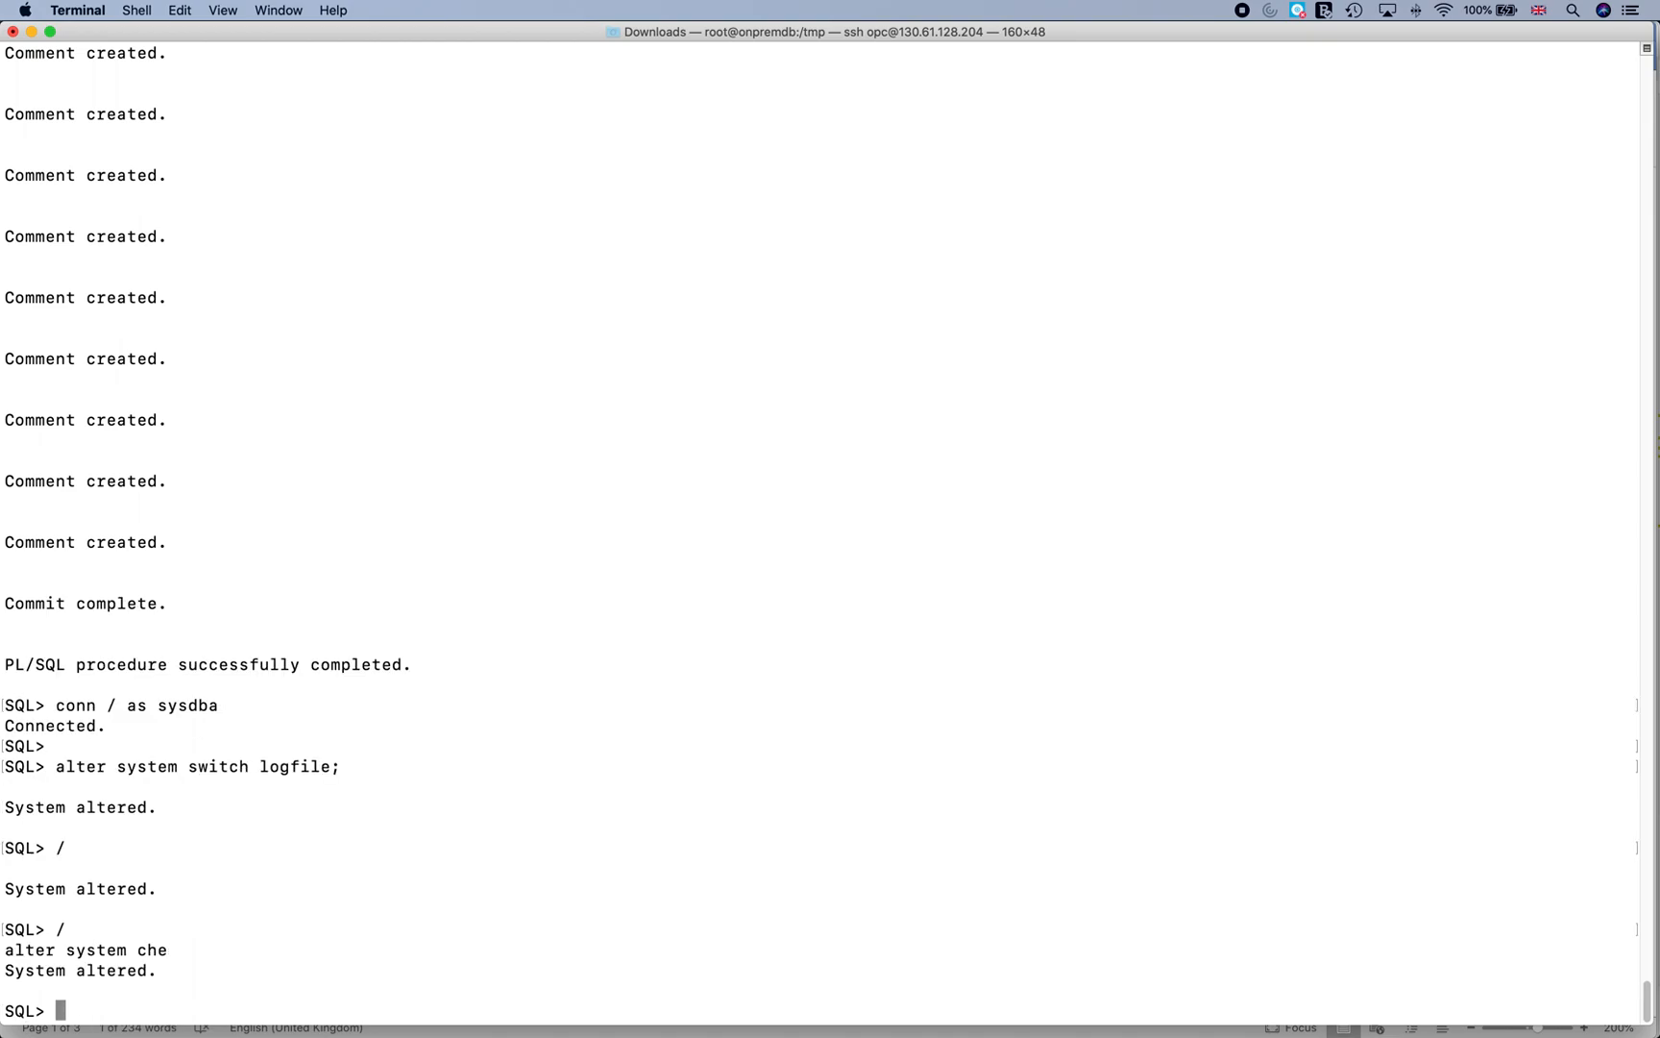
{"action": "type", "text": "ckpoiu"}
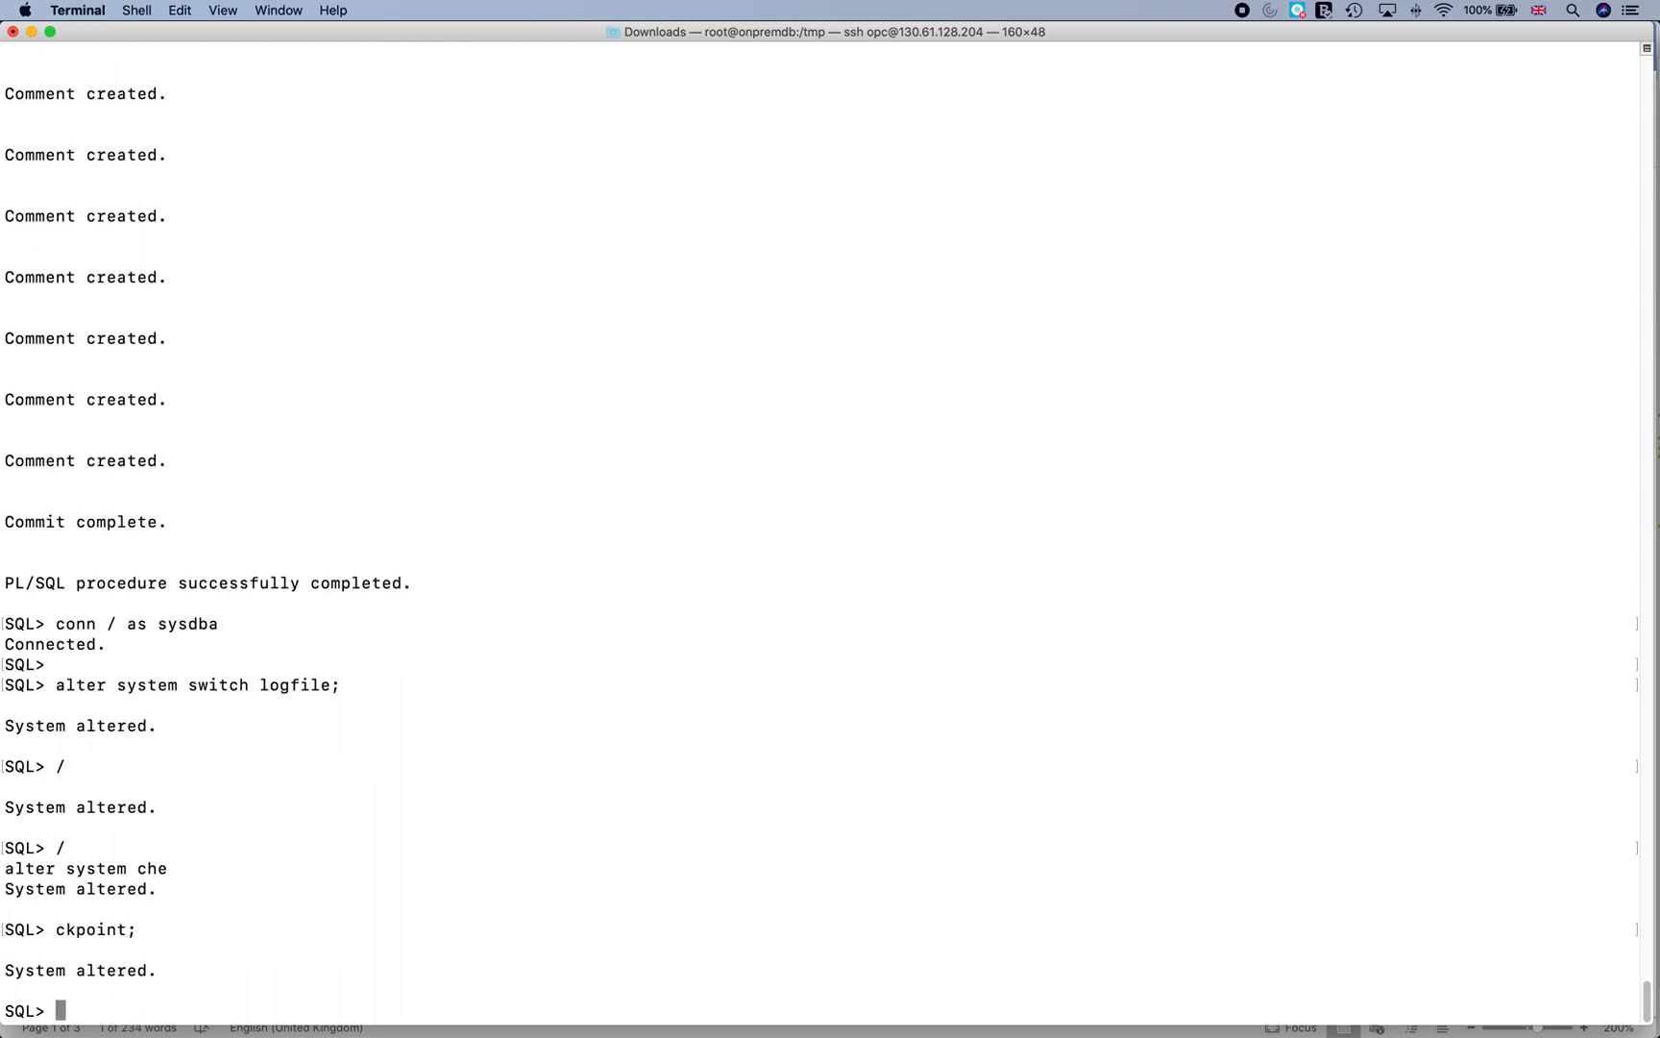
{"action": "type", "text": "containe"}
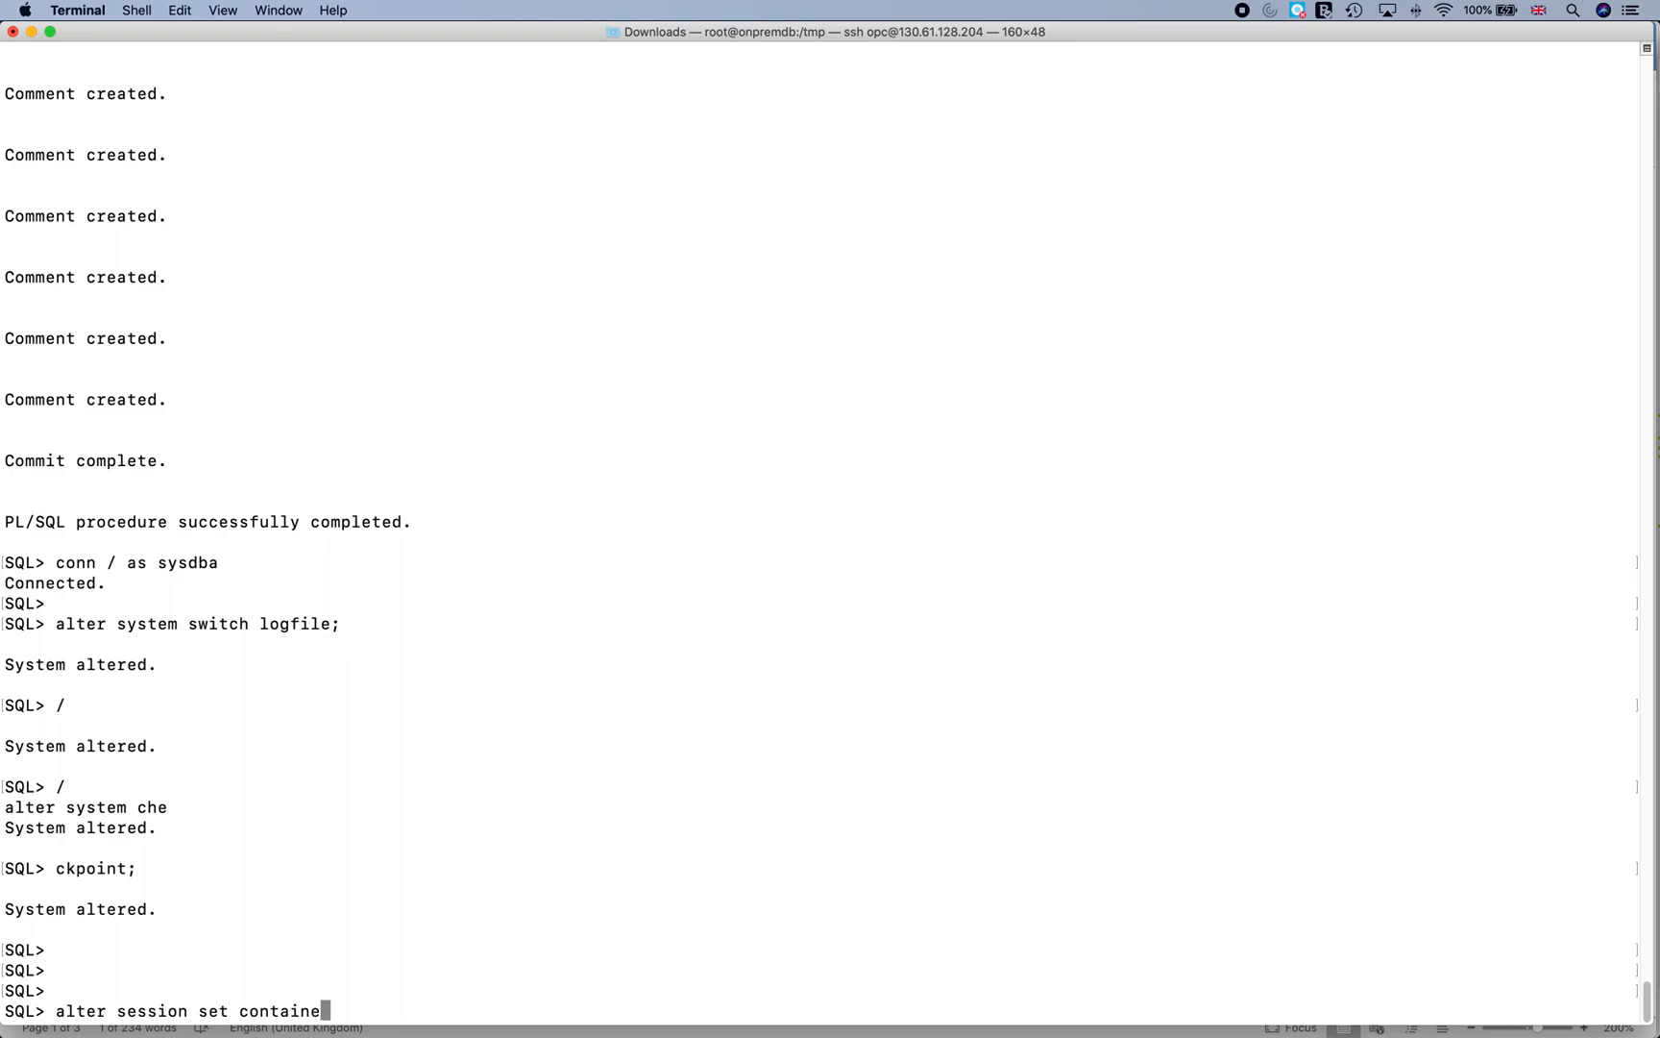
- Switch the session back into the XEPDB1 container
{"action": "type", "text": "r=xepdb"}
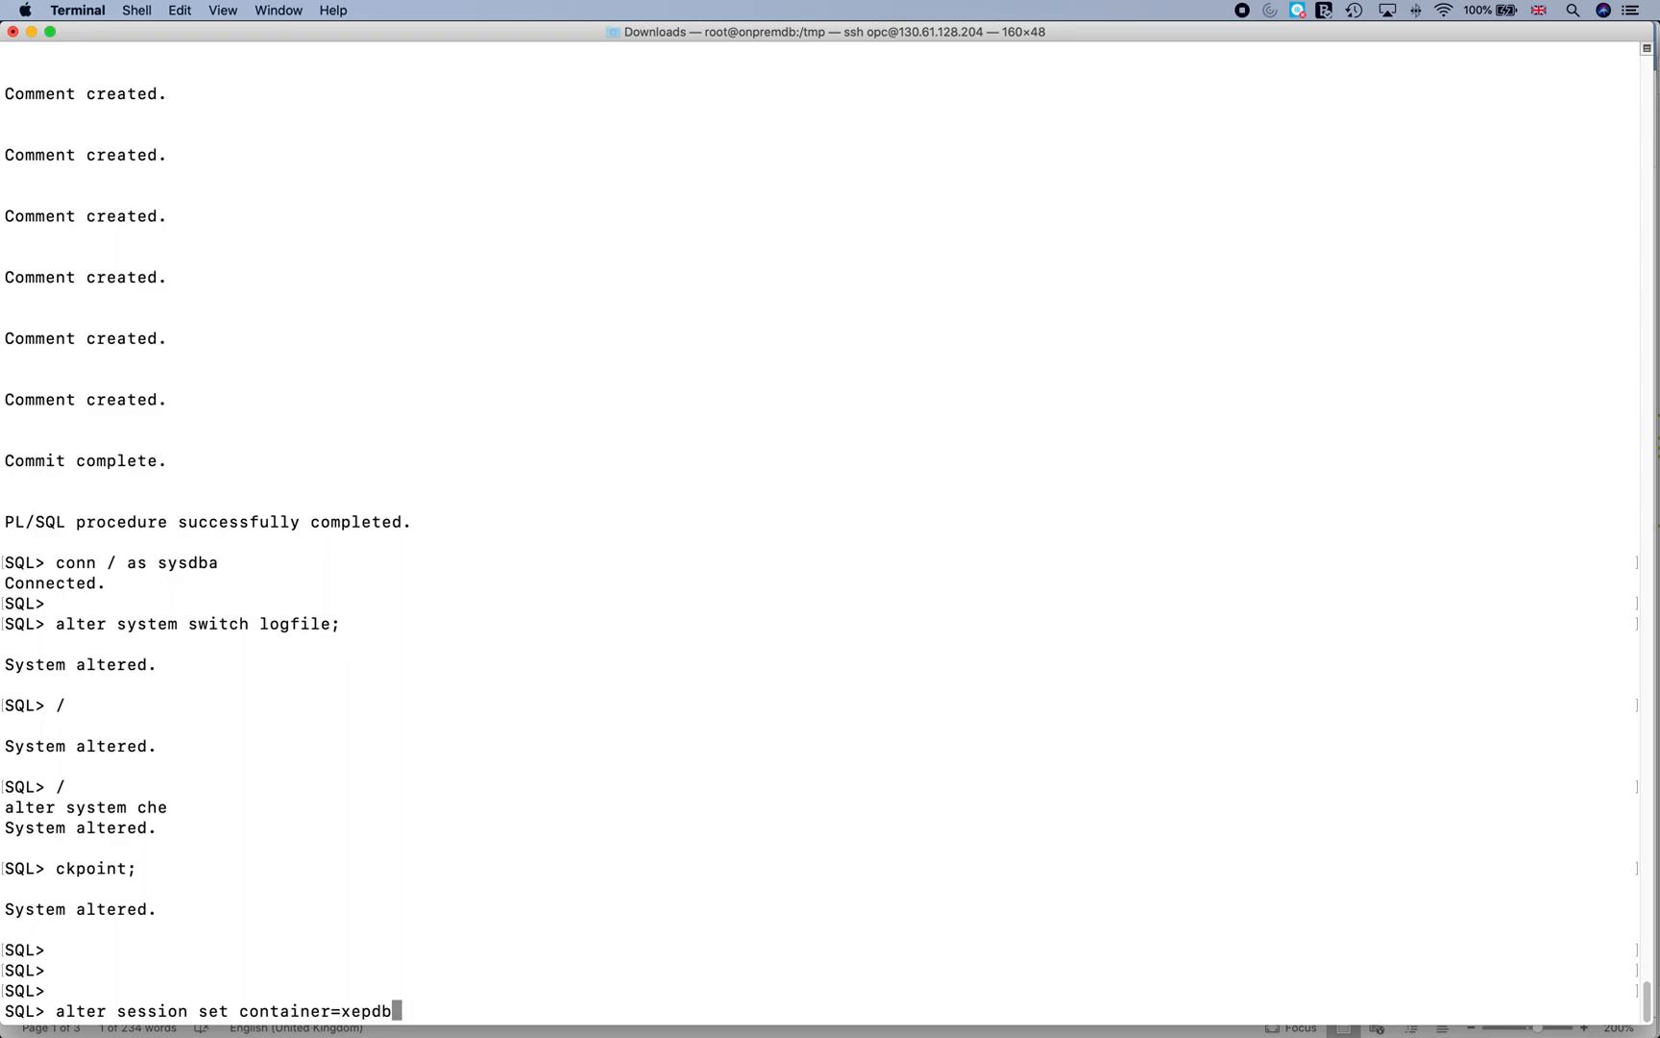
{"action": "type", "text": "1"}
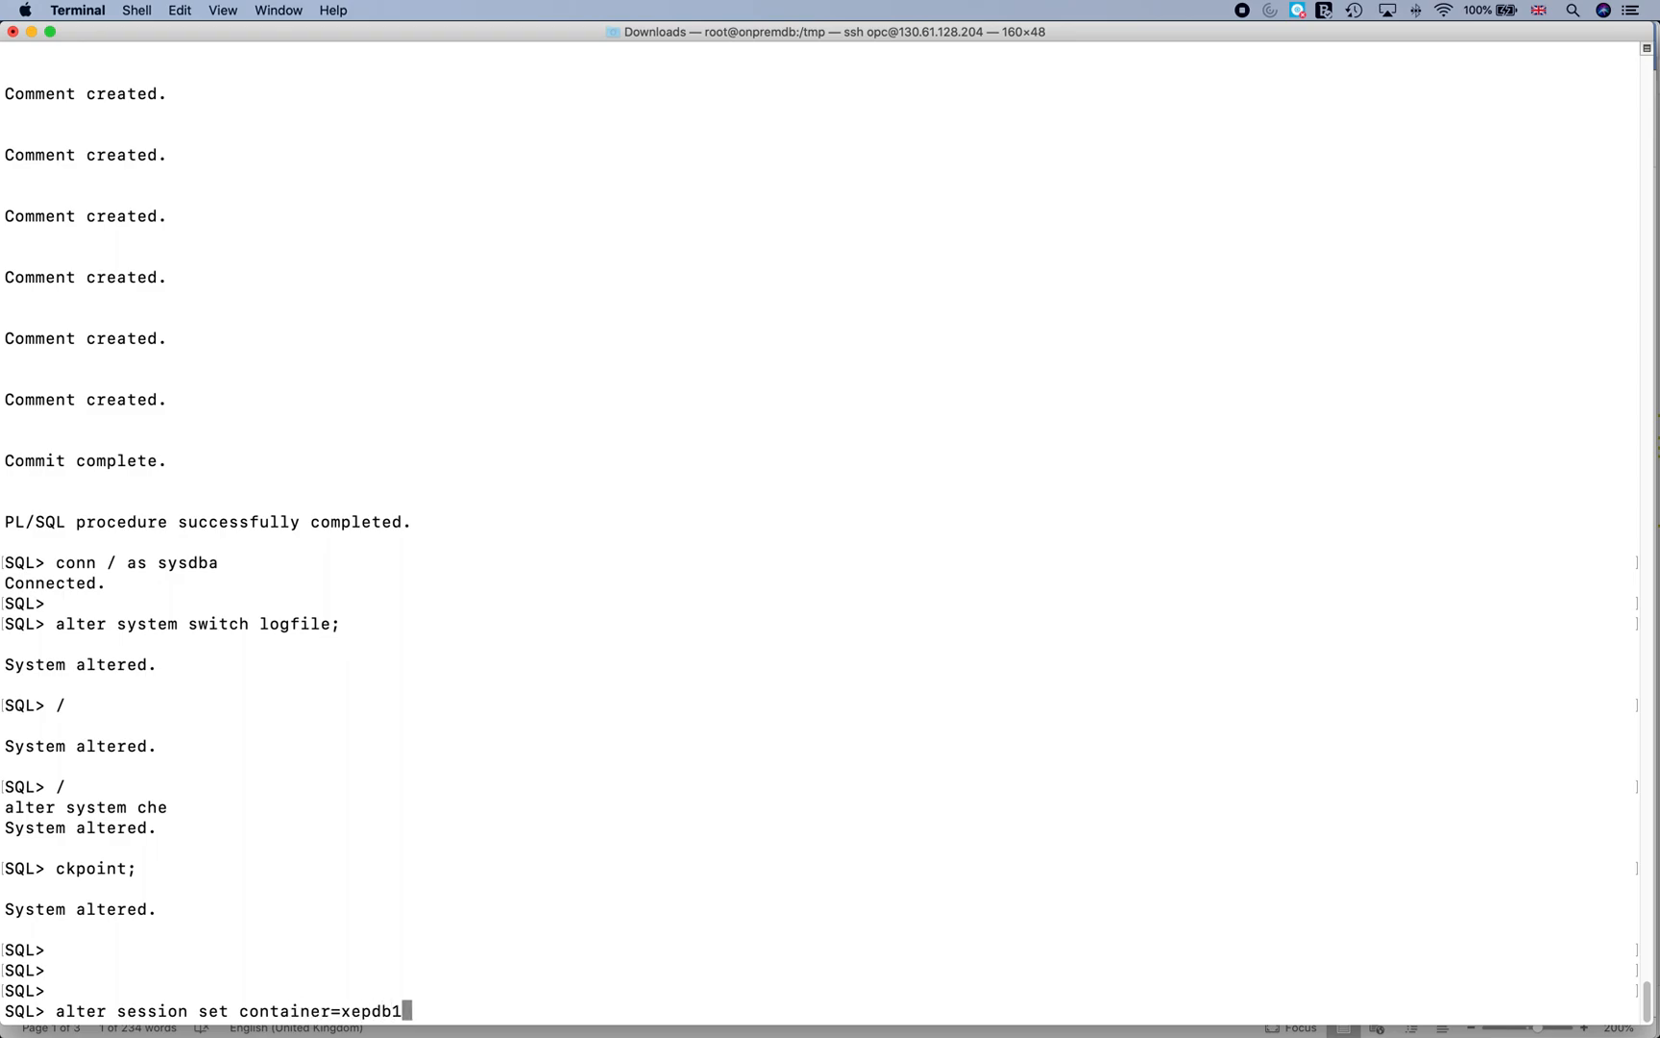
{"action": "key", "text": "Return"}
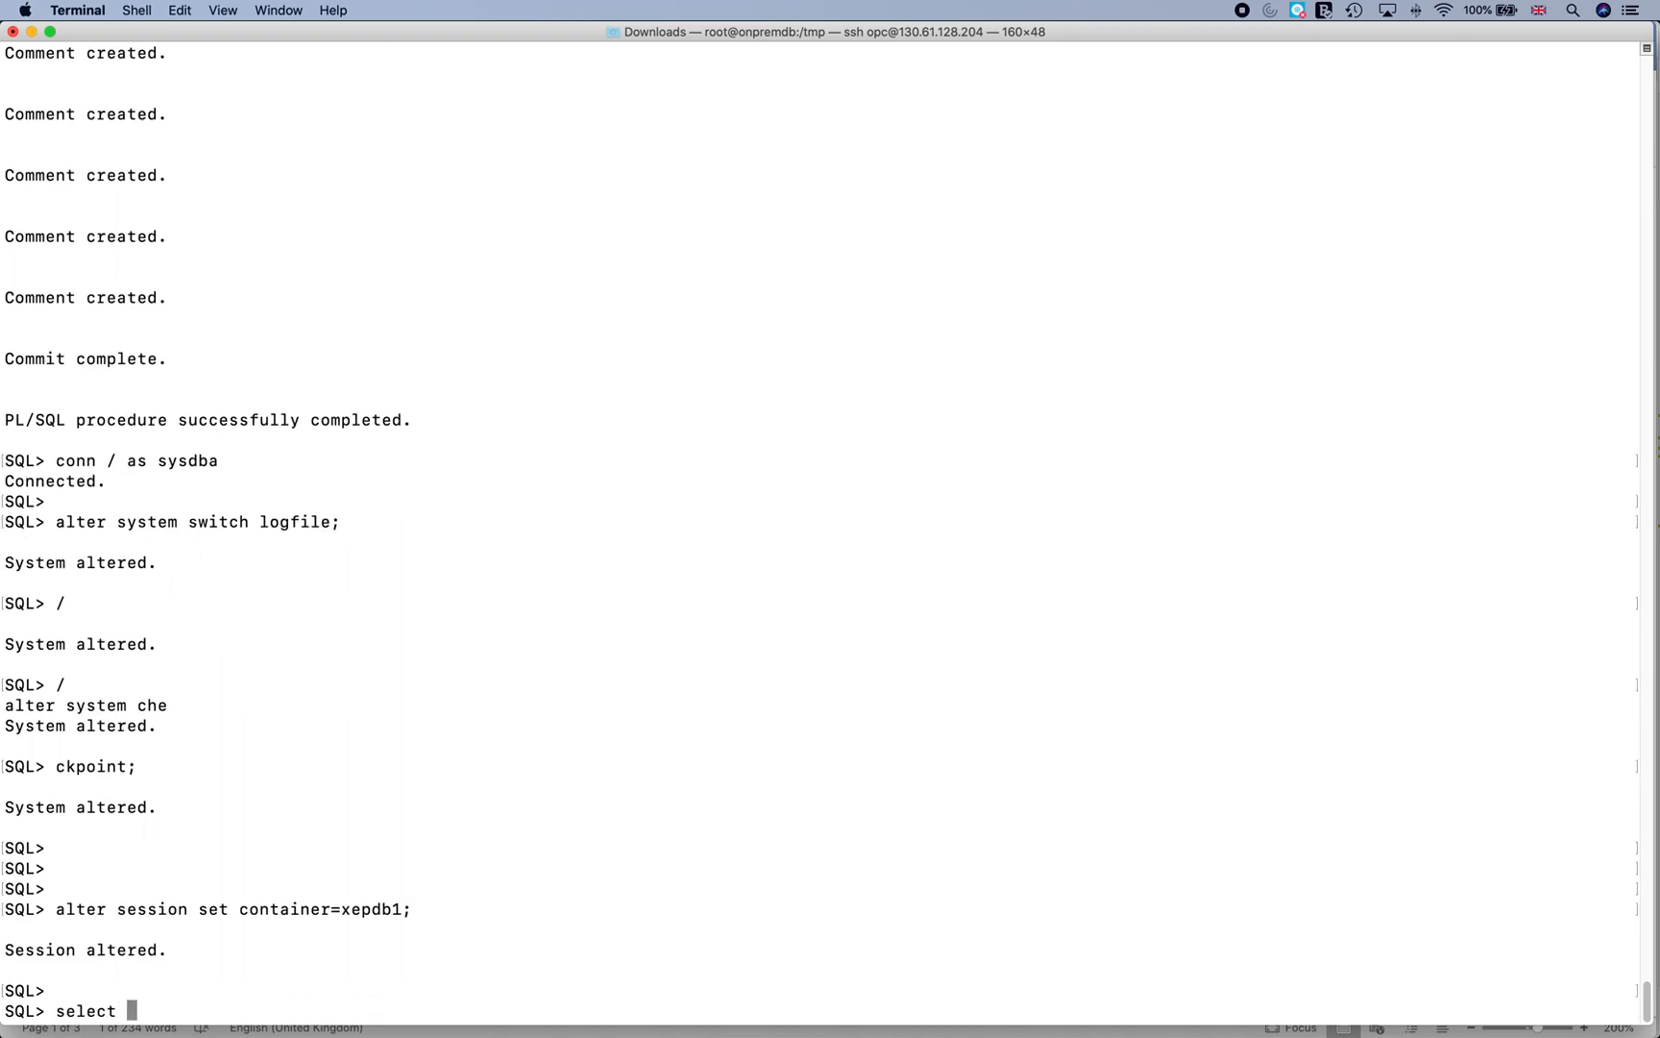
- Query select * from hr.employees; returning 107 rows, widening output with set lines 900
{"action": "type", "text": "* from"}
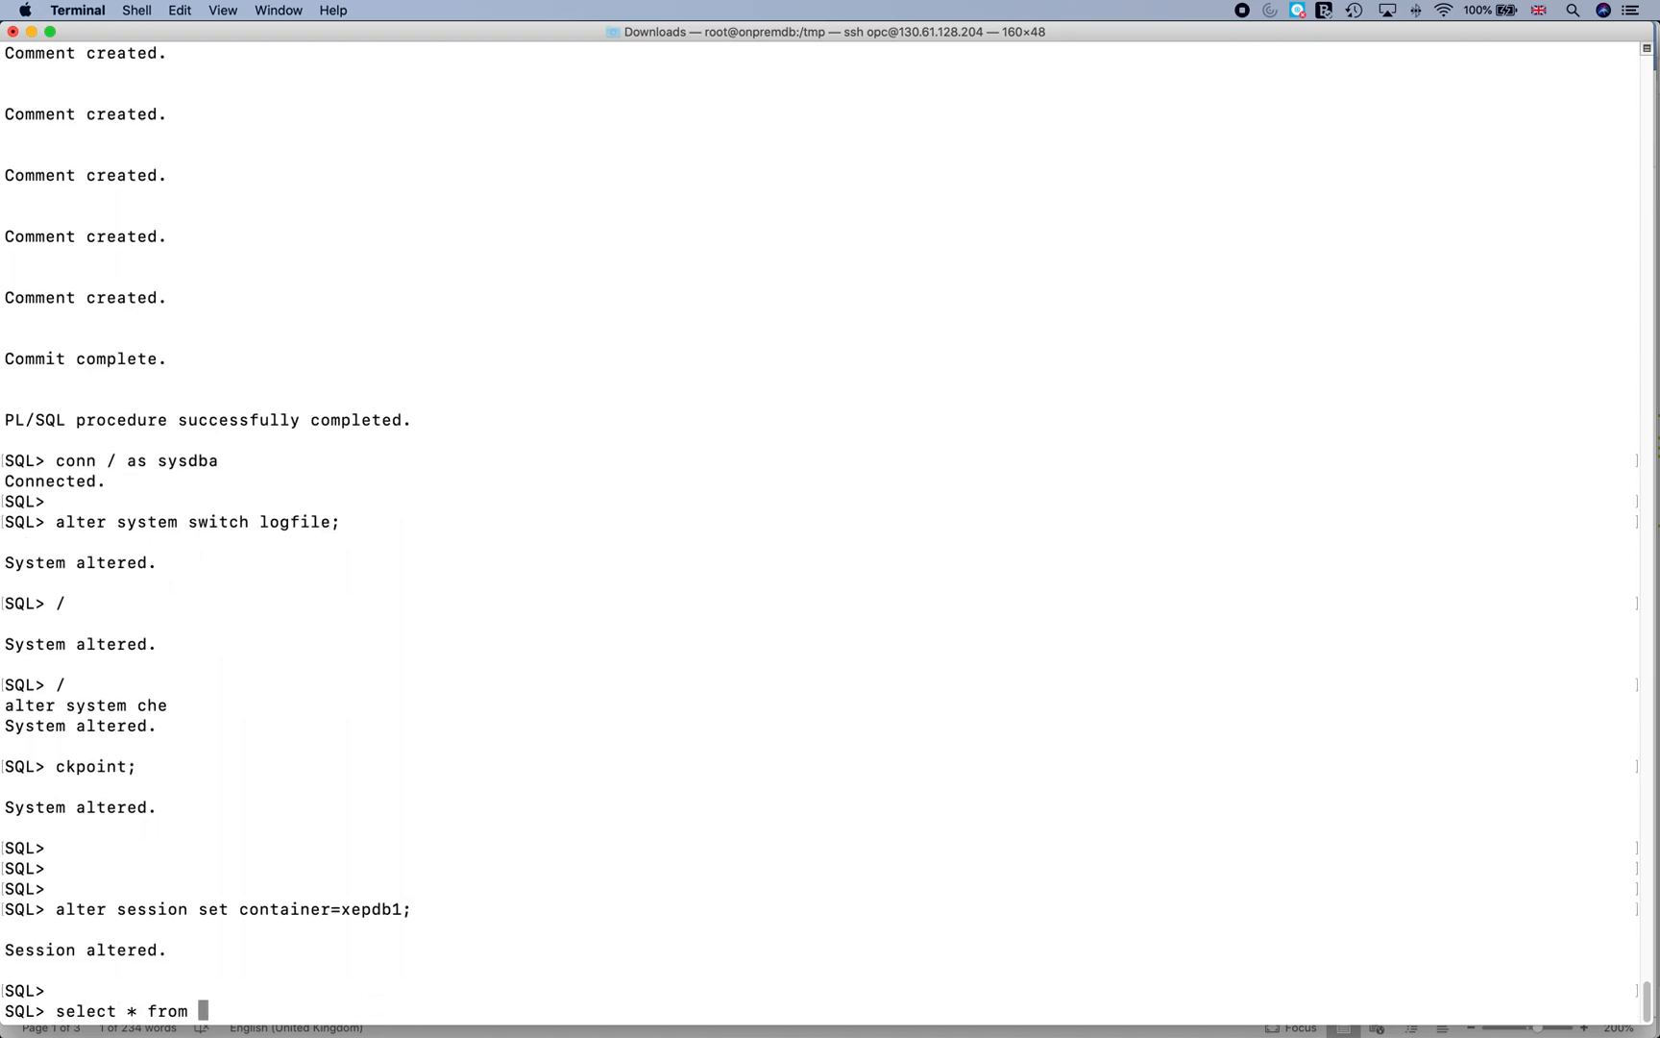
{"action": "type", "text": "hr.empl"}
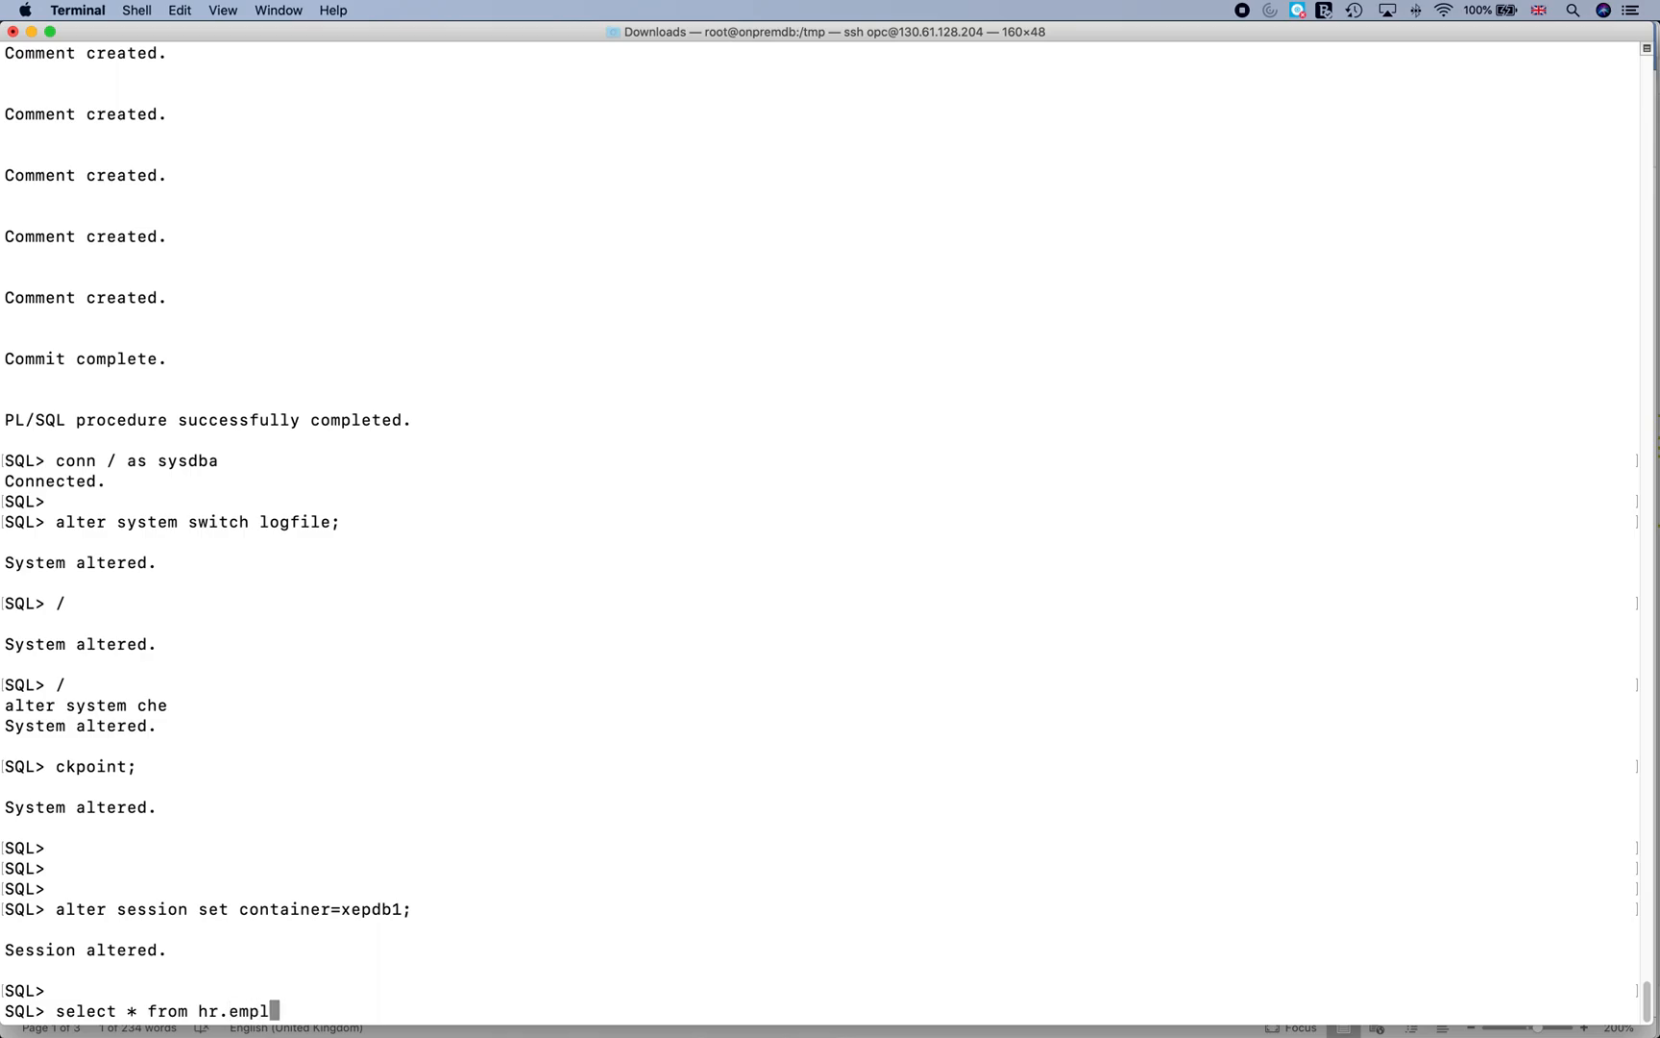
{"action": "key", "text": "Return"}
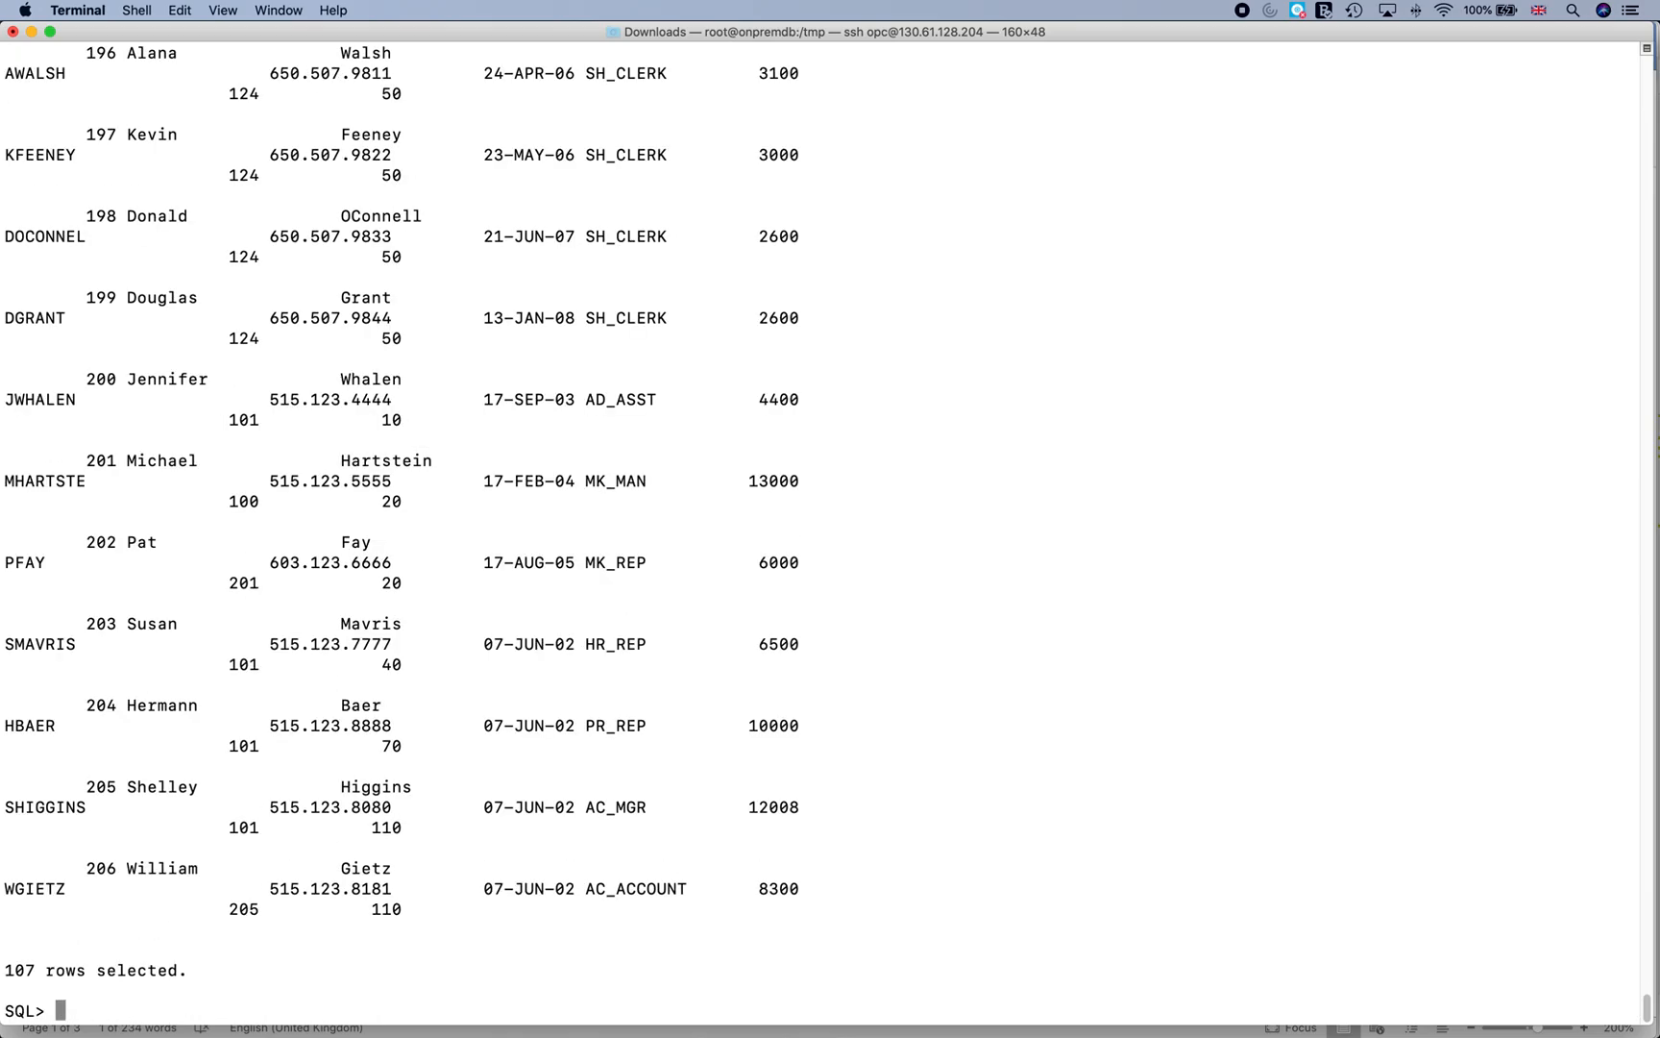
{"action": "type", "text": "set lines 900"}
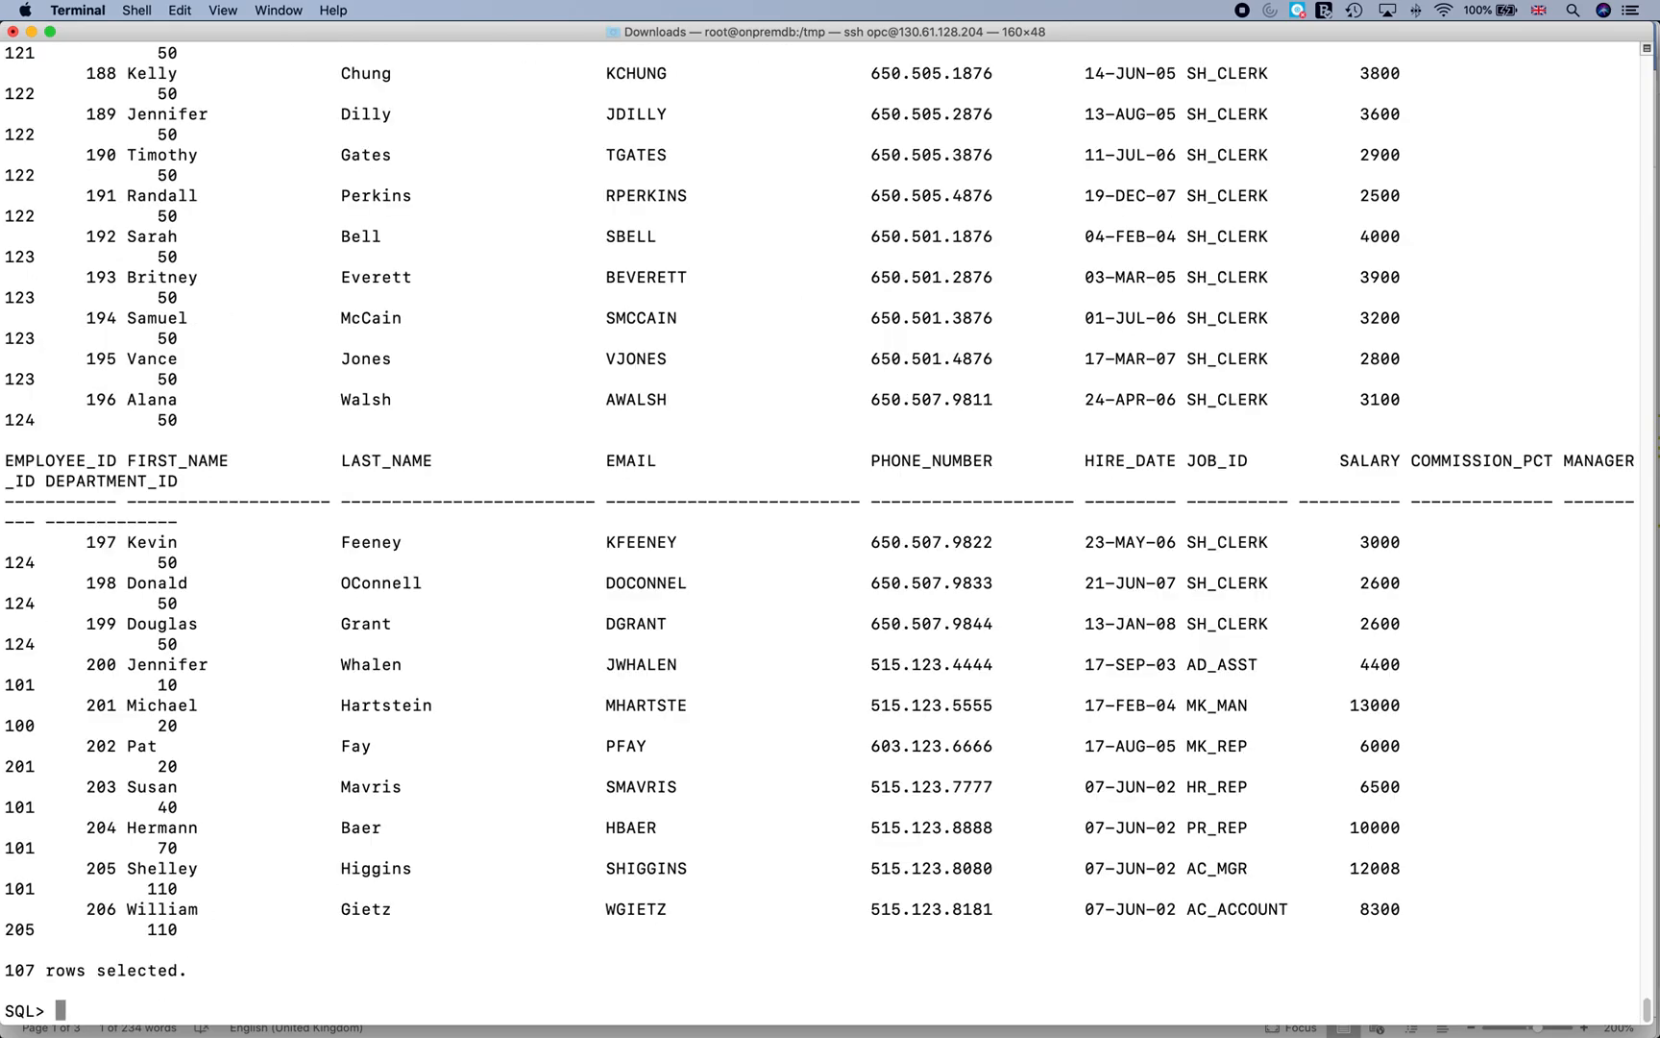
- Query v$datafile again to list the five XEPDB1 datafiles including userstab01.dbf
{"action": "type", "text": "select nam e"}
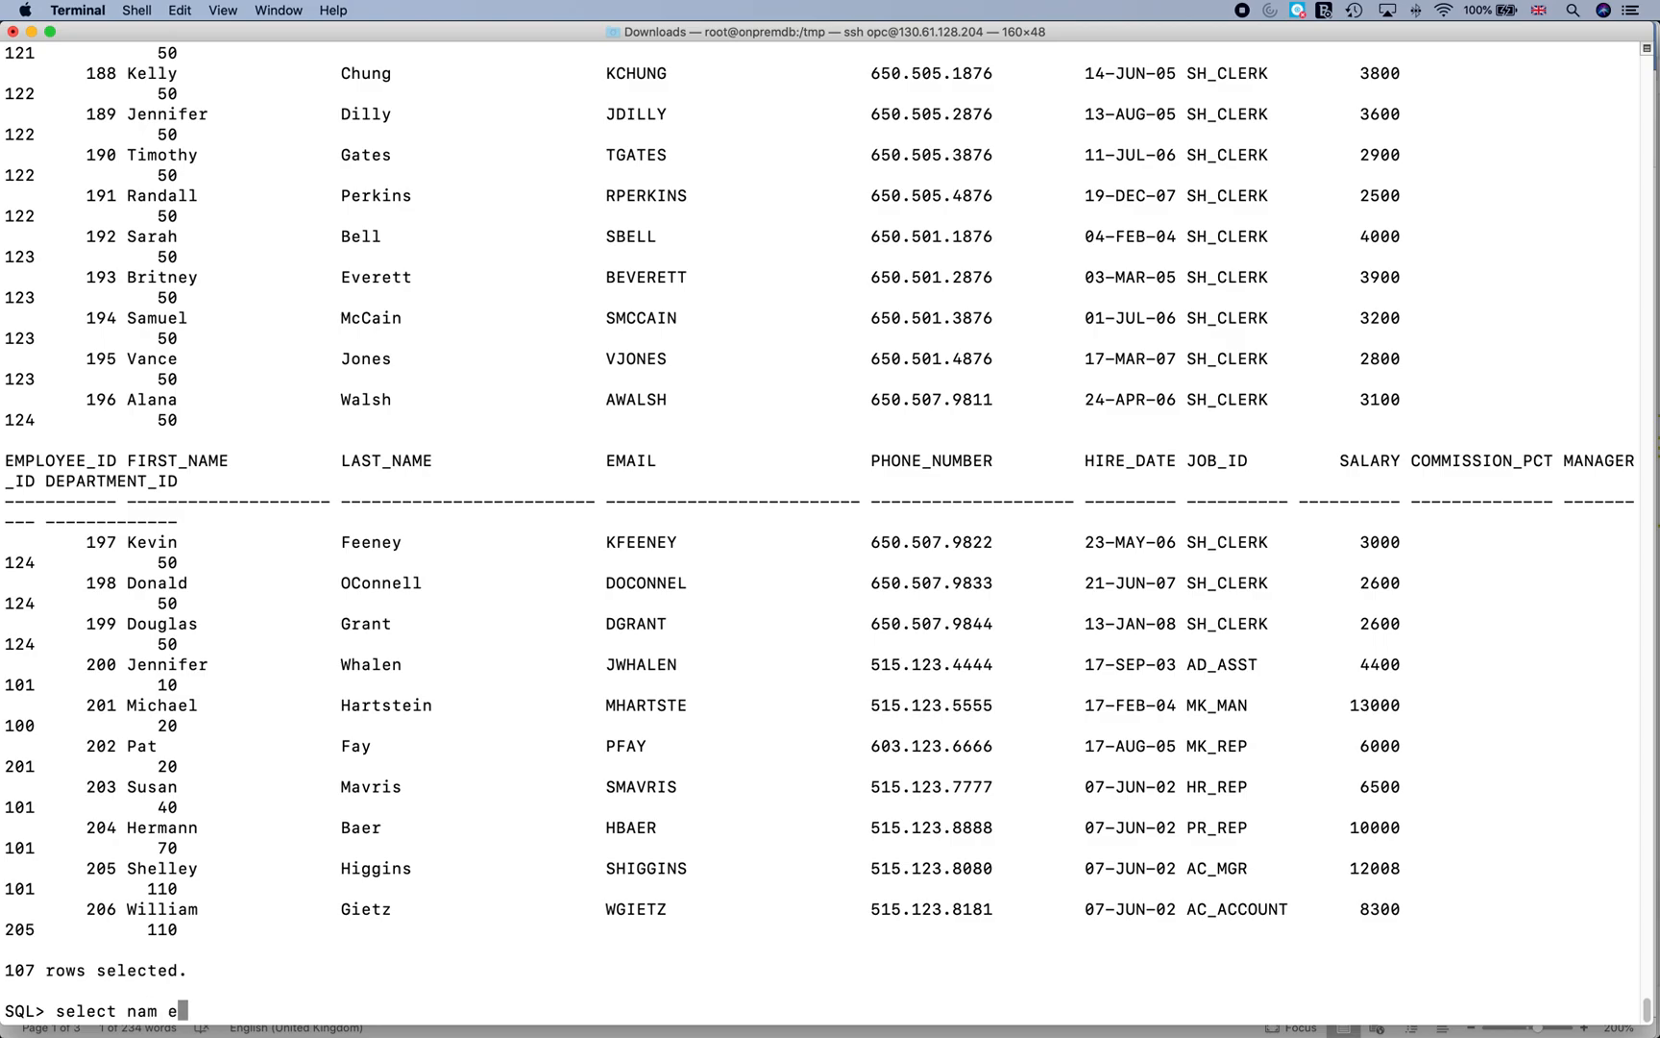
{"action": "type", "text": "from c"}
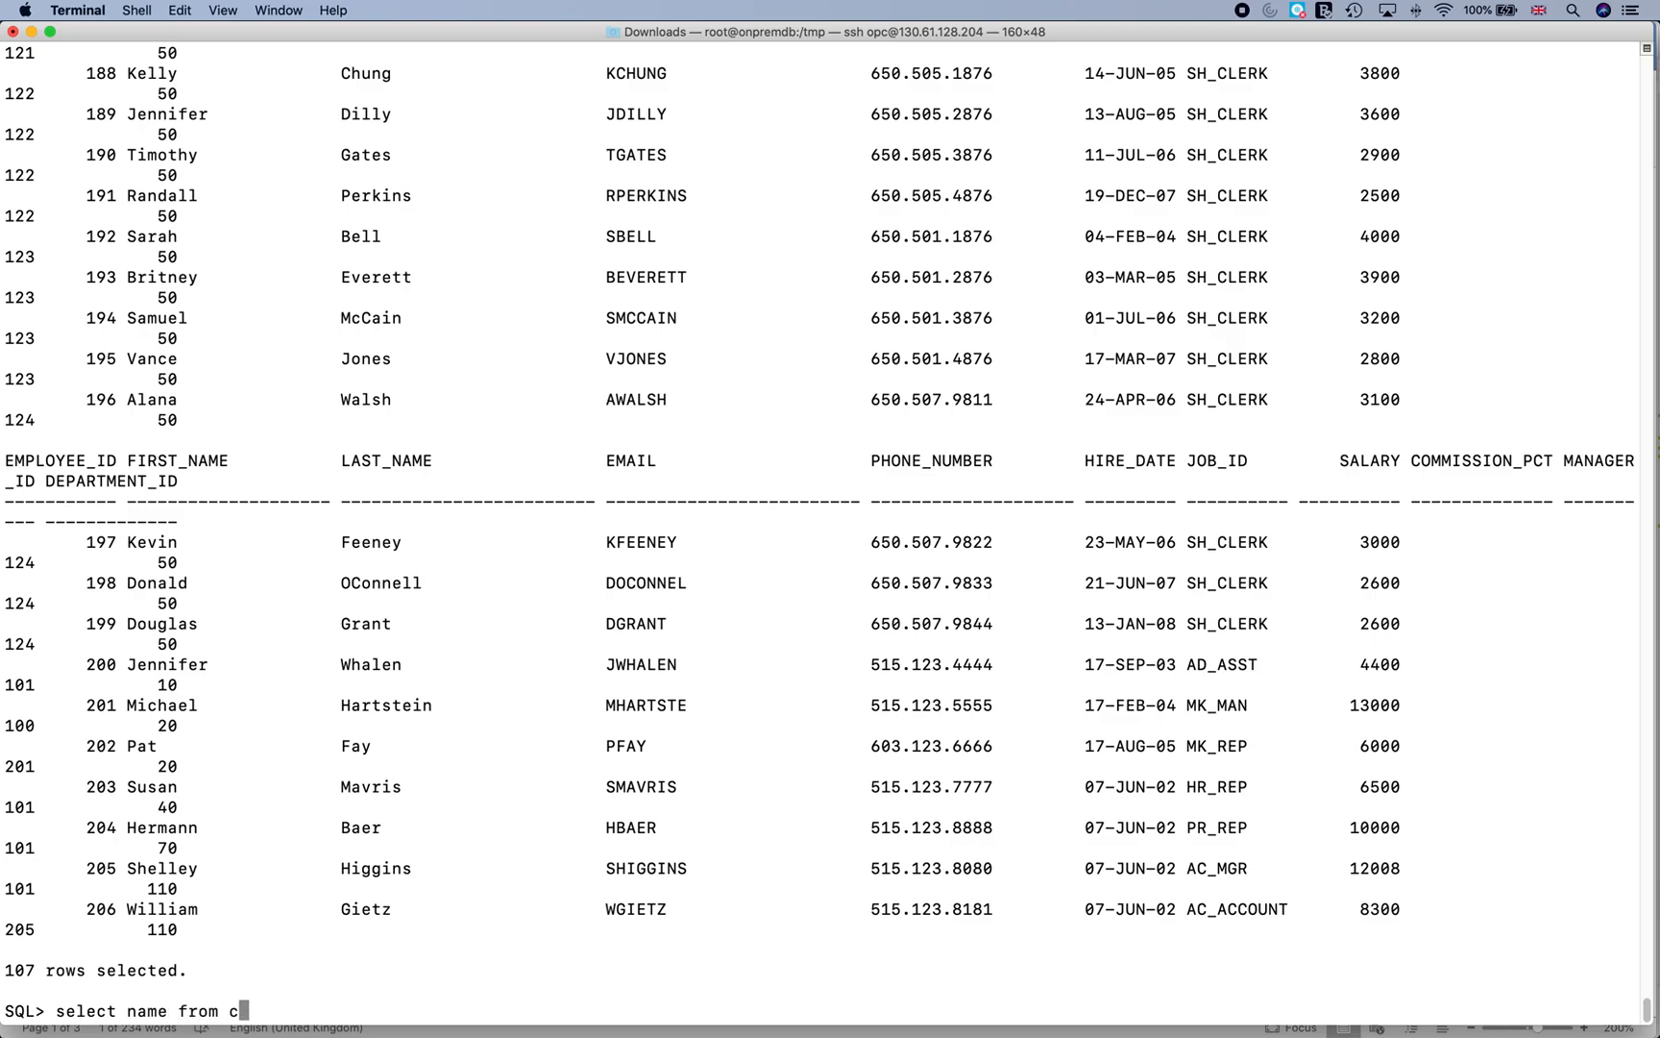
{"action": "type", "text": "v$datafile;"}
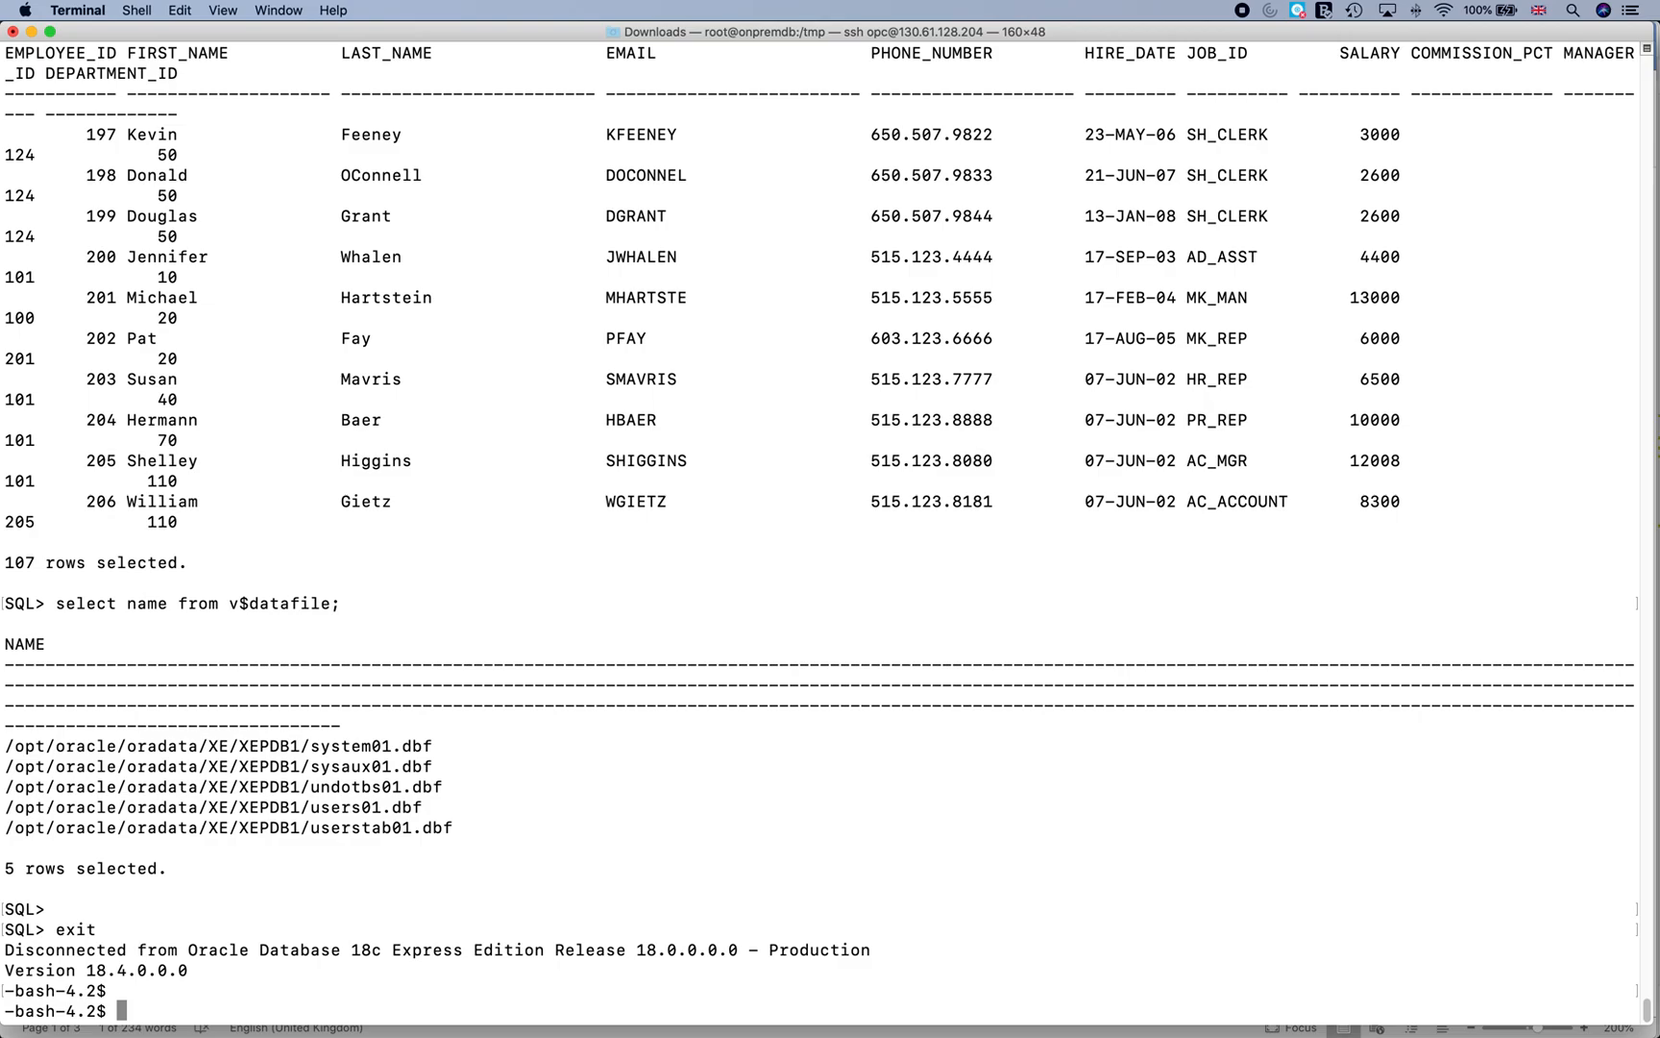
- Exit SQL*Plus and run file on /opt/oracle/oradata/XE/XEPDB1/userstab01.dbf, reported as data
{"action": "type", "text": "file"}
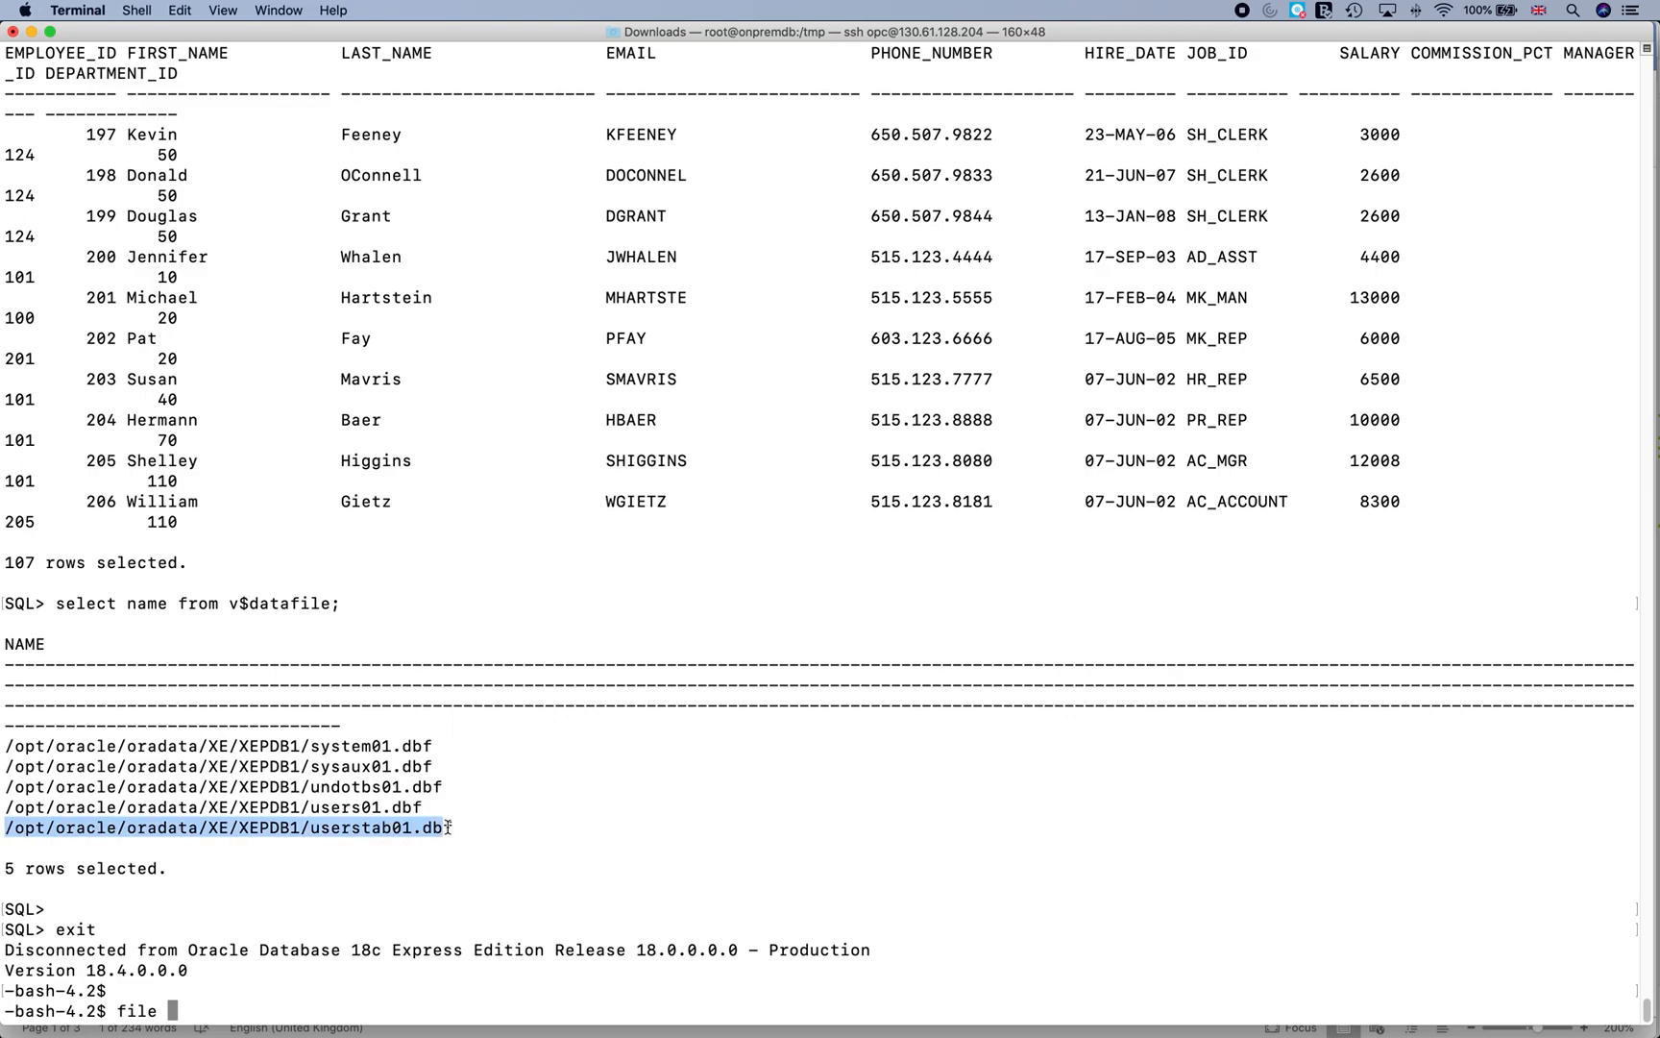
{"action": "type", "text": "/opt/oracle/oradata/XE/XEPDB1/userstab01.dbf"}
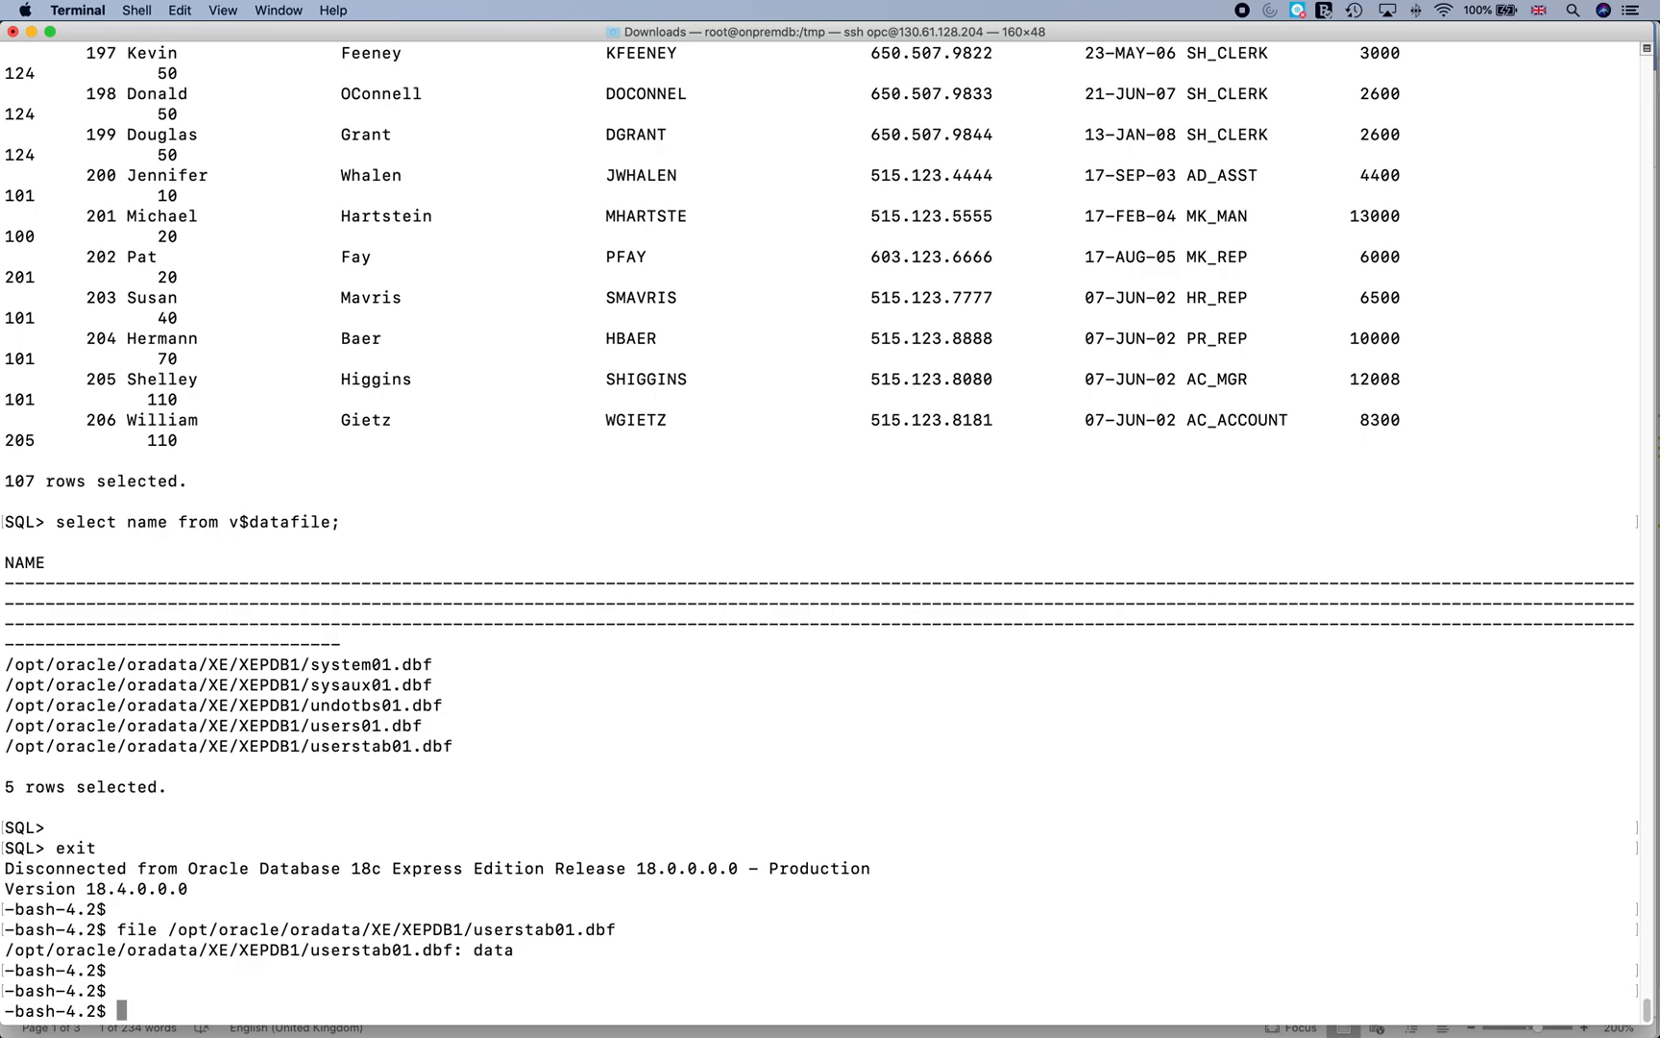
- Run strings on userstab01.dbf and scroll the plaintext employee names, job IDs and cities it reveals
{"action": "type", "text": "strings"}
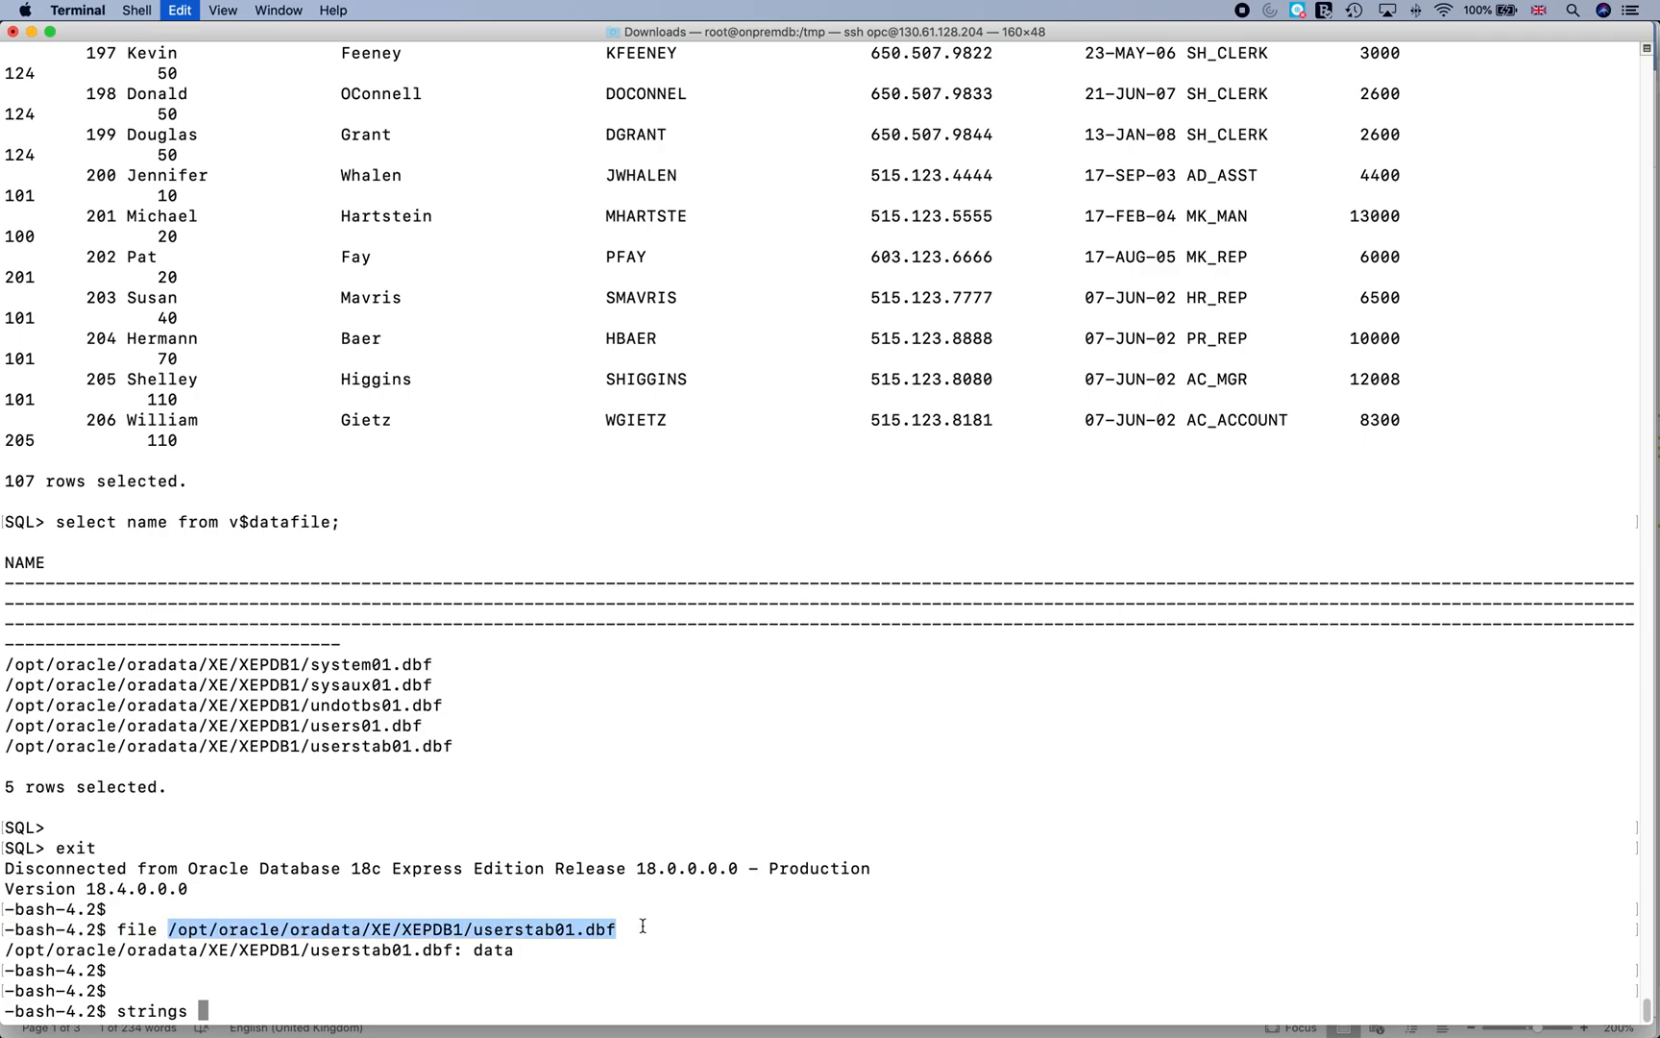
{"action": "key", "text": "Return"}
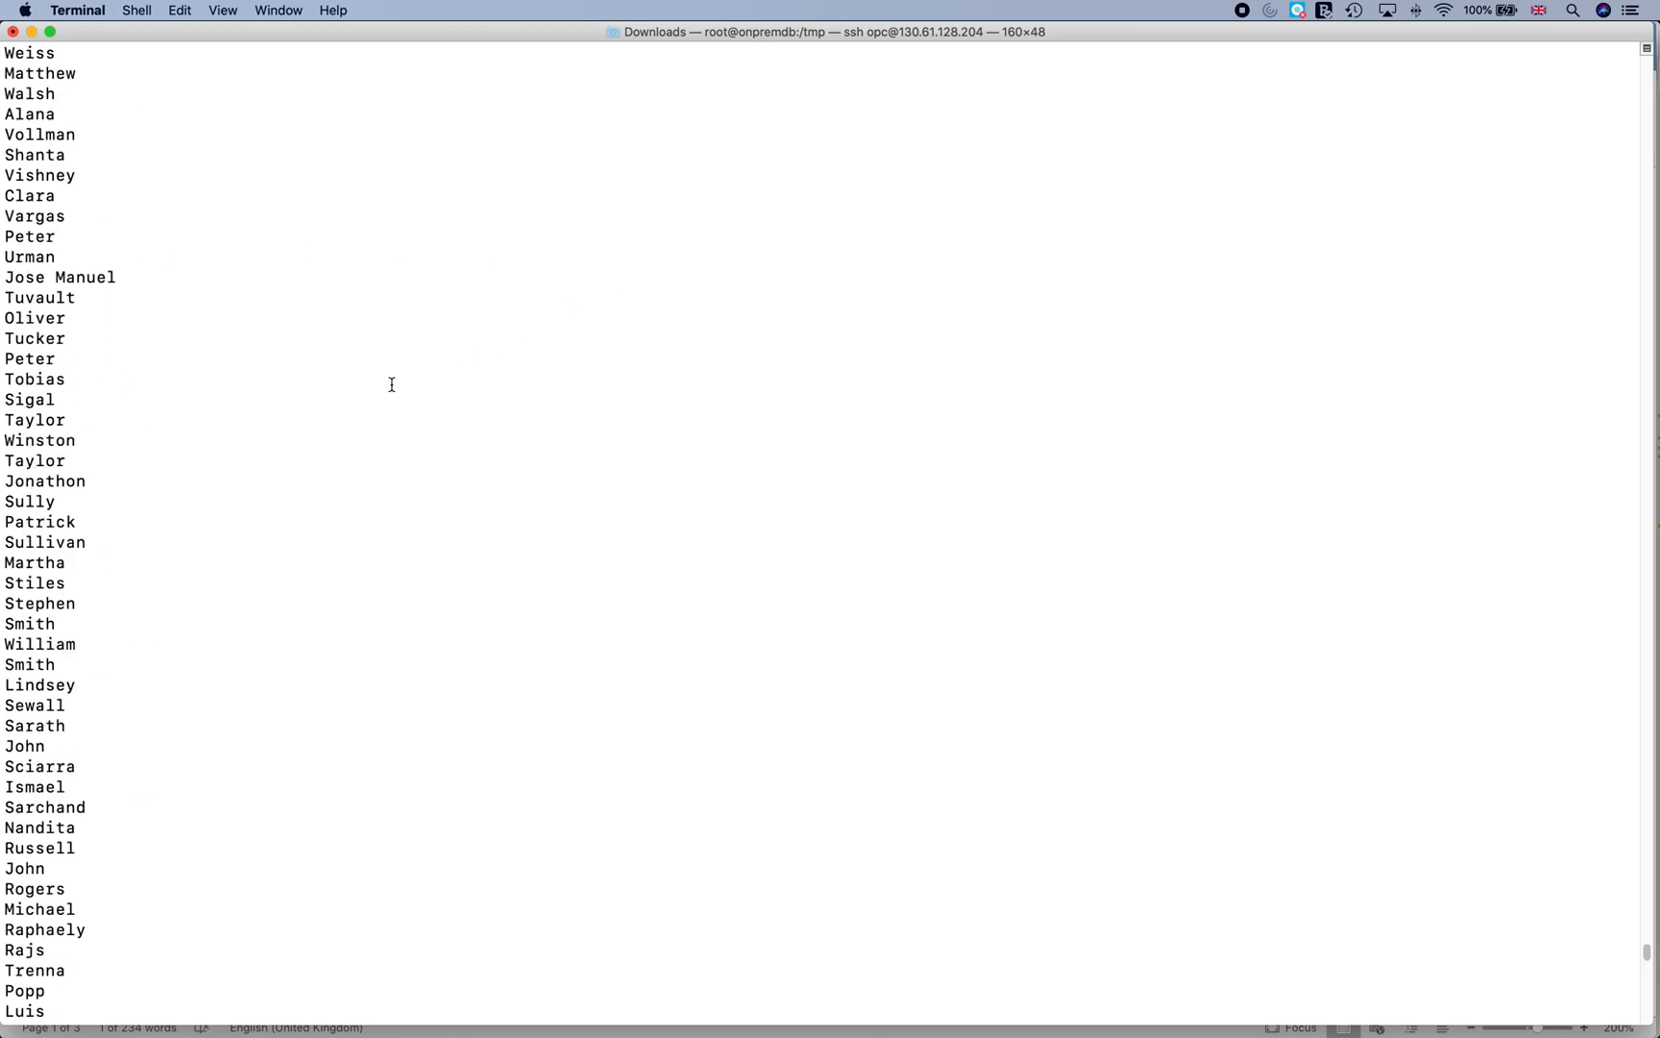
{"action": "mouse_move", "coordinate": [77, 482]}
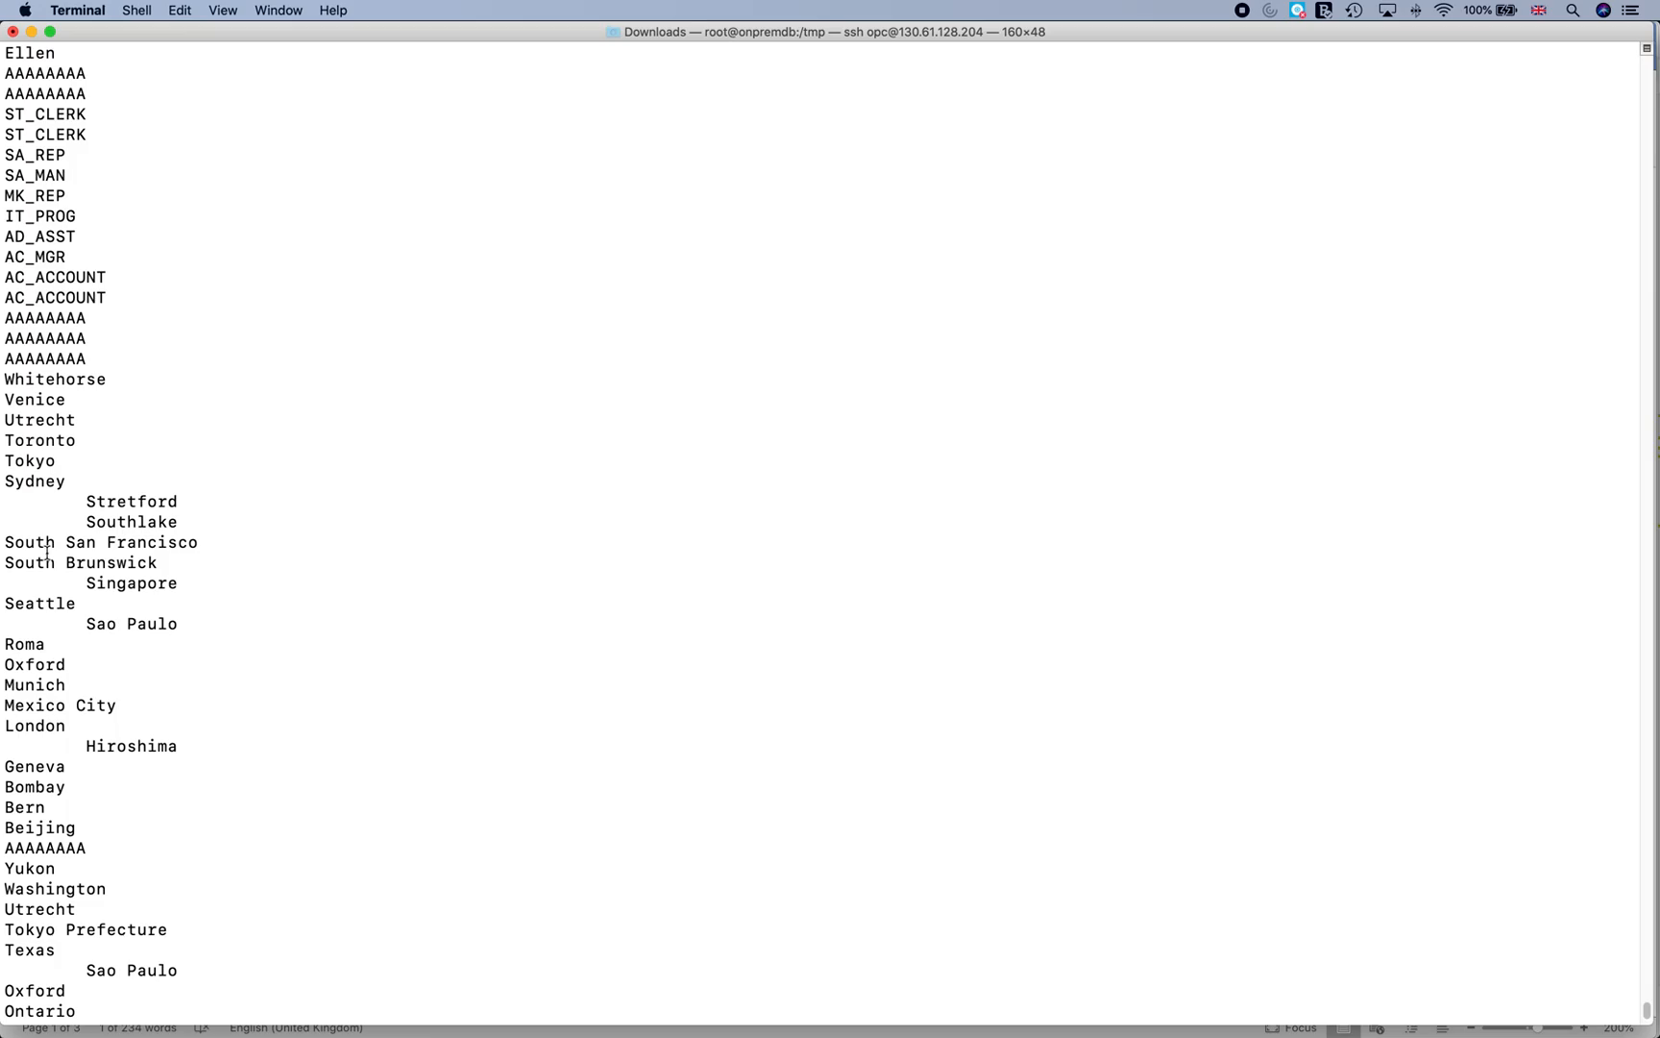
{"action": "scroll", "scroll_direction": "down", "scroll_amount": 3}
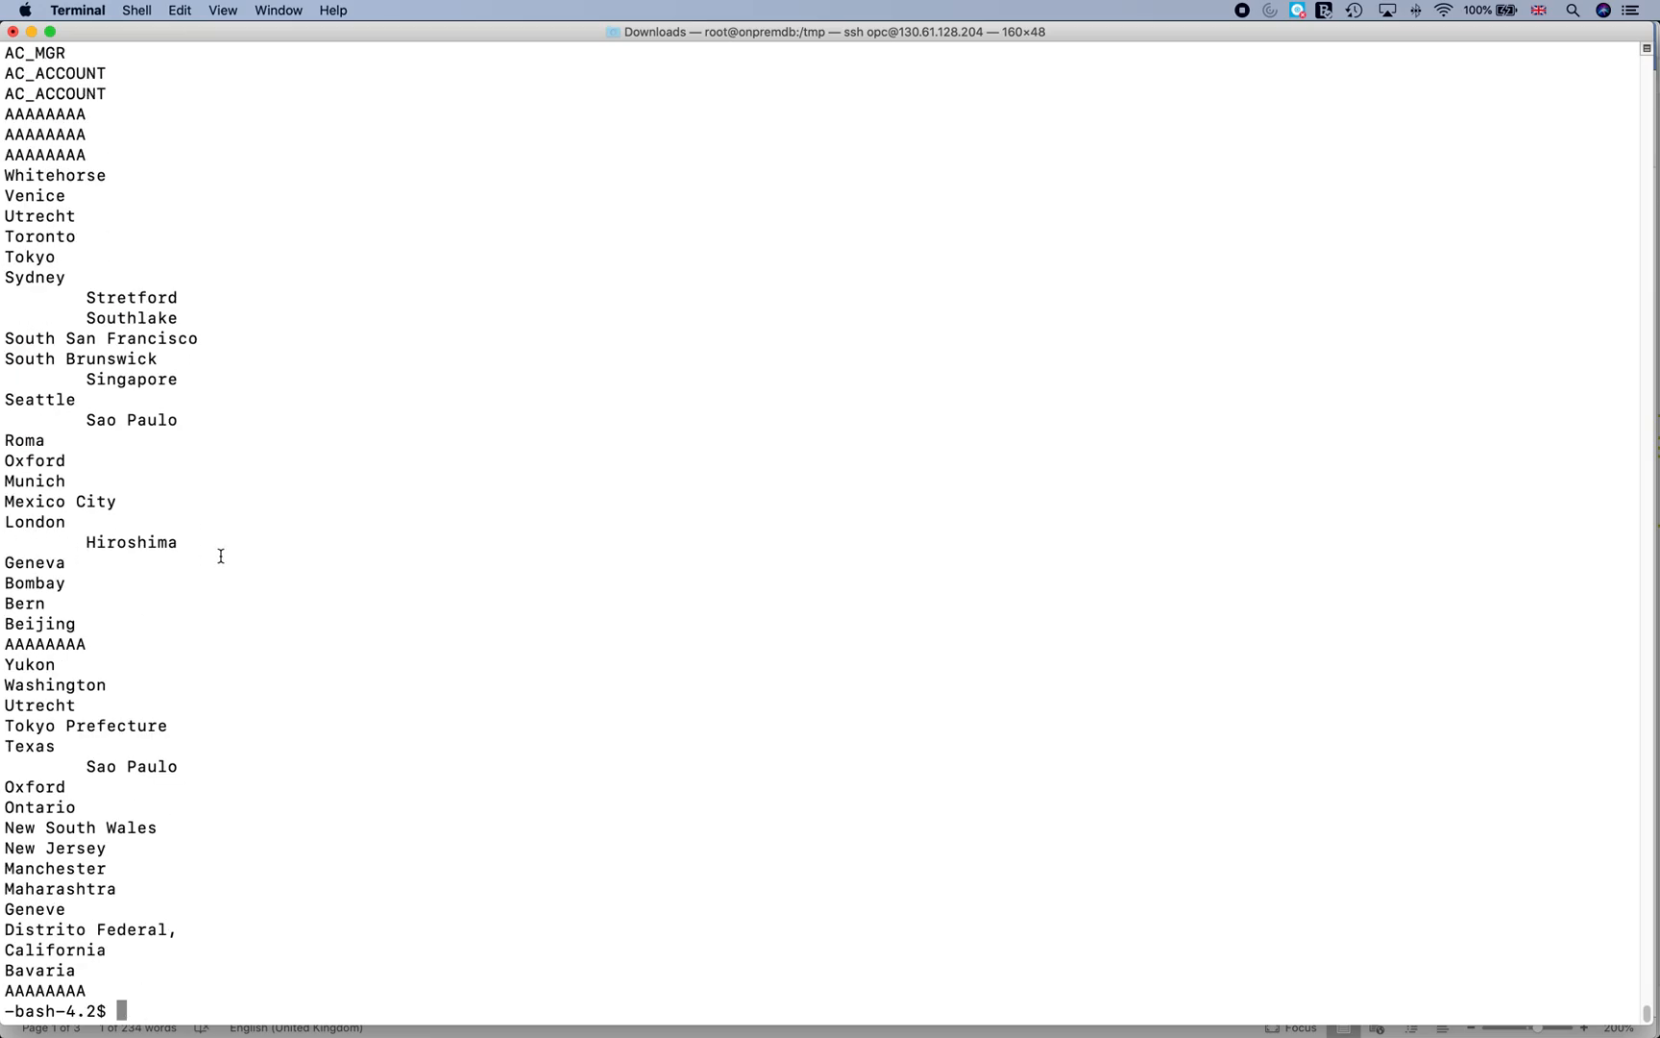